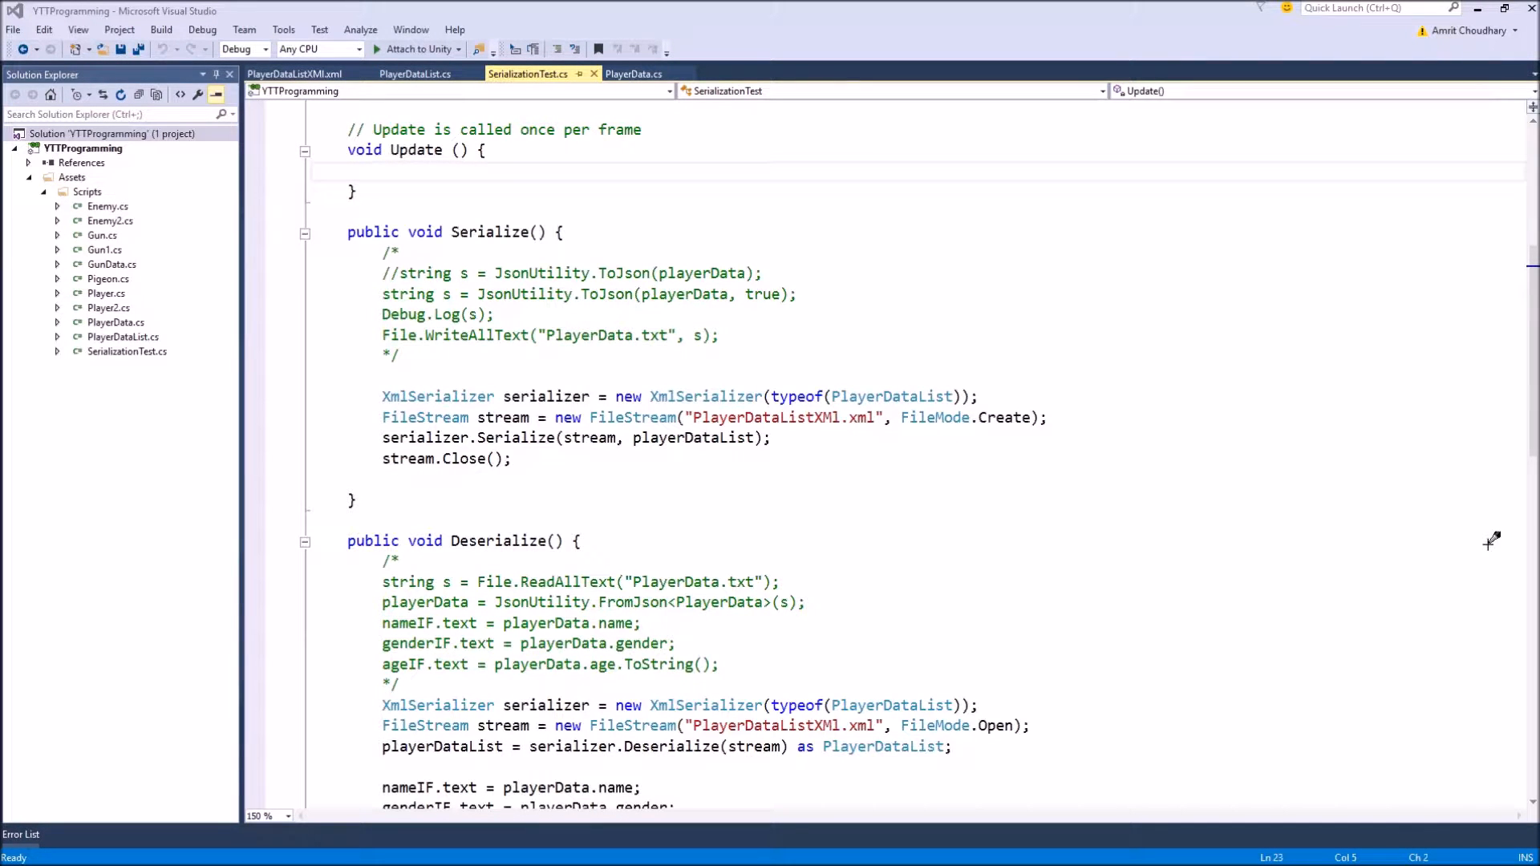
Add 'using System.Runtime.Serialization.Formatters.Binary;' to SerializationTest.cs's using directives.
scroll(down, 3)
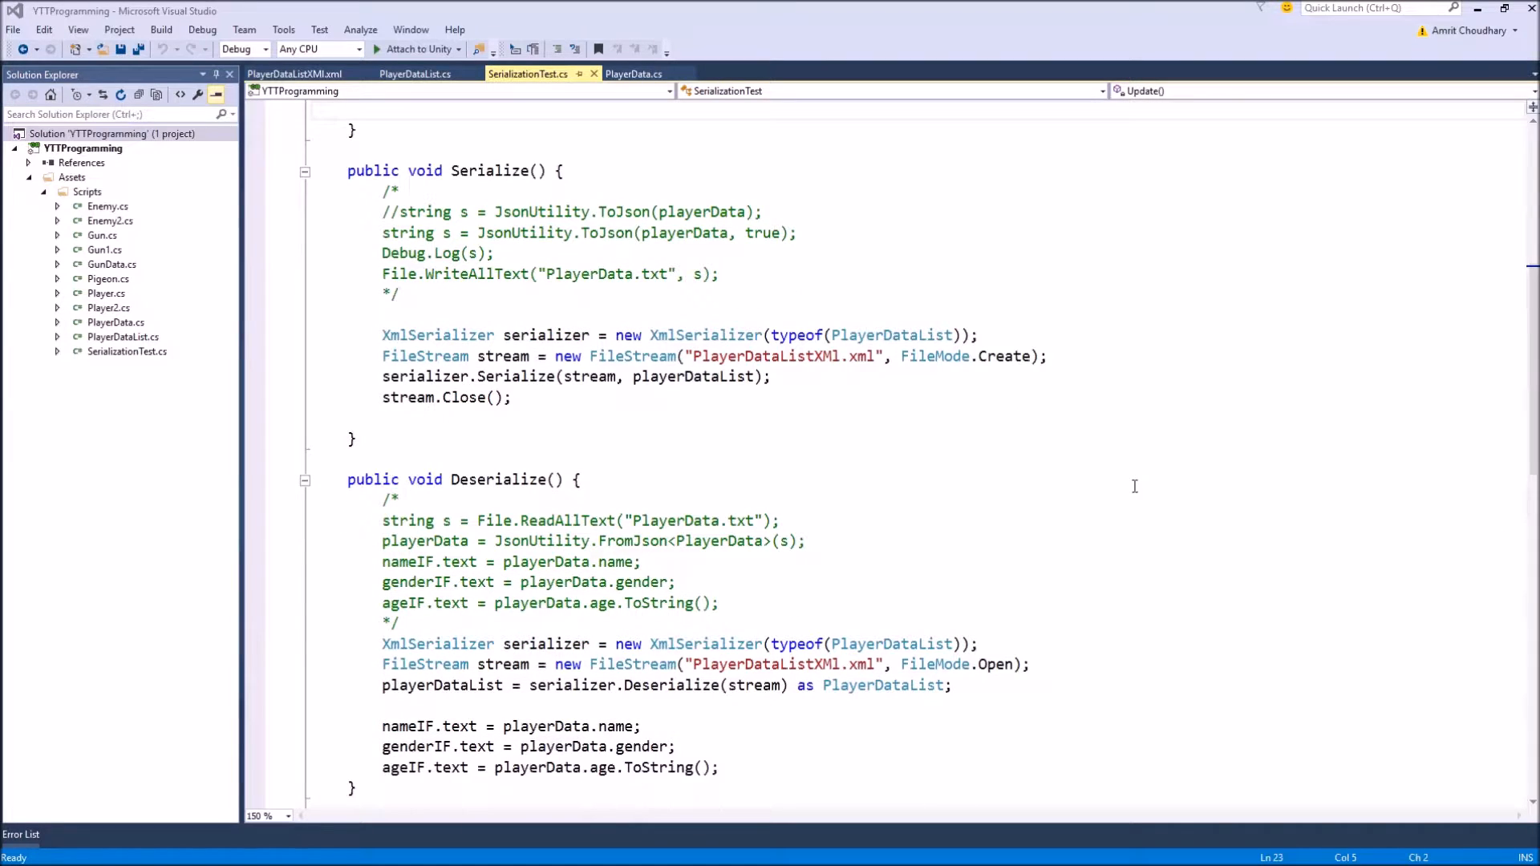
mouse_move(543, 336)
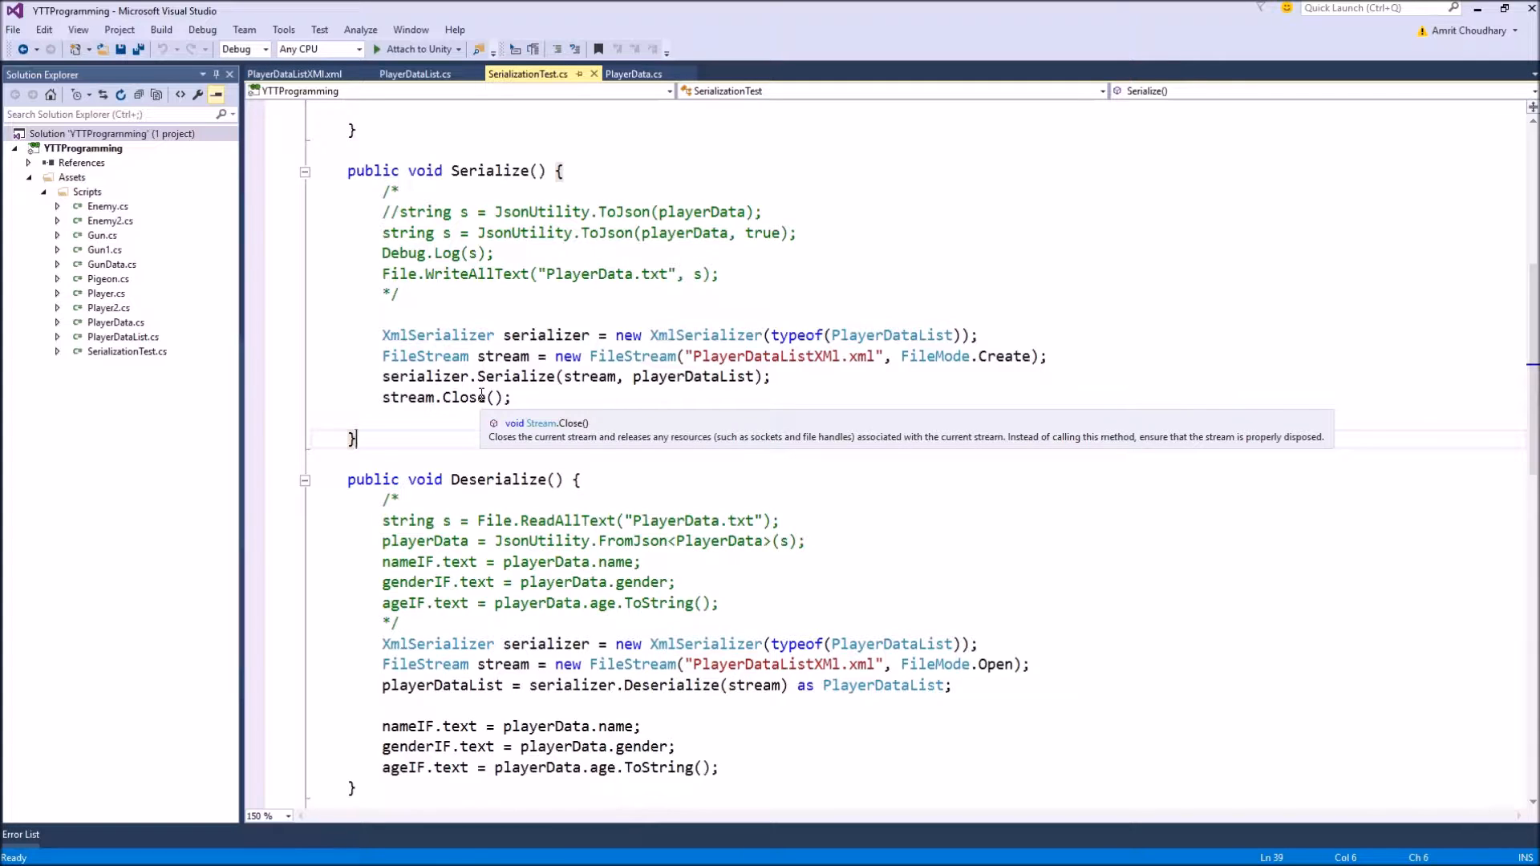
mouse_move(463, 413)
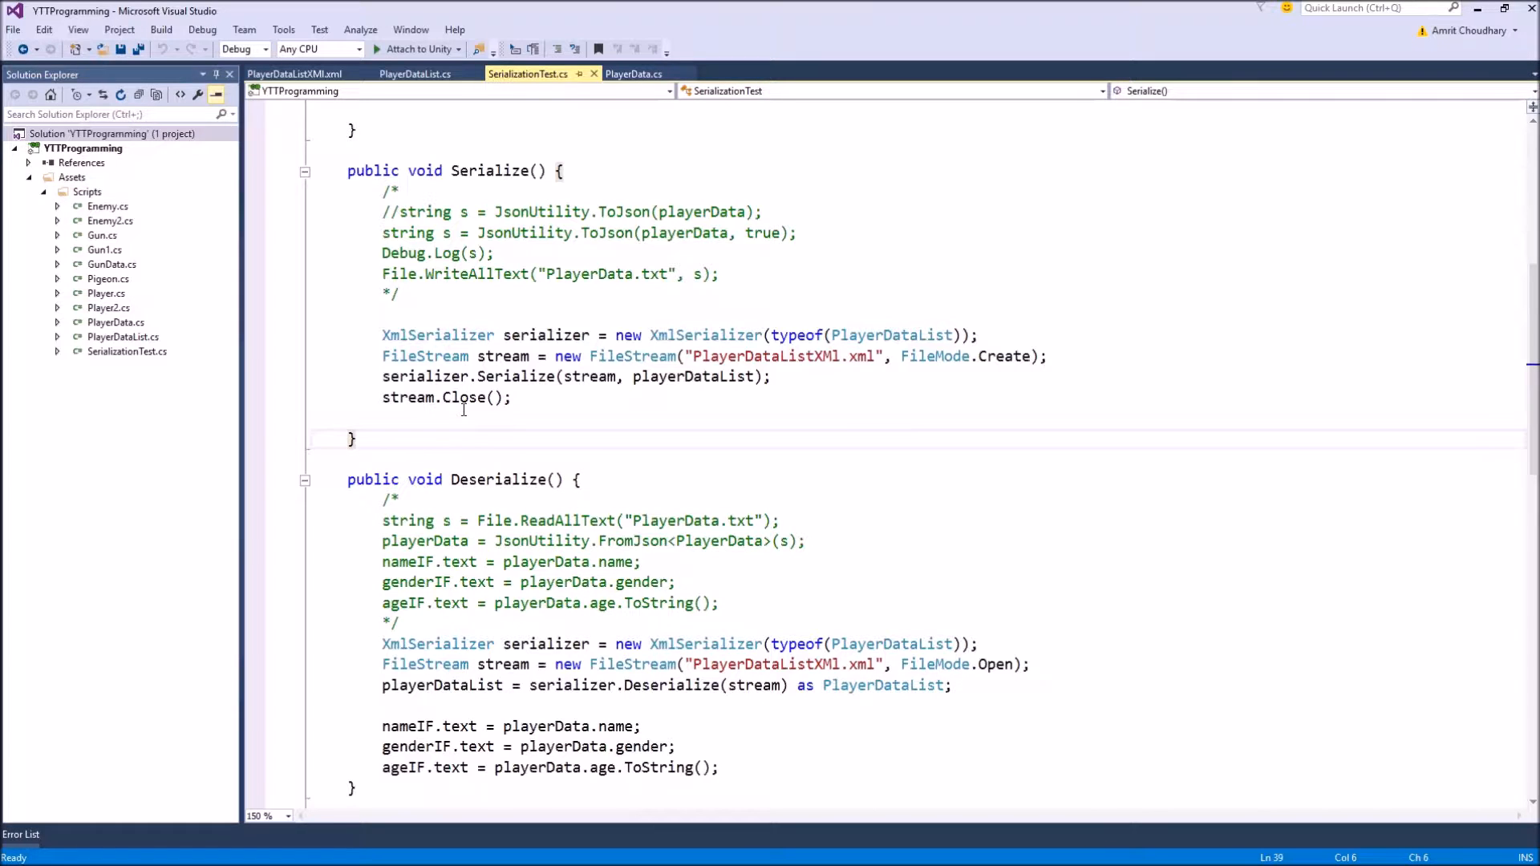
scroll(down, 3)
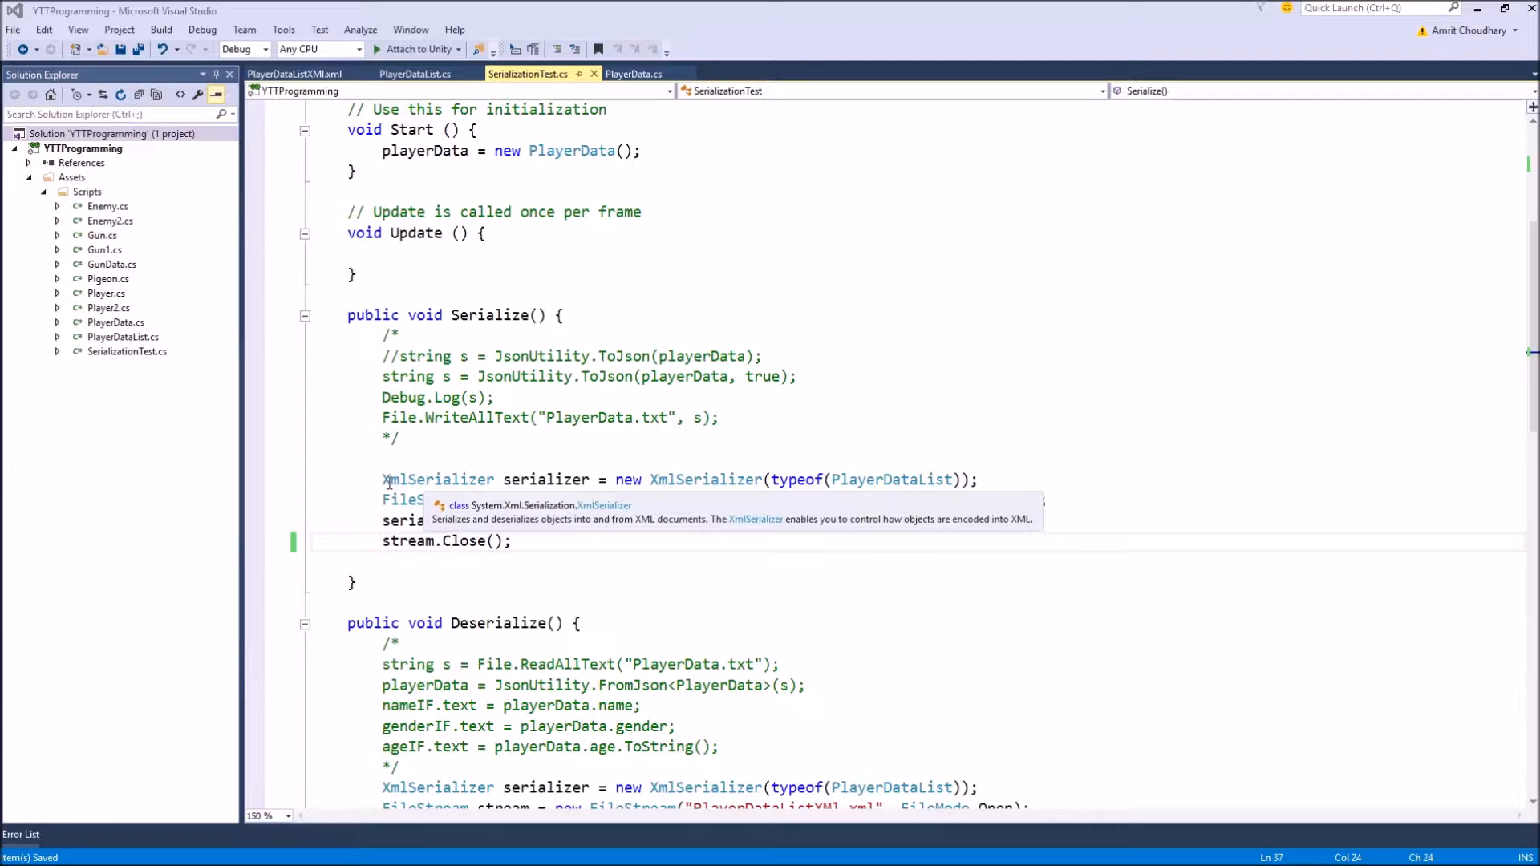
scroll(up, 3)
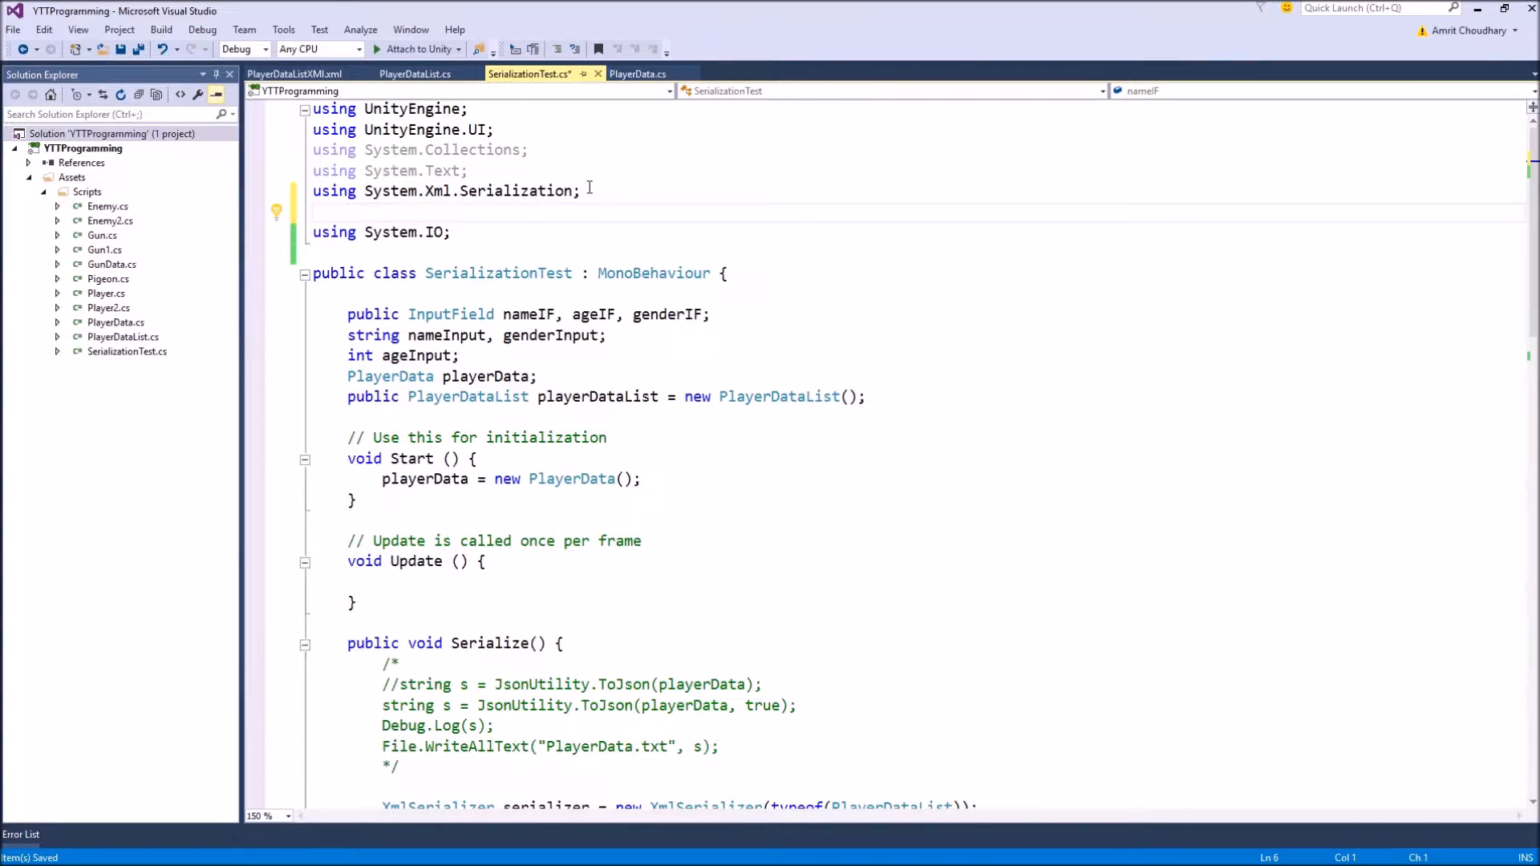
text(using)
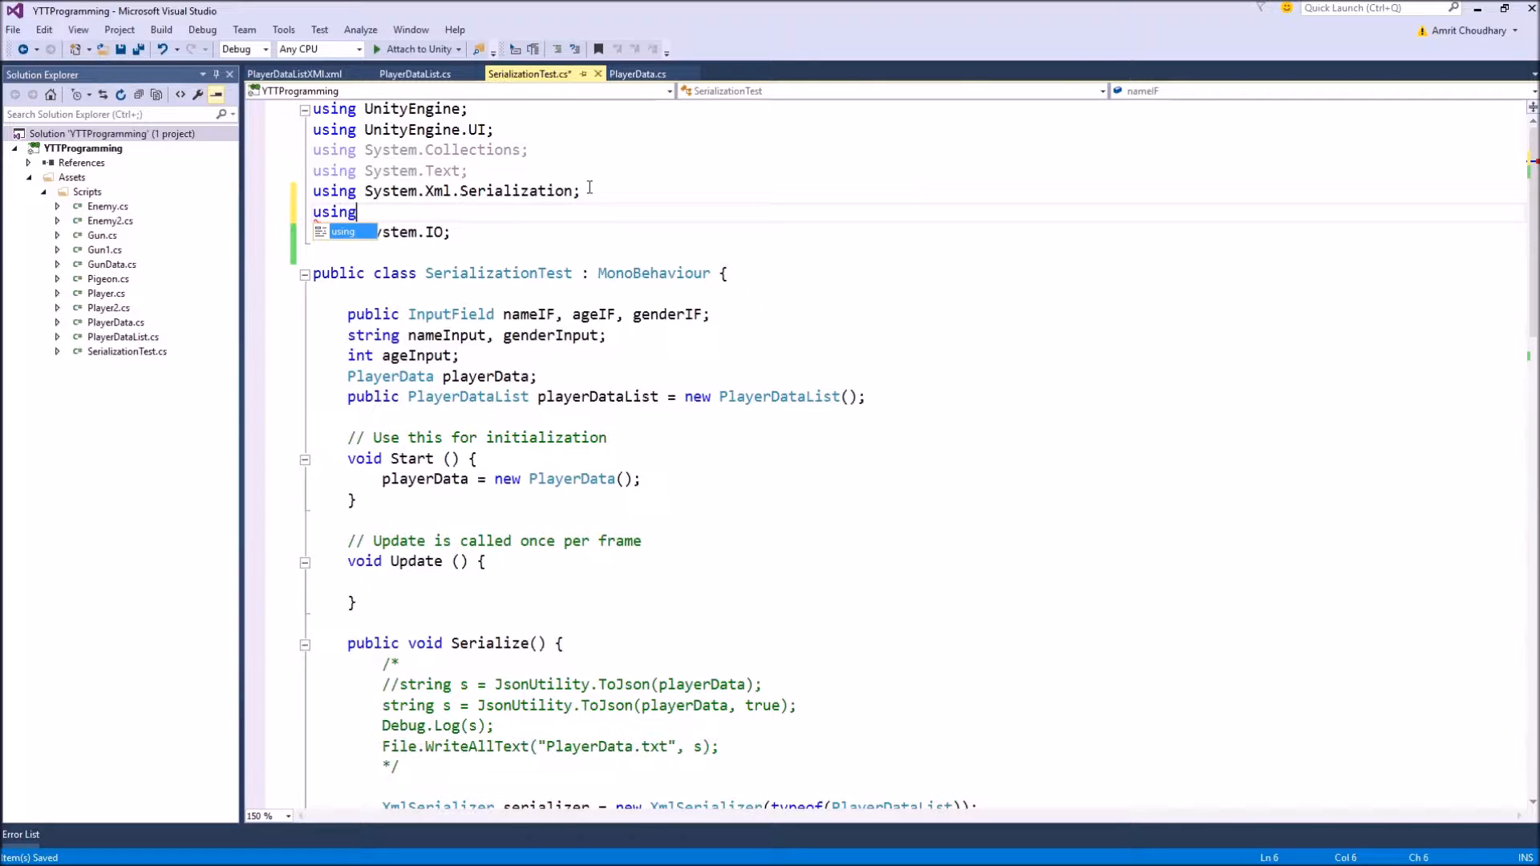
text(stem)
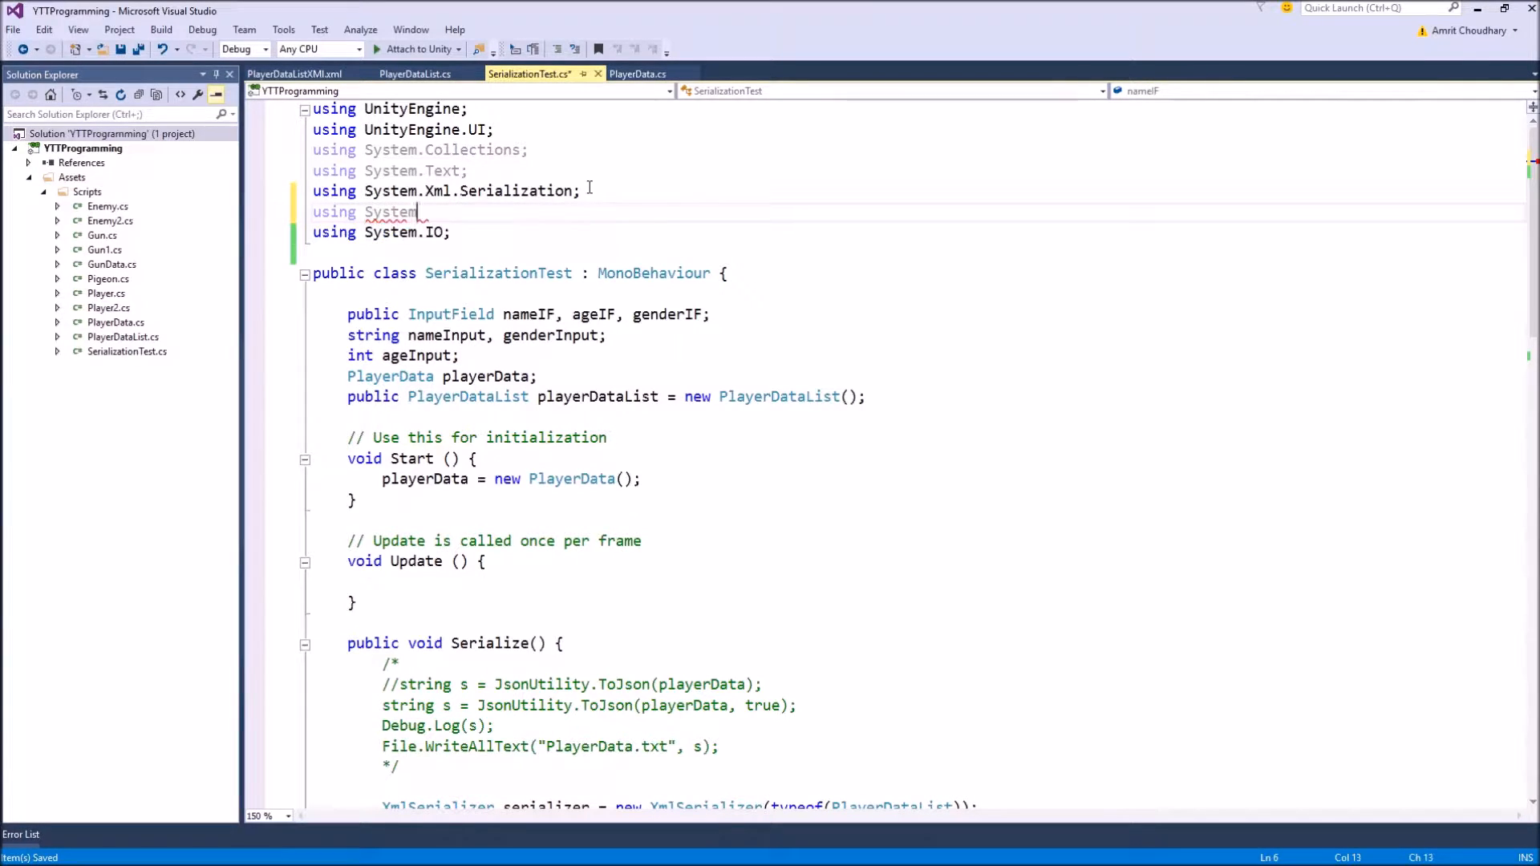
text(.Runtime.)
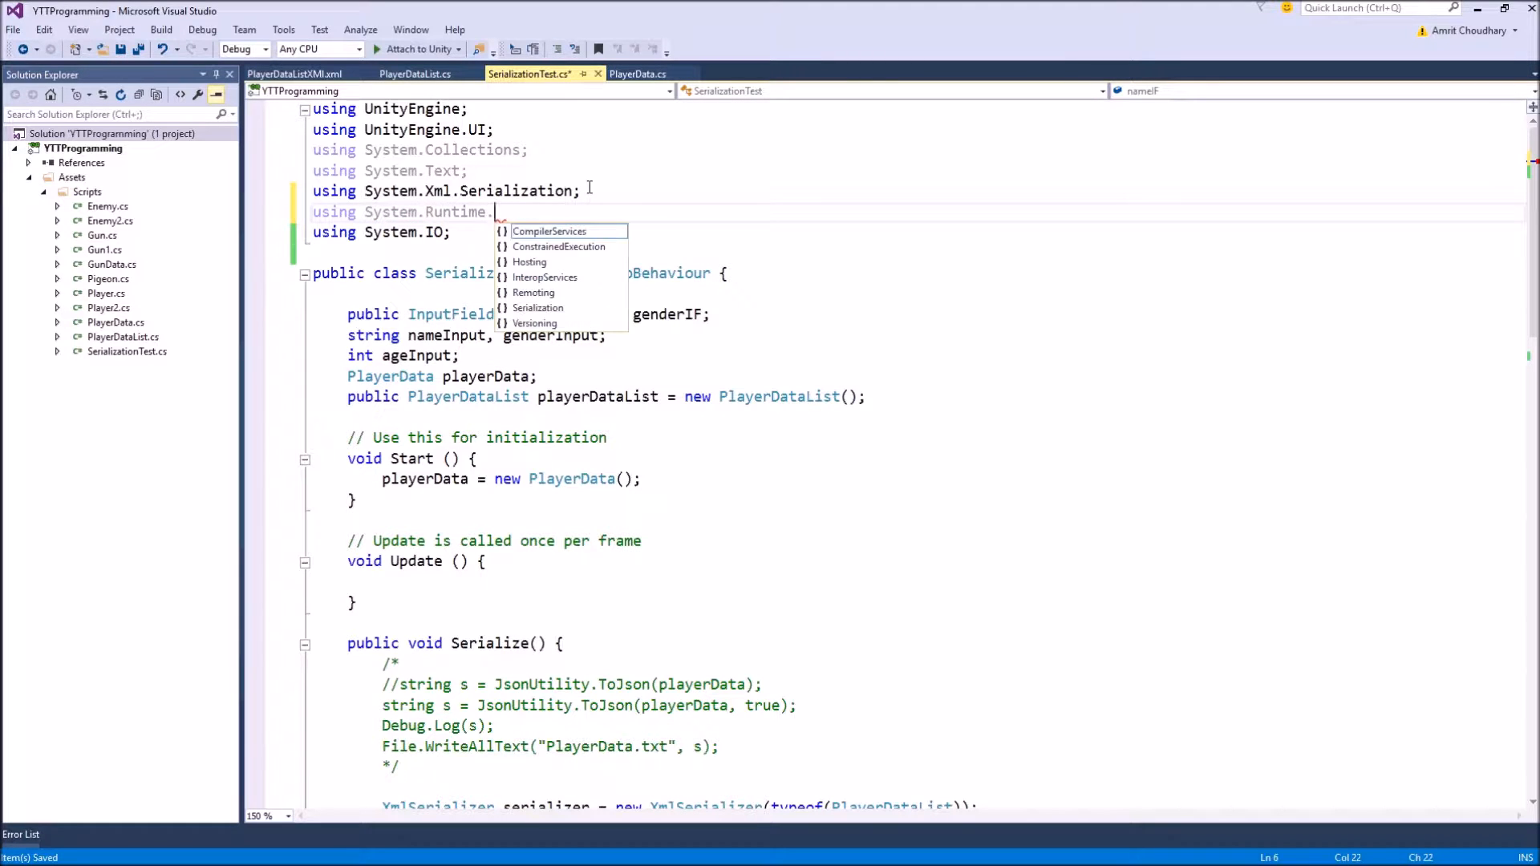
text(Serialization.)
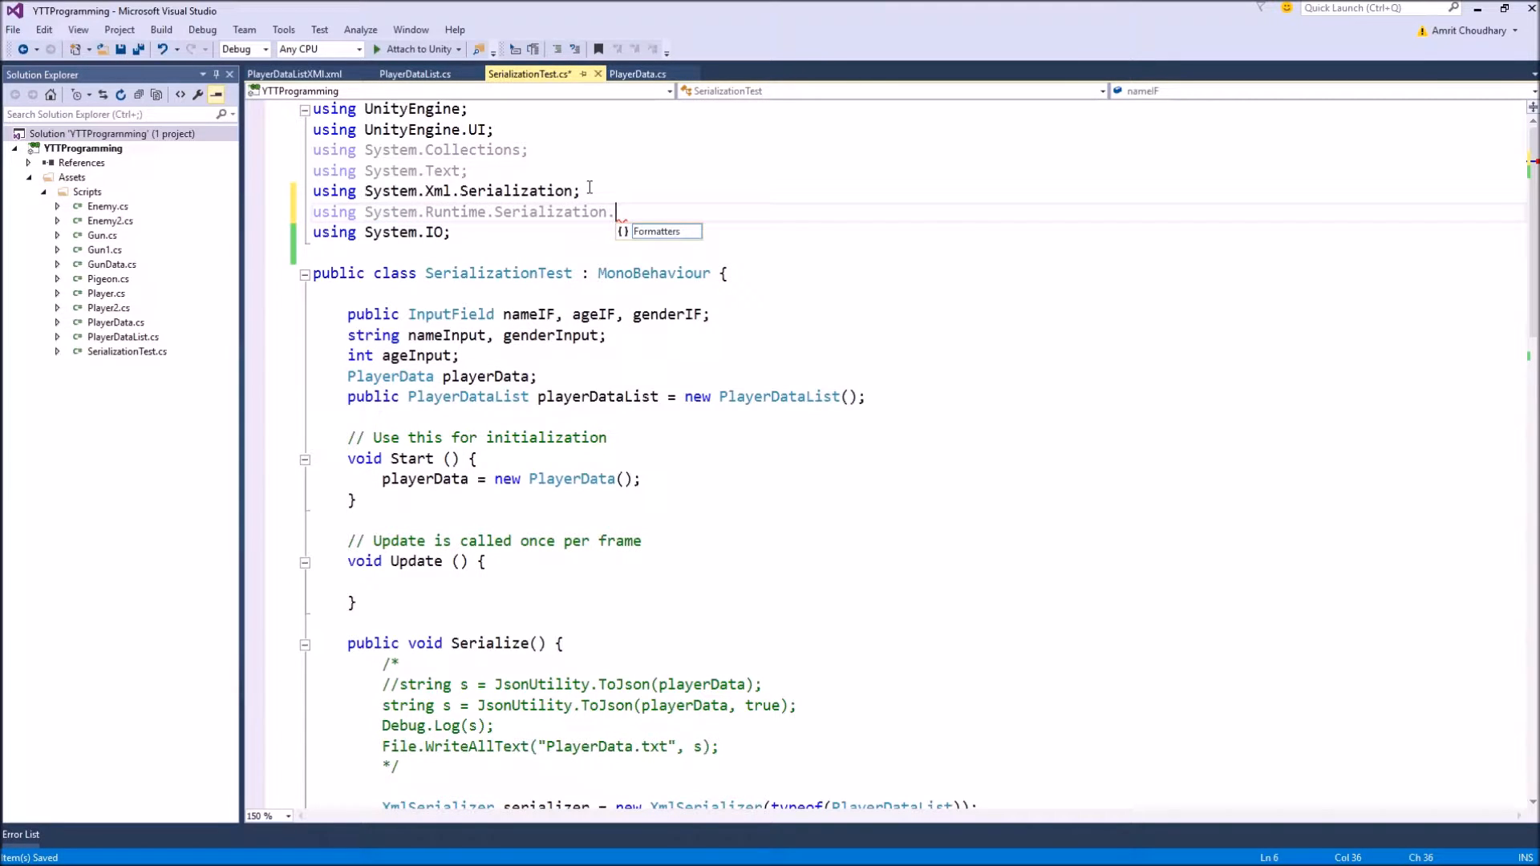
text(Formatters.)
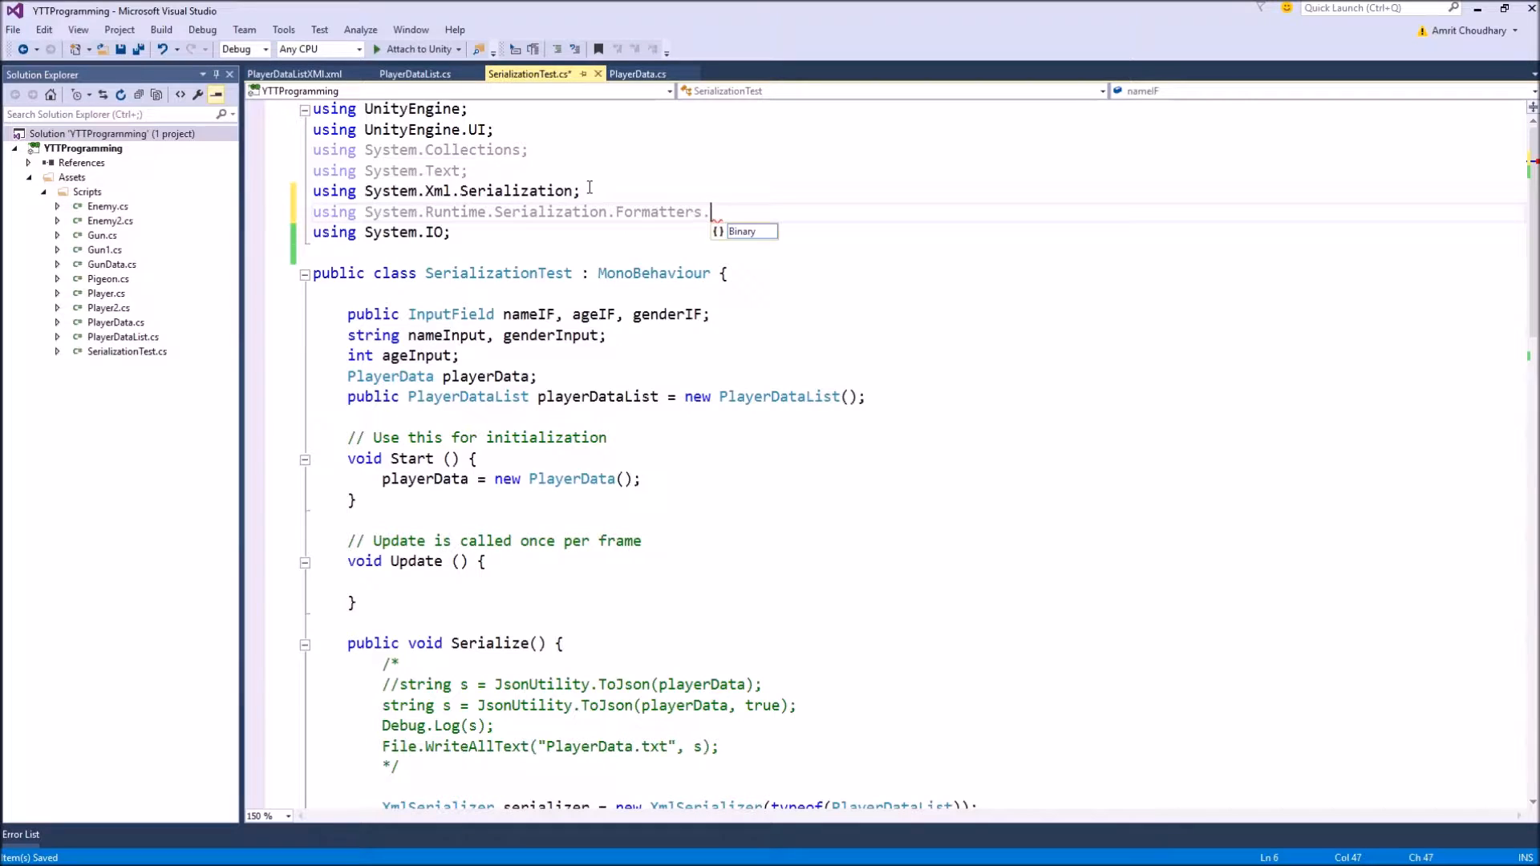
text(Binary;)
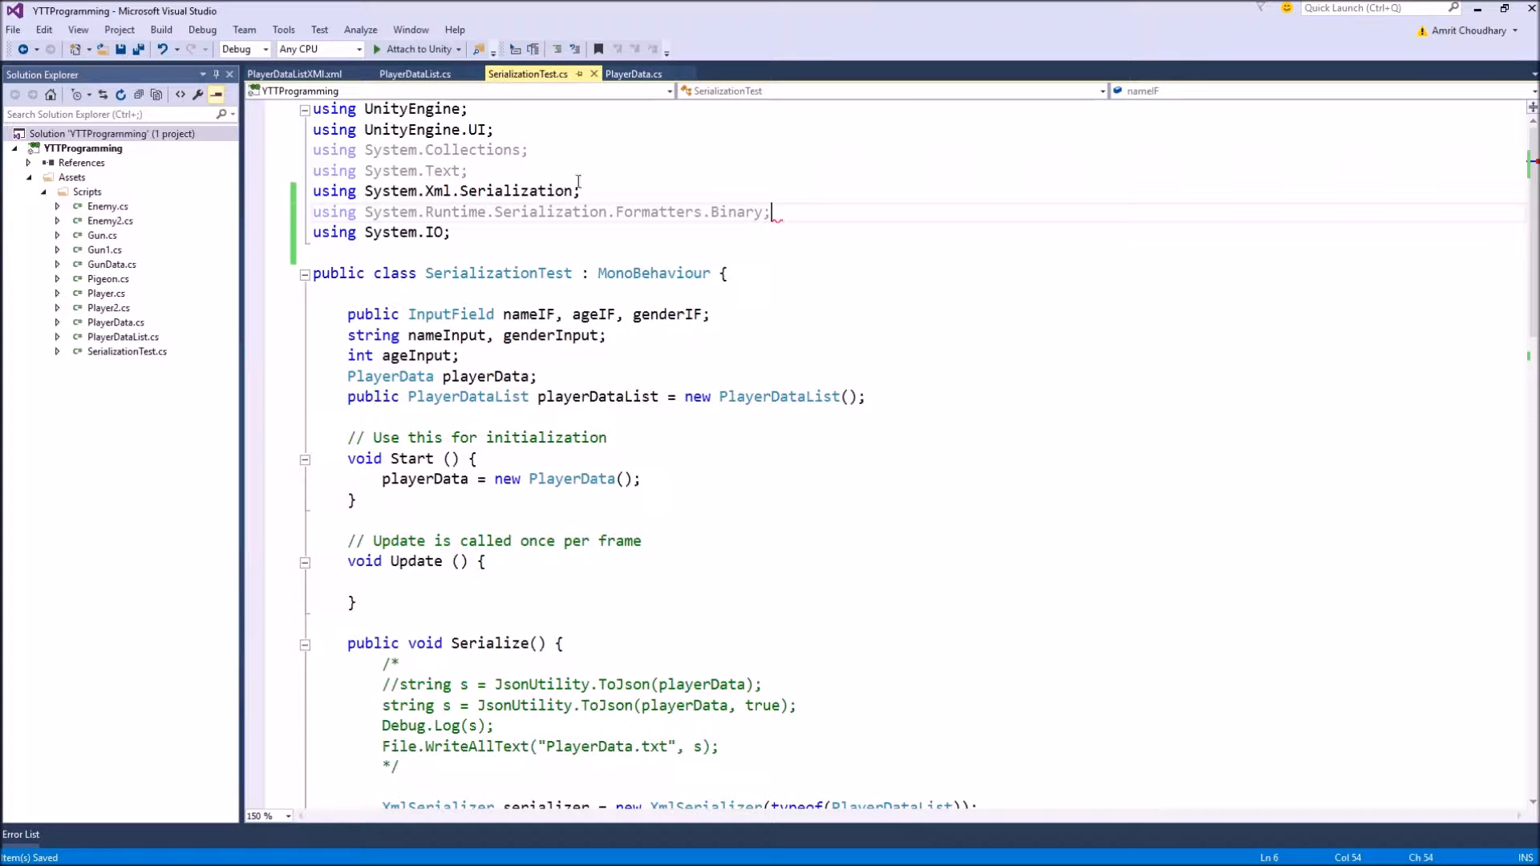
Add 'BinaryFormatter bf = new BinaryFormatter();' on a new line after stream.Close() in Serialize.
scroll(down, 3)
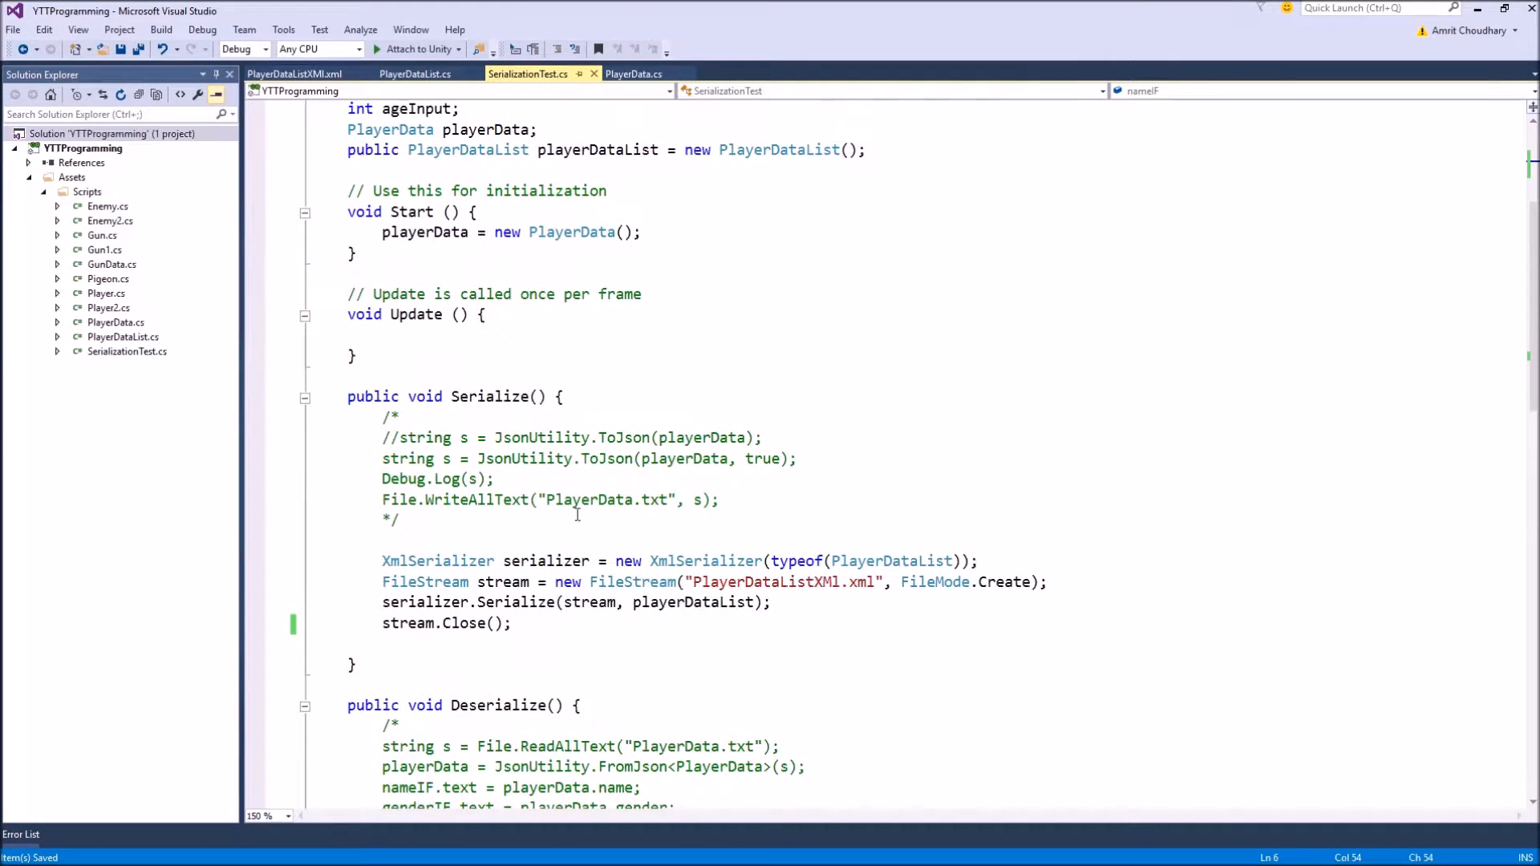
key(Enter)
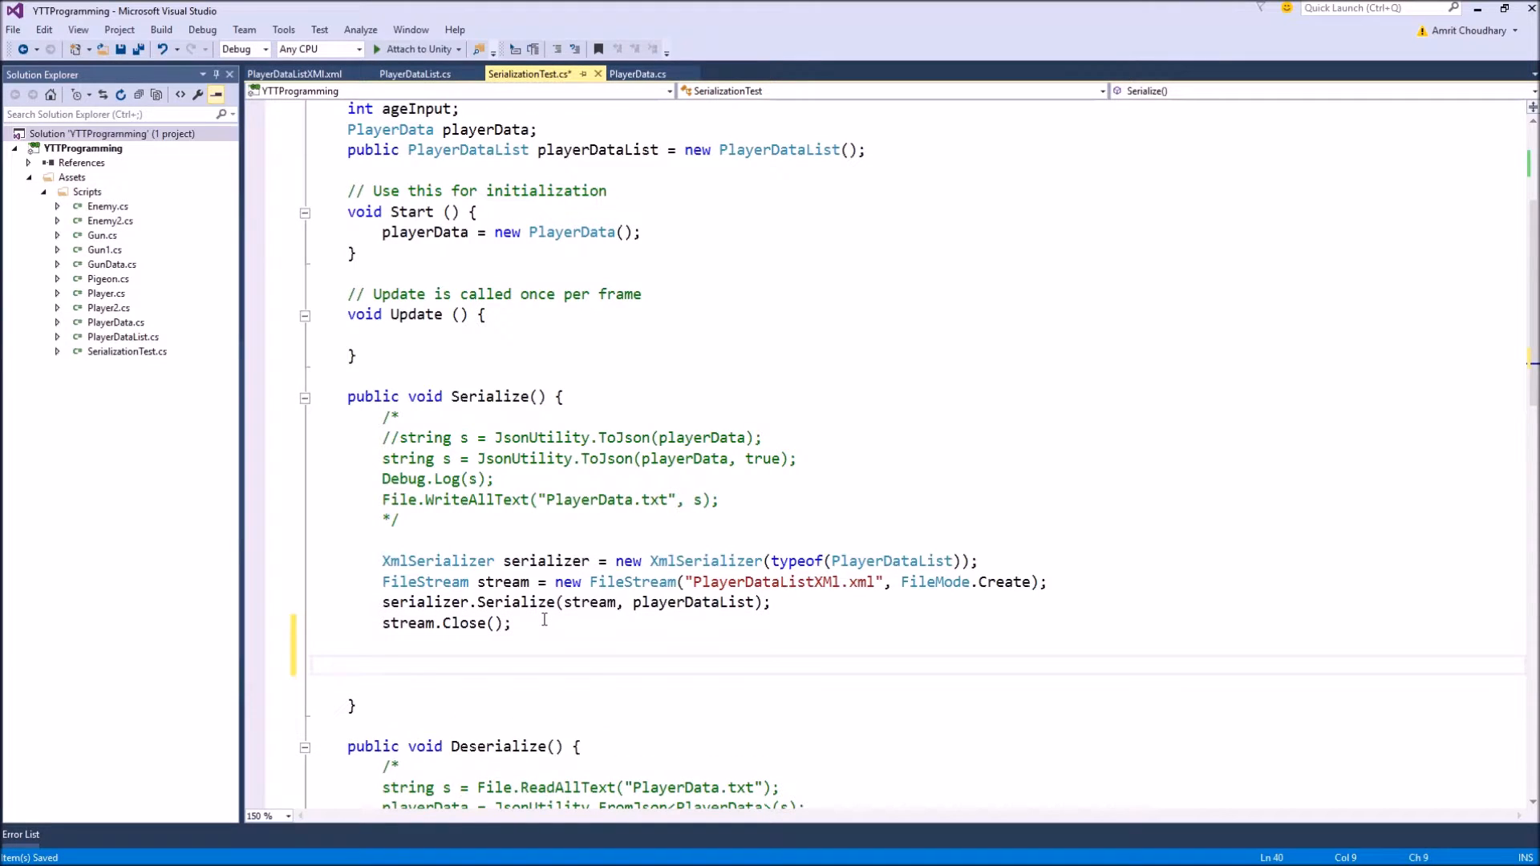
text(BinaryFormatter)
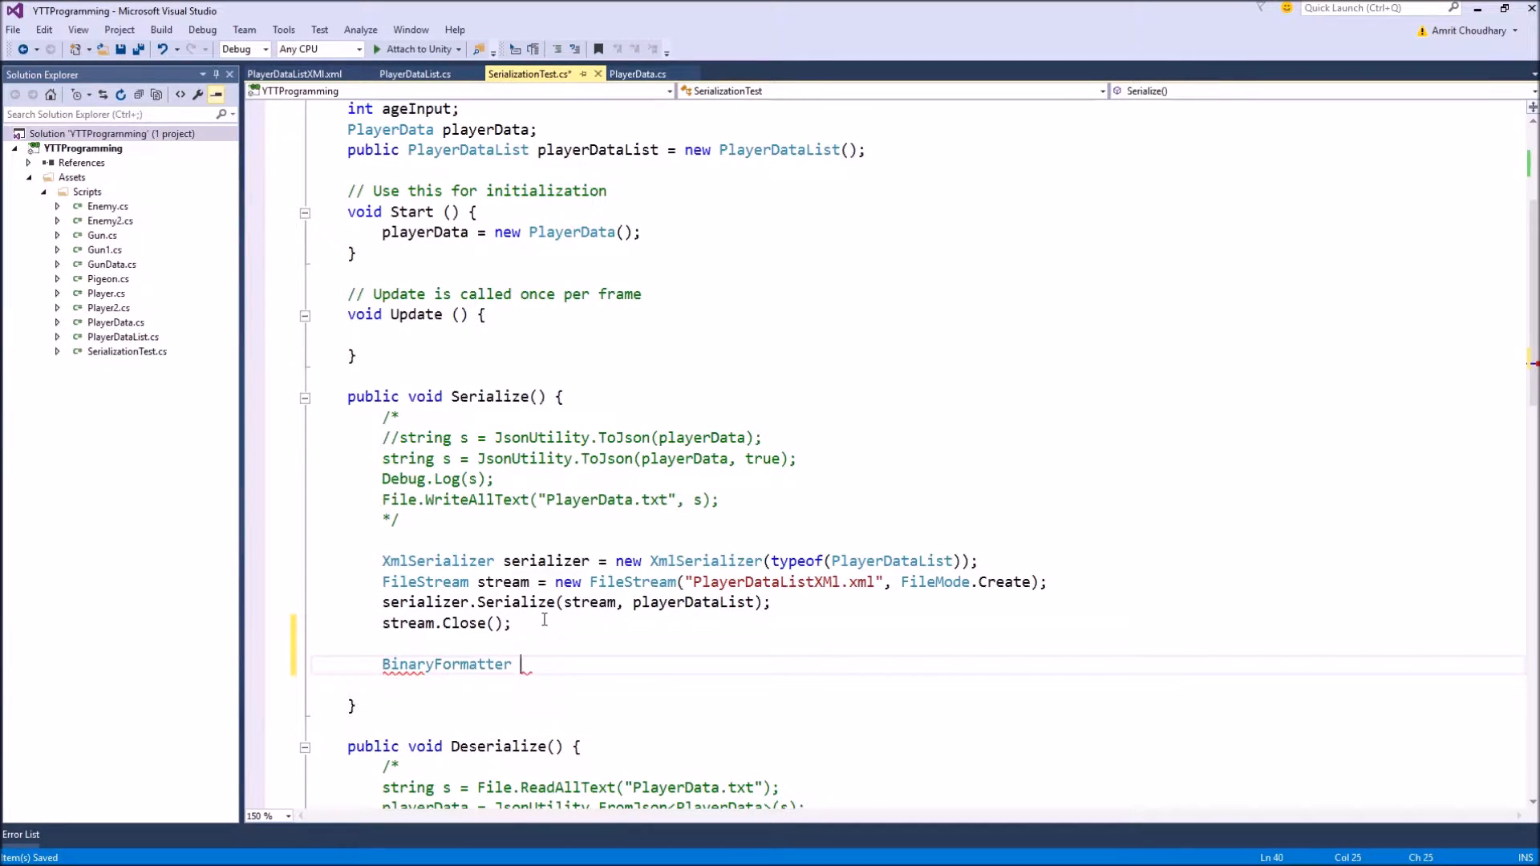
text(bf =)
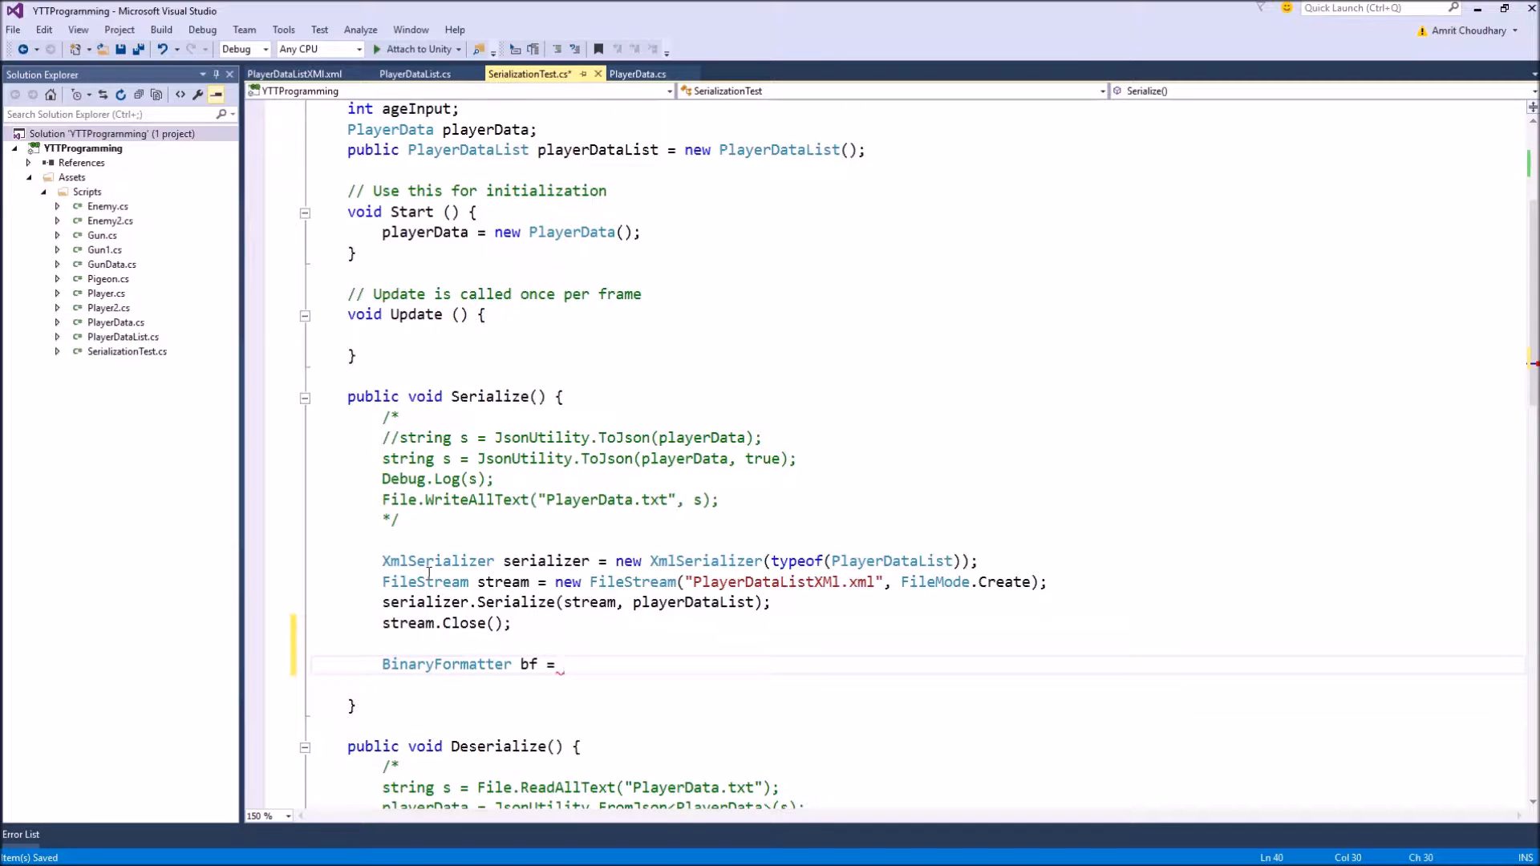
text(new)
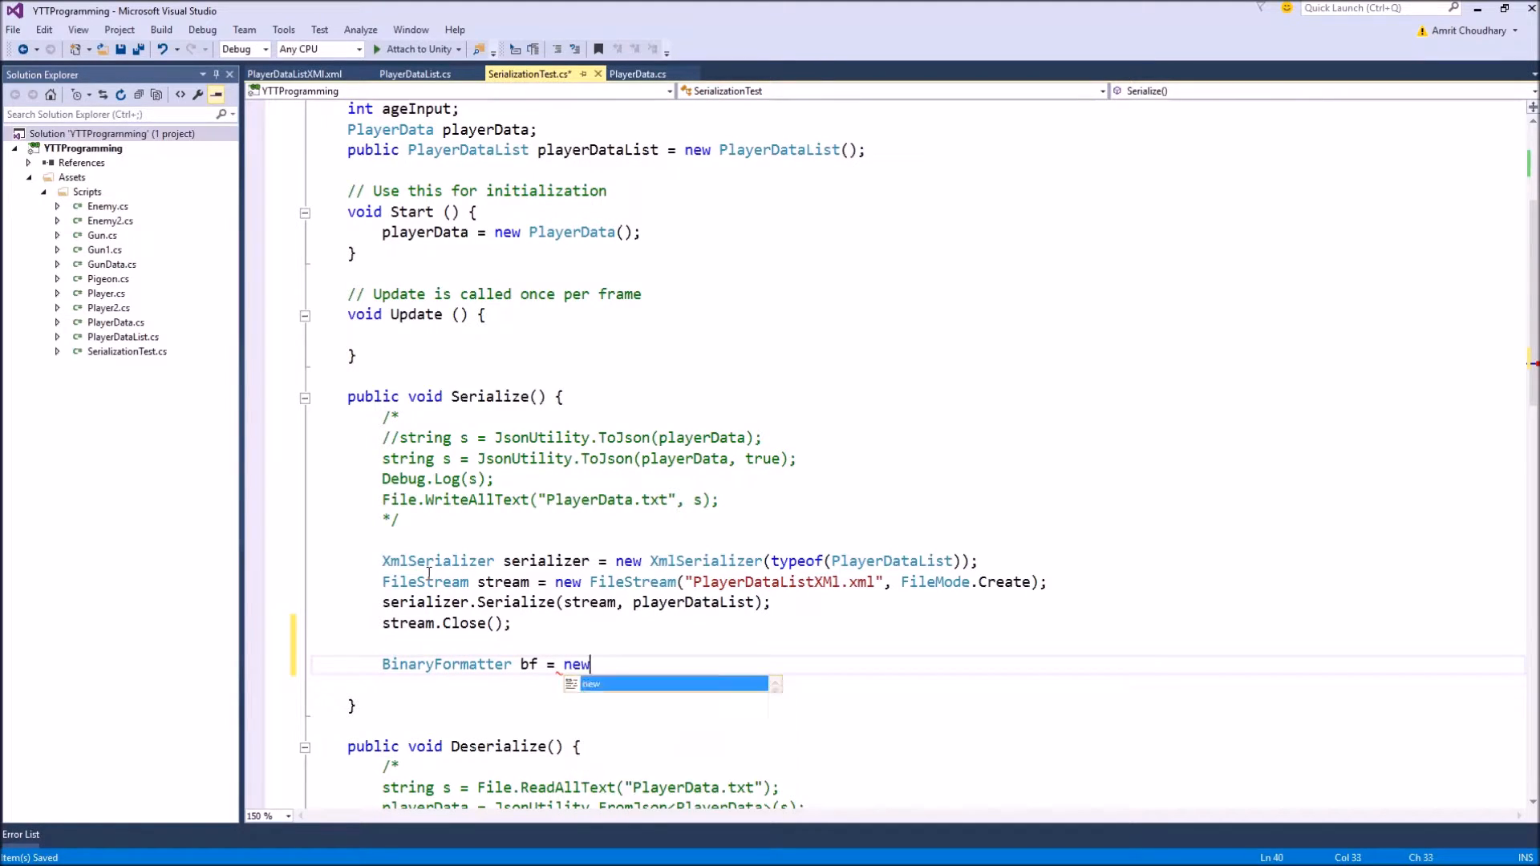
text(BinaryFormatter)
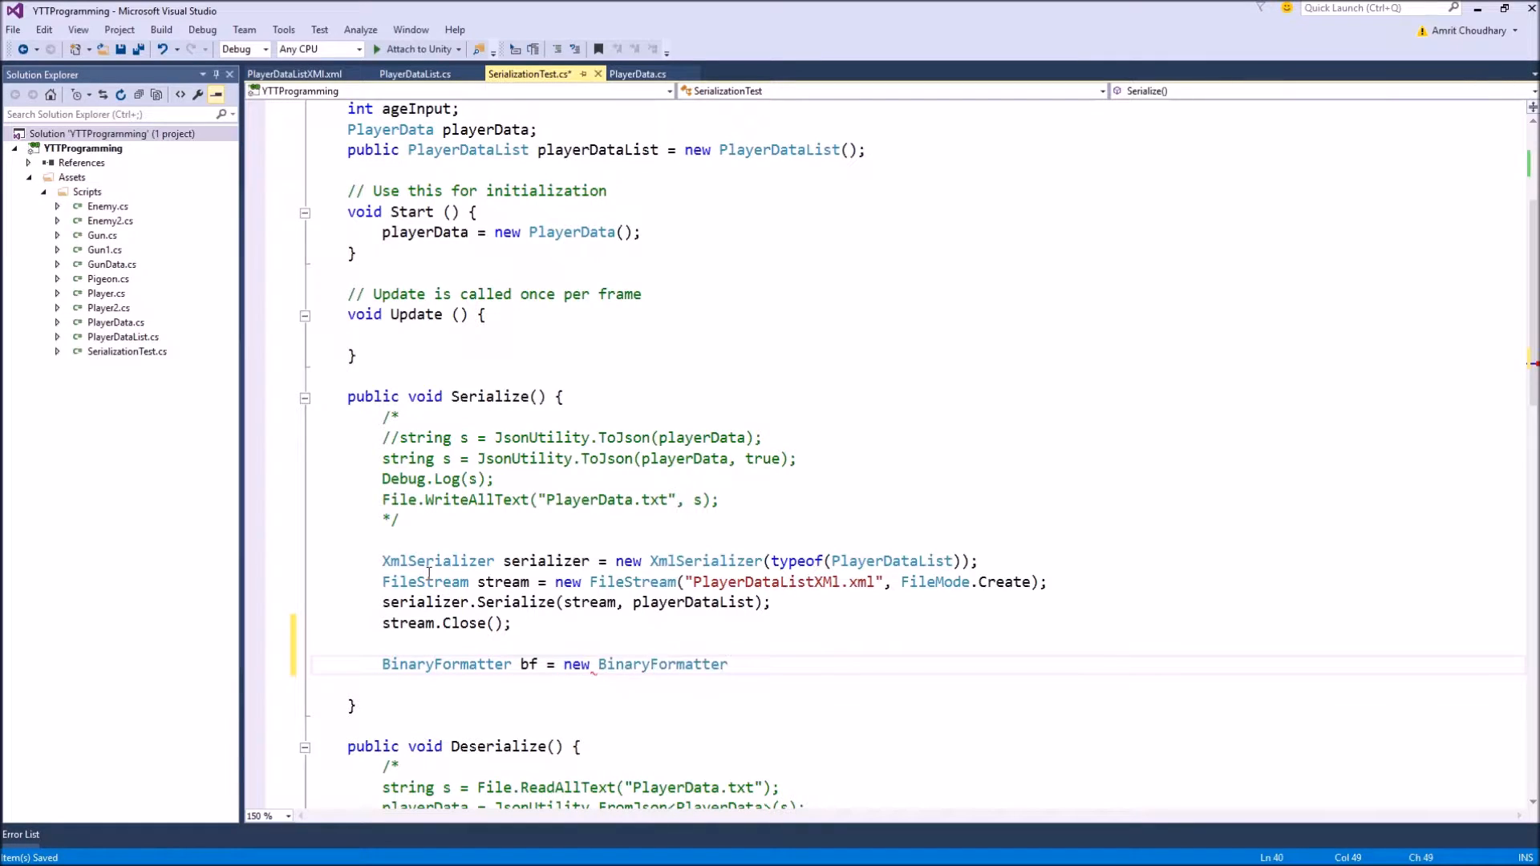
text(())
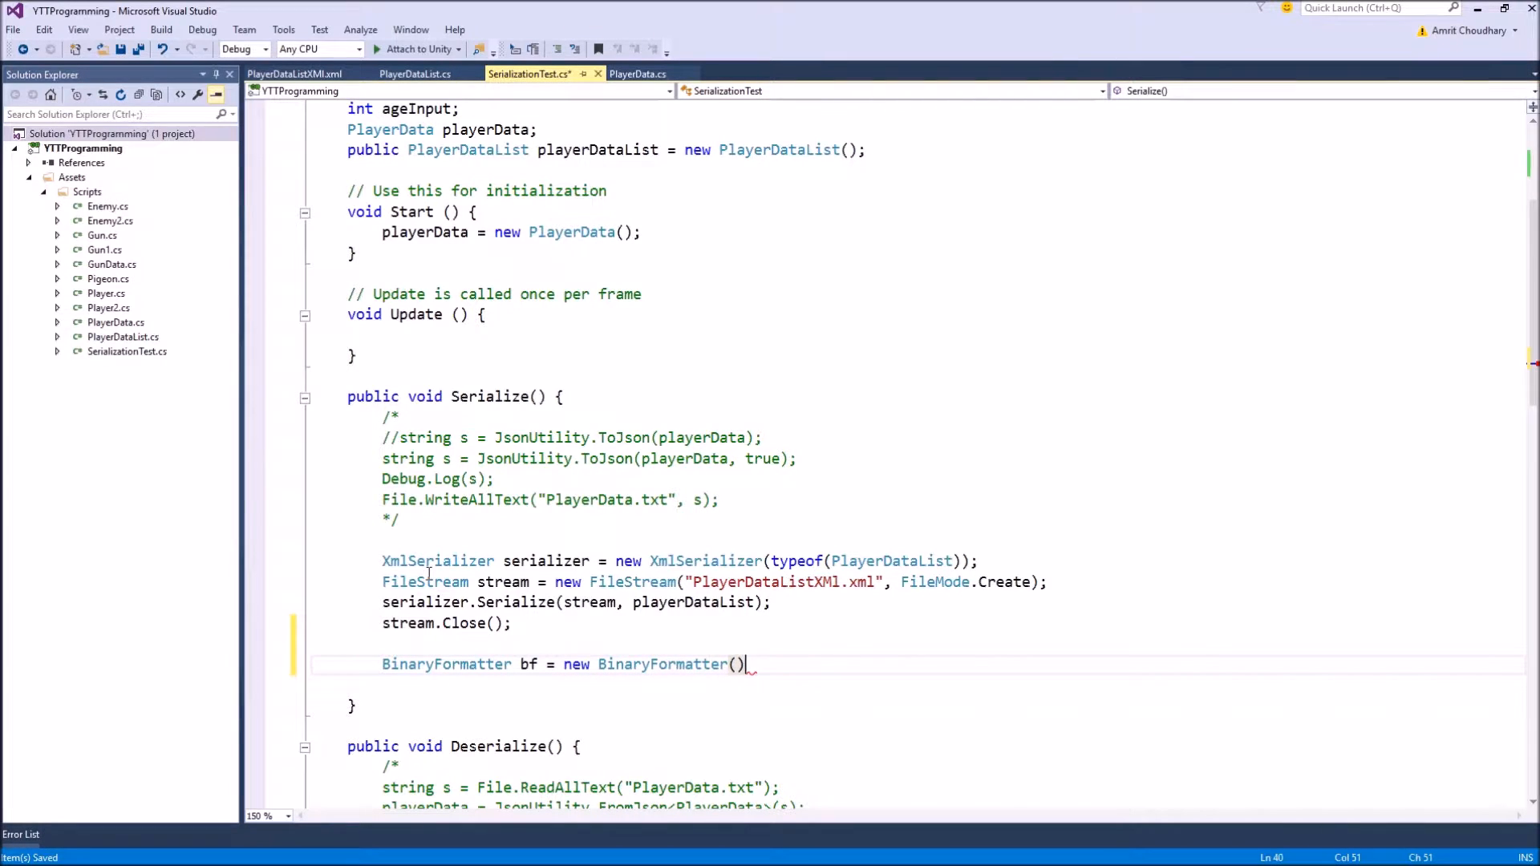
text(;)
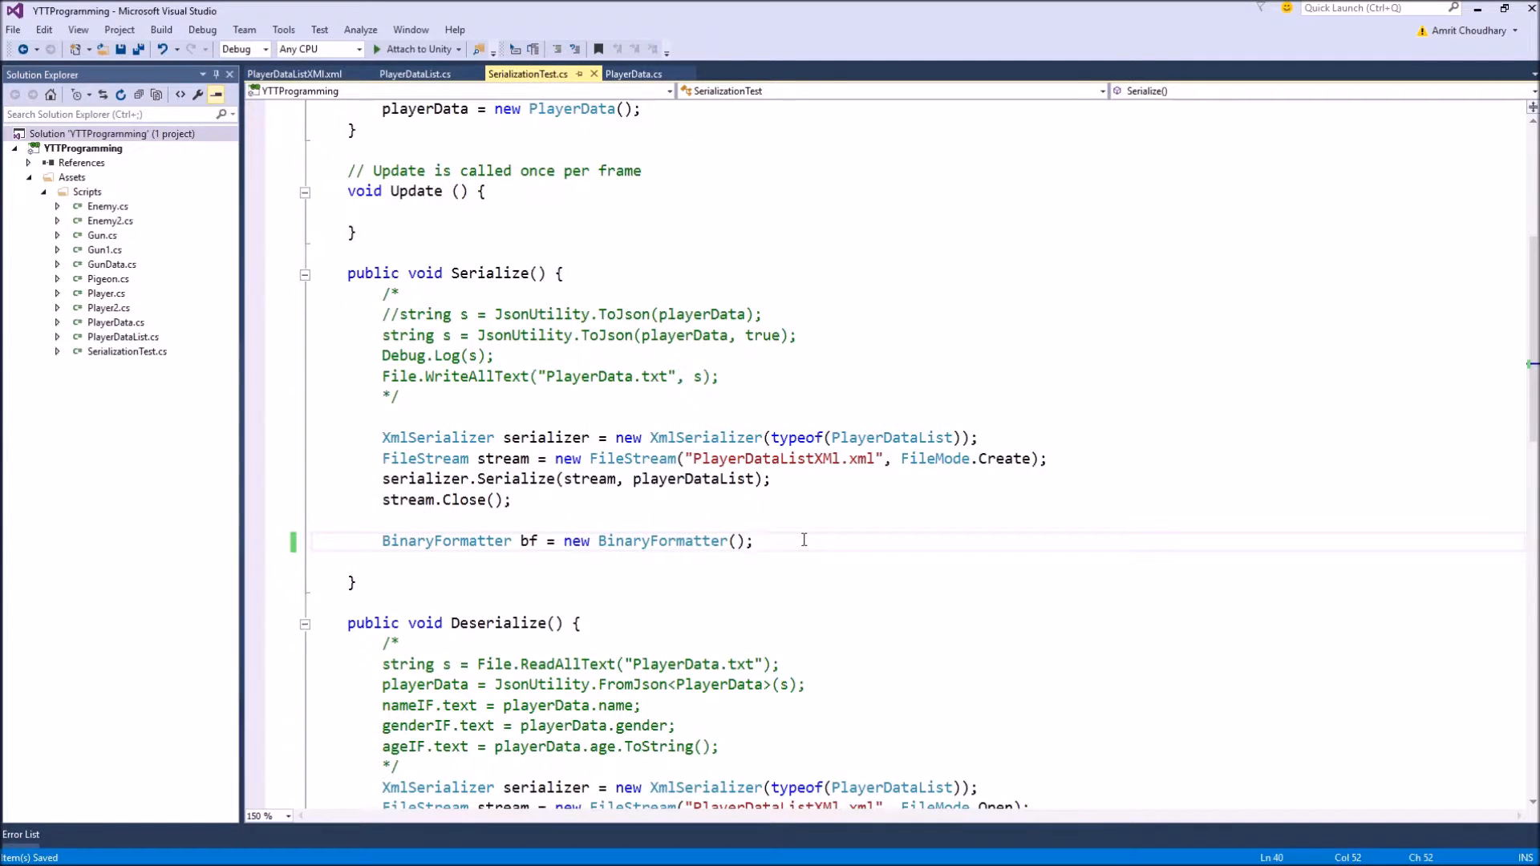
Declare 'FileStream stream = new FileStream()' below the BinaryFormatter line.
text(File)
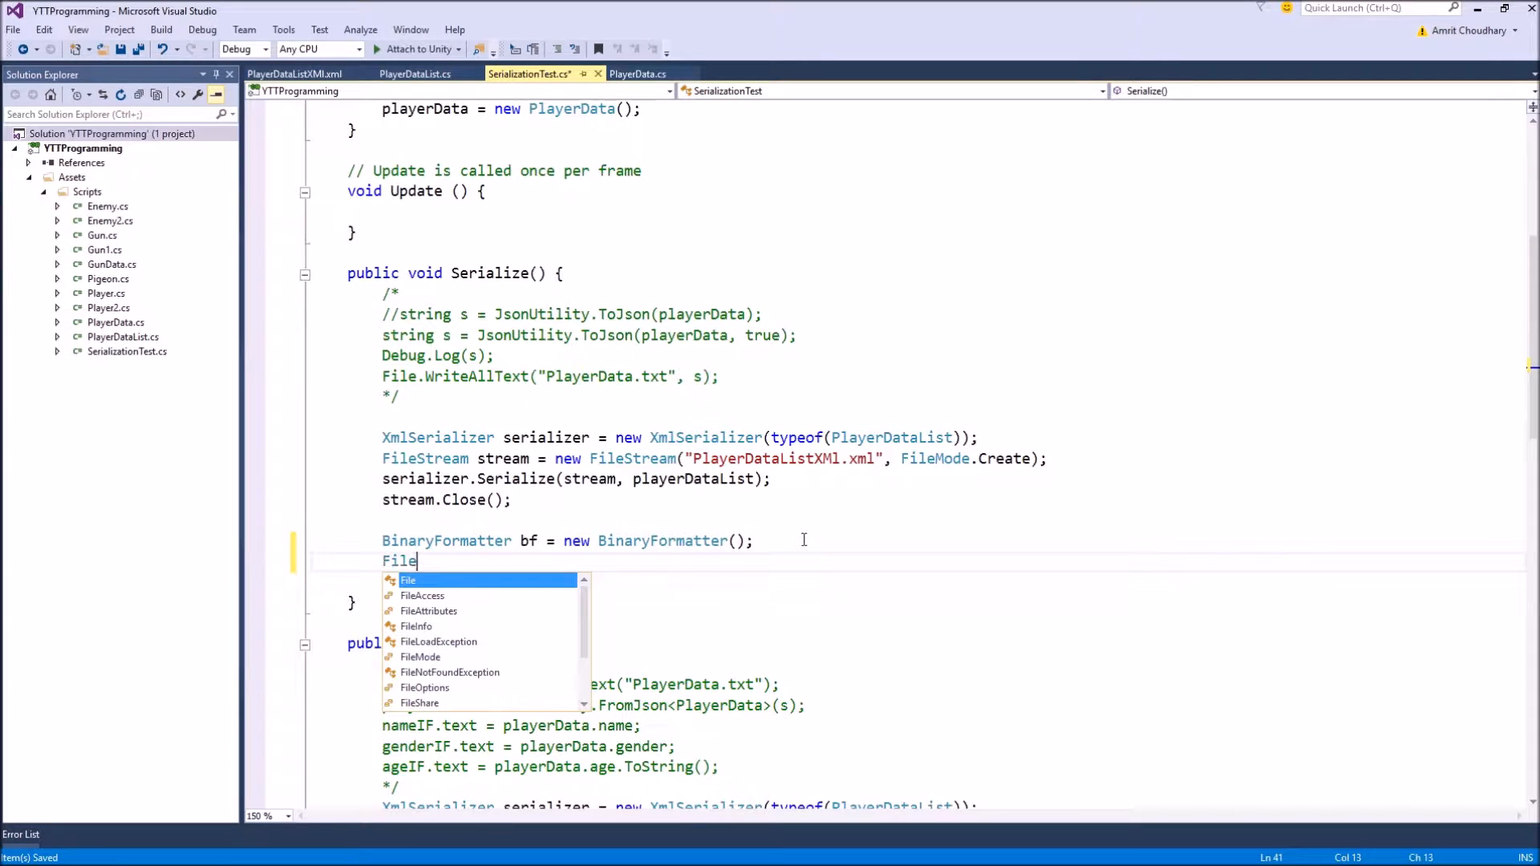
text(Stream)
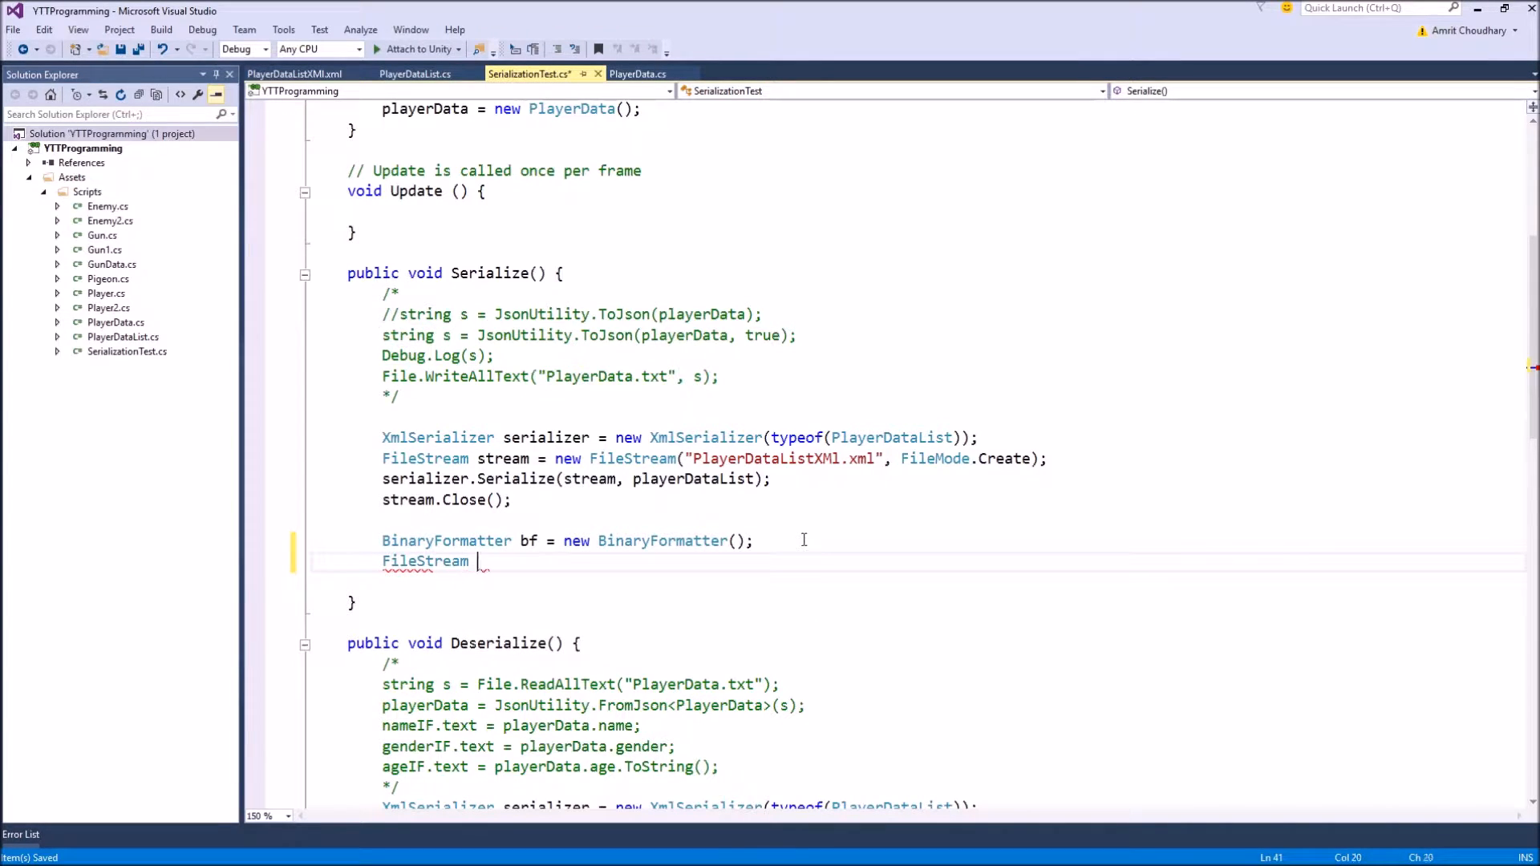
text(stream = new)
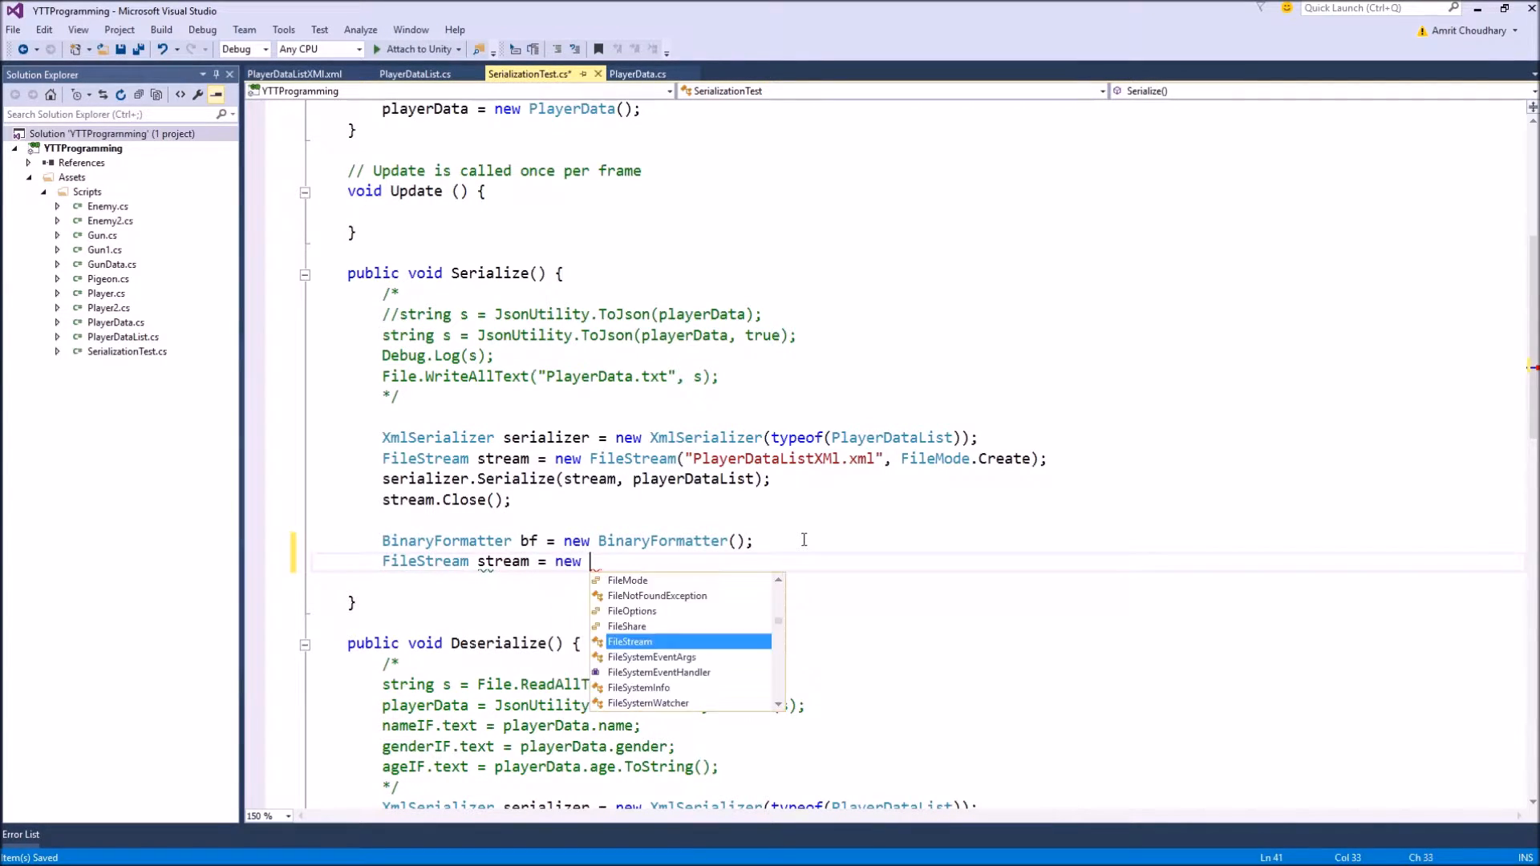
text(FileStream)
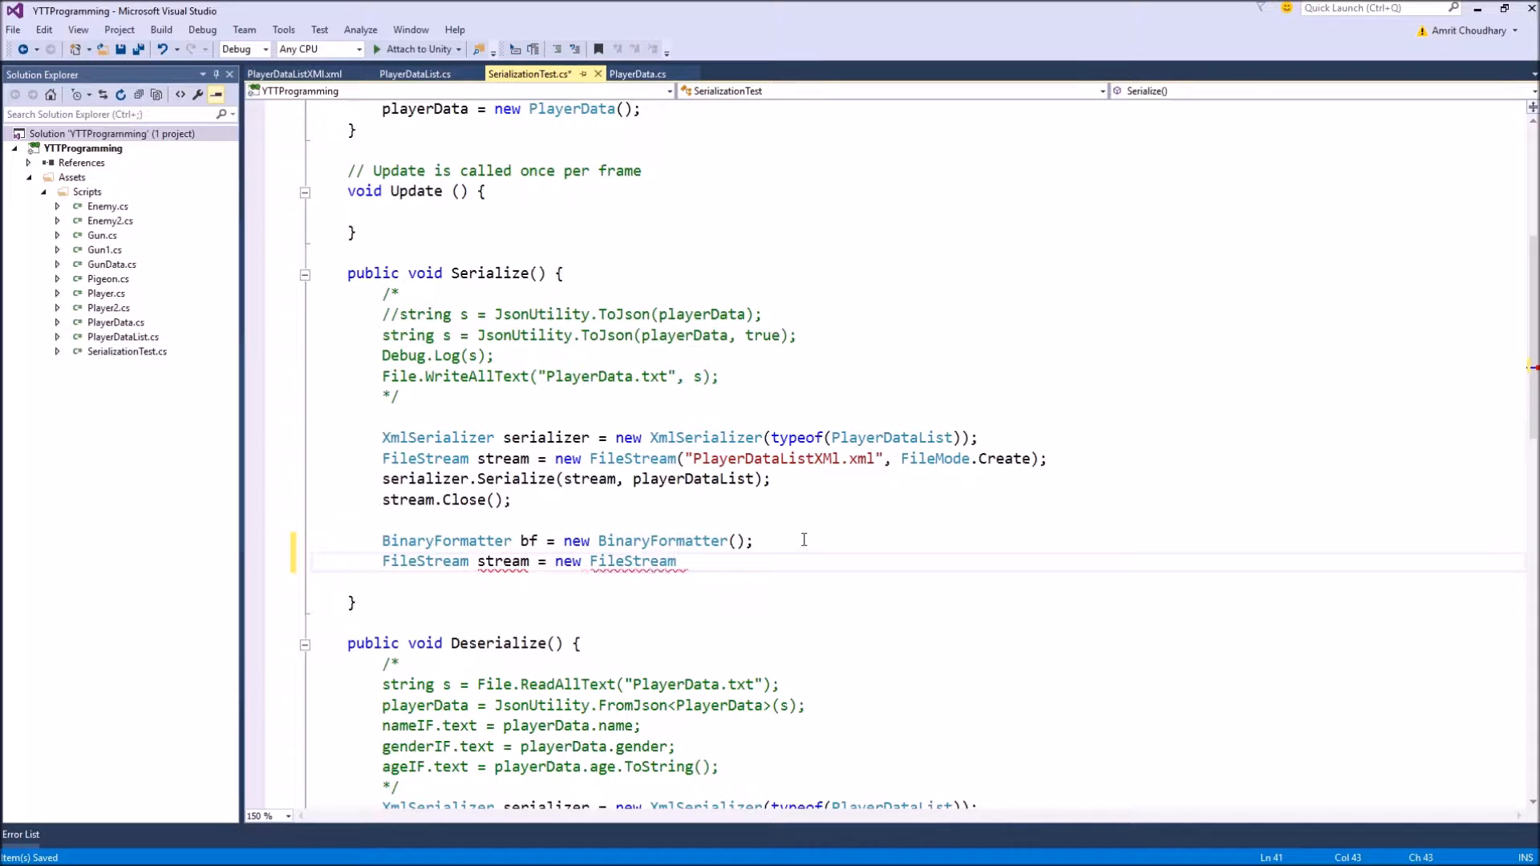
text(())
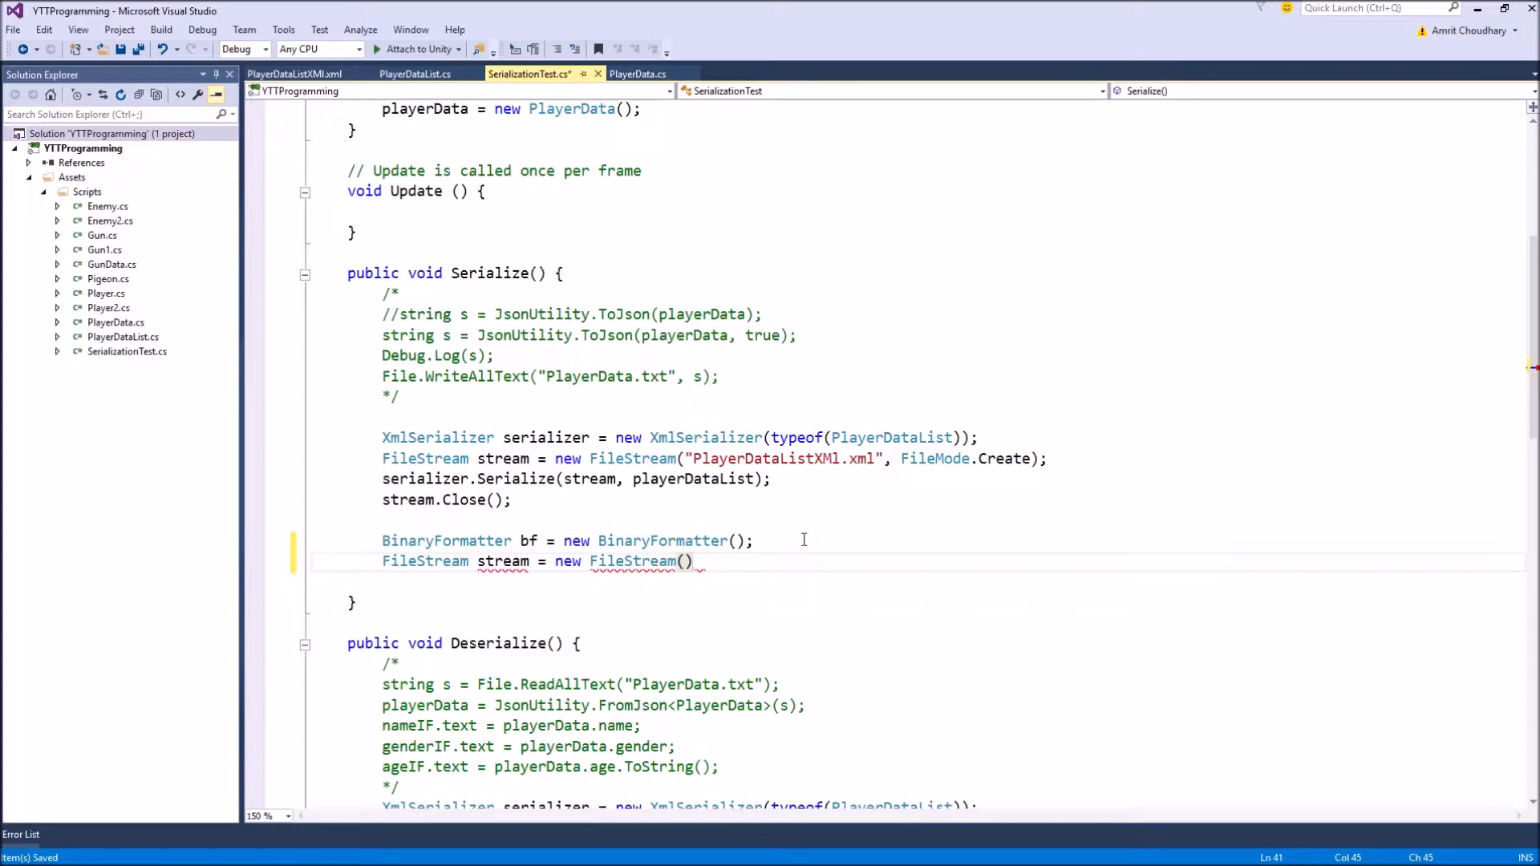
Pass "PlayerDataListBinary.xyz" and FileMode.Create as the FileStream constructor arguments.
click(697, 561)
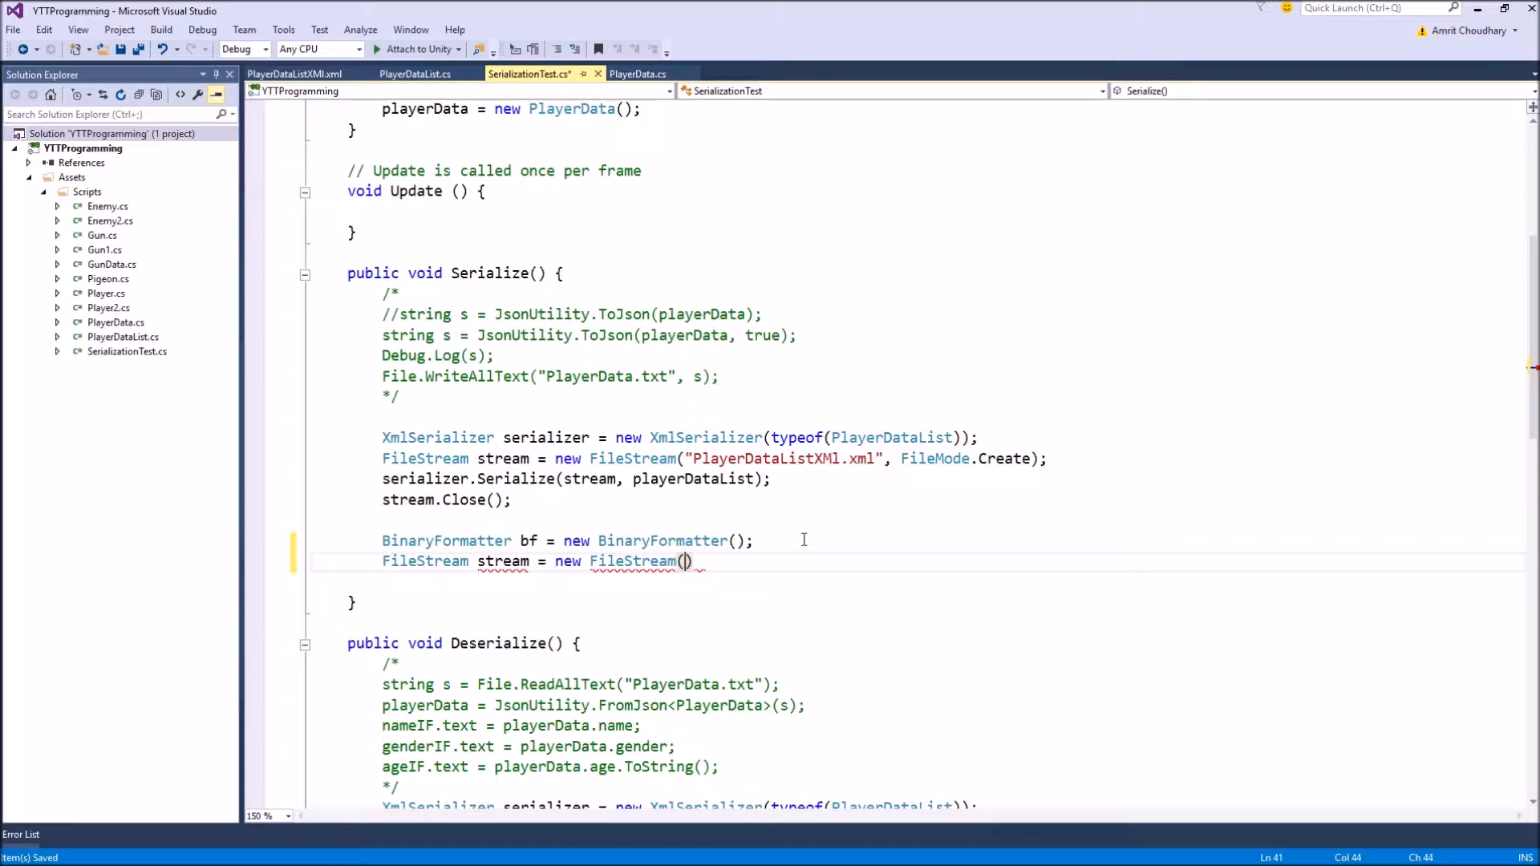
text("")
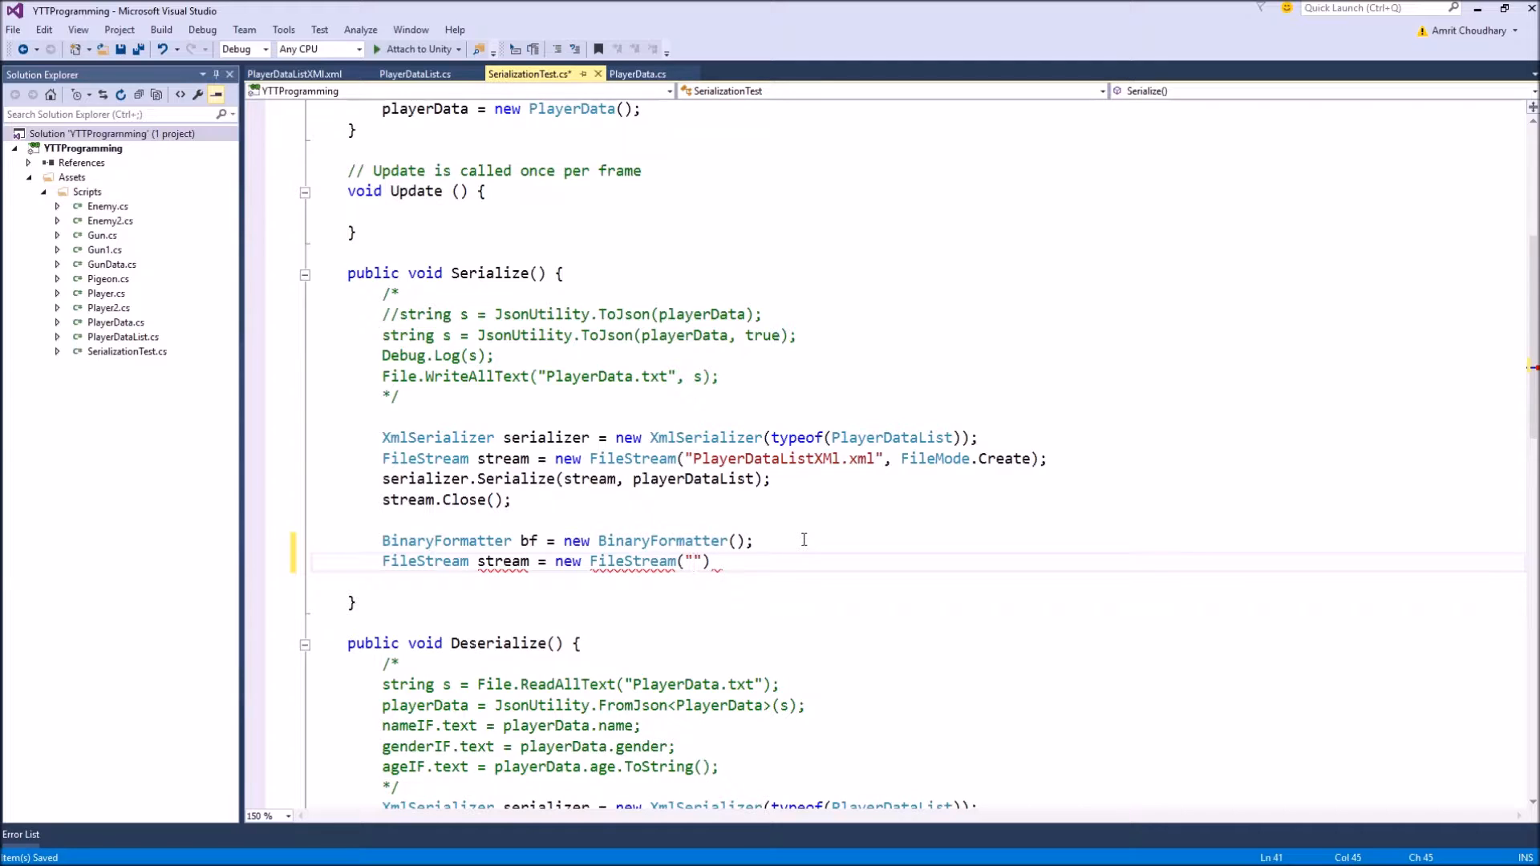
text(PlayerData)
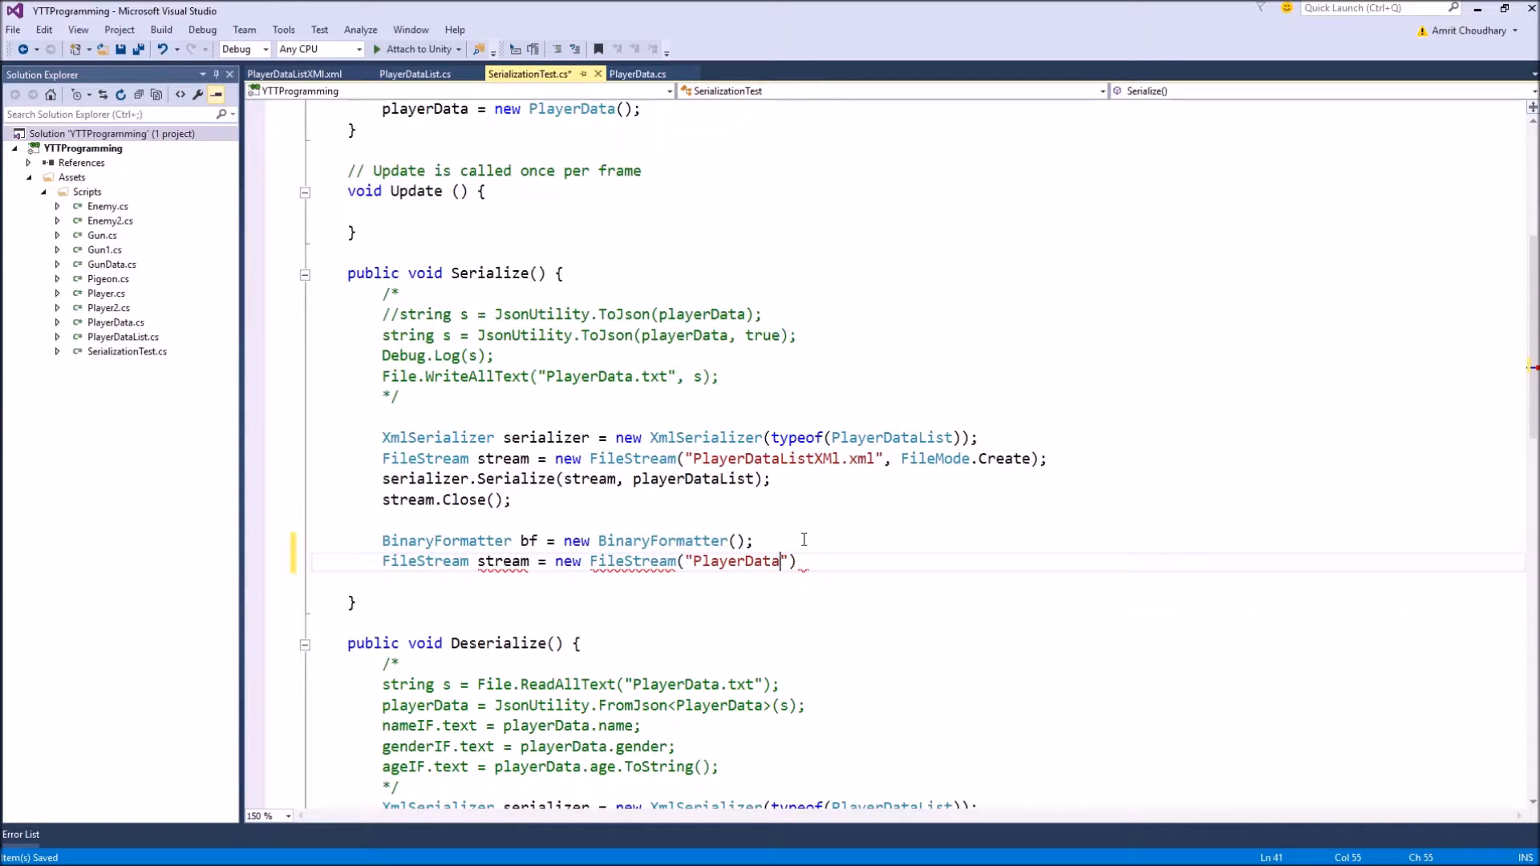
text(List)
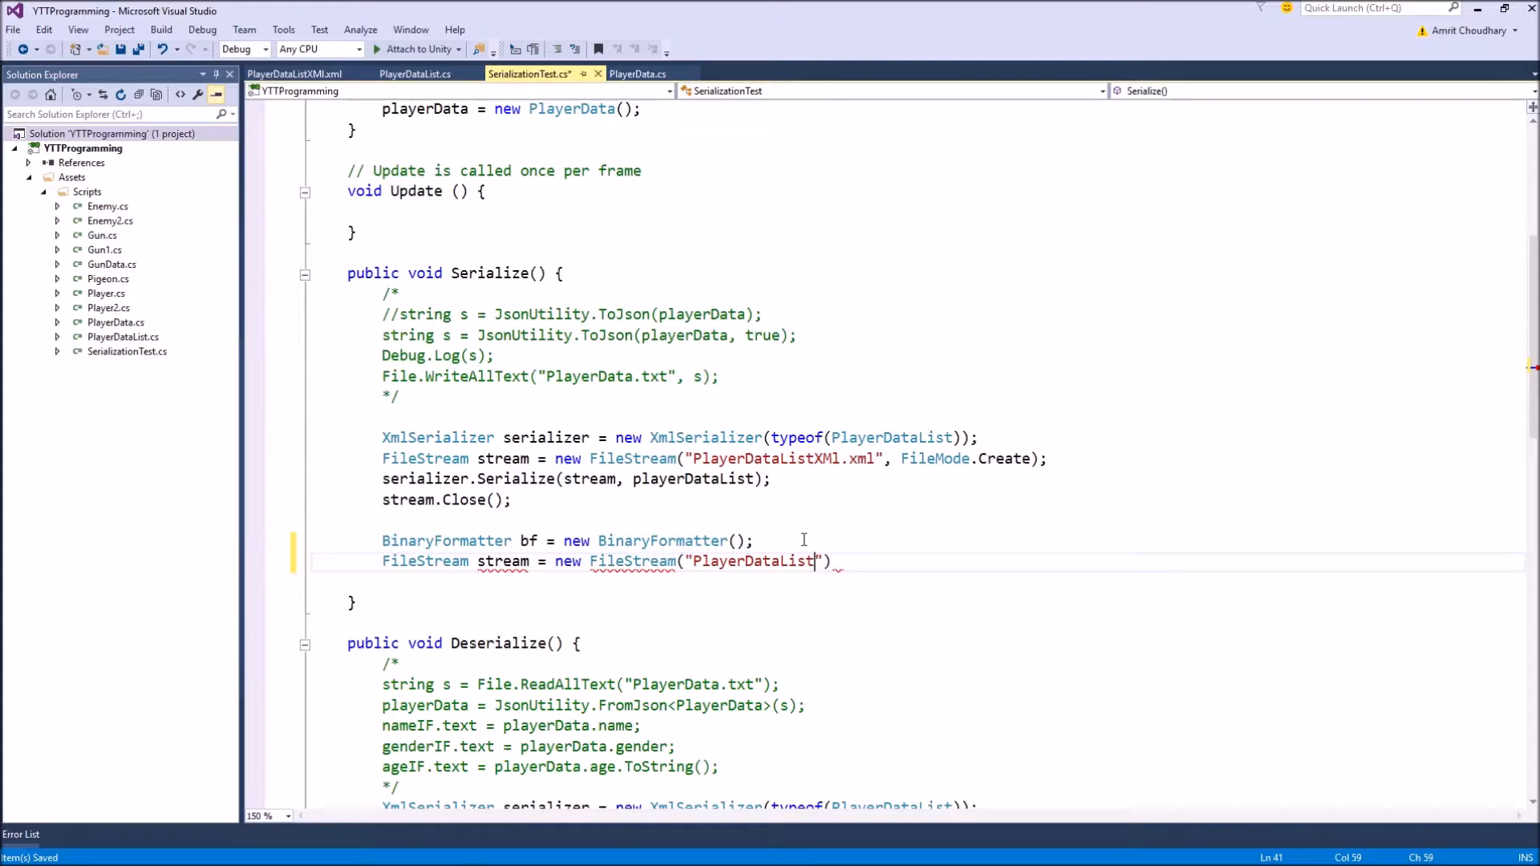
text(Binary.)
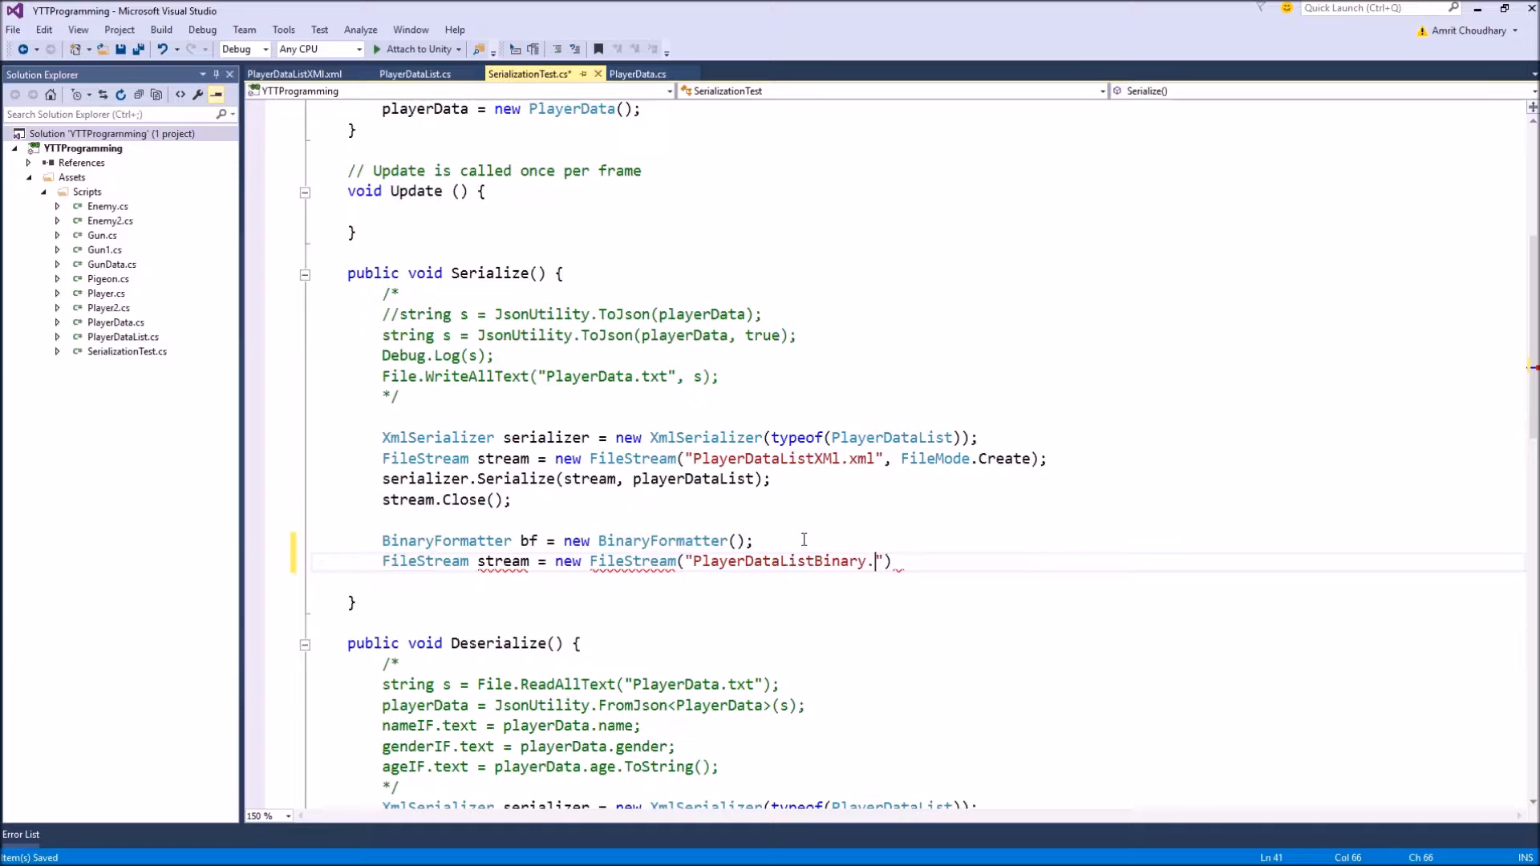
text(xyz)
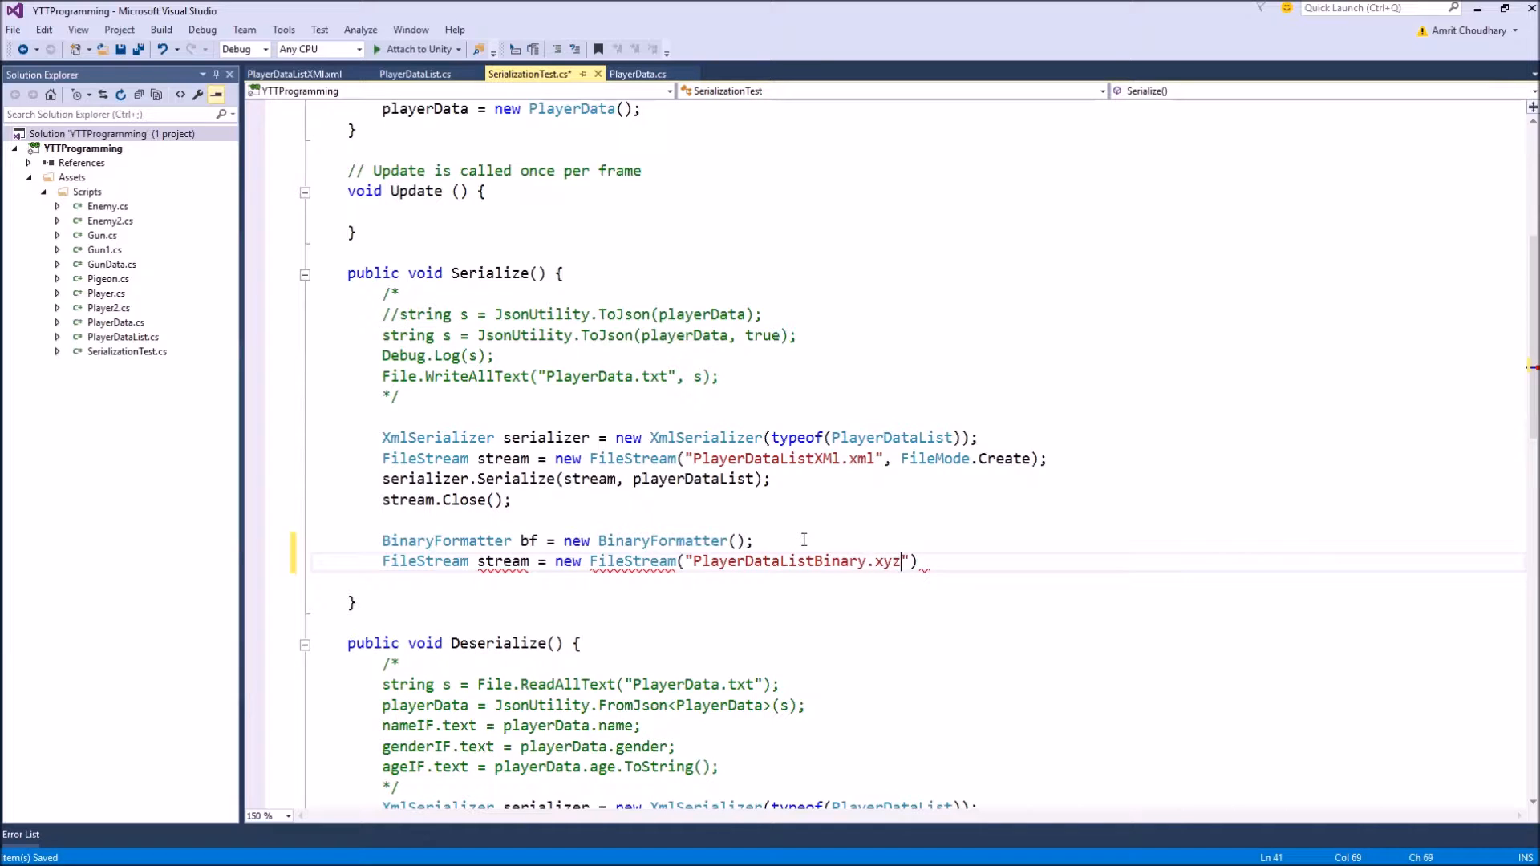
text(, FileMode)
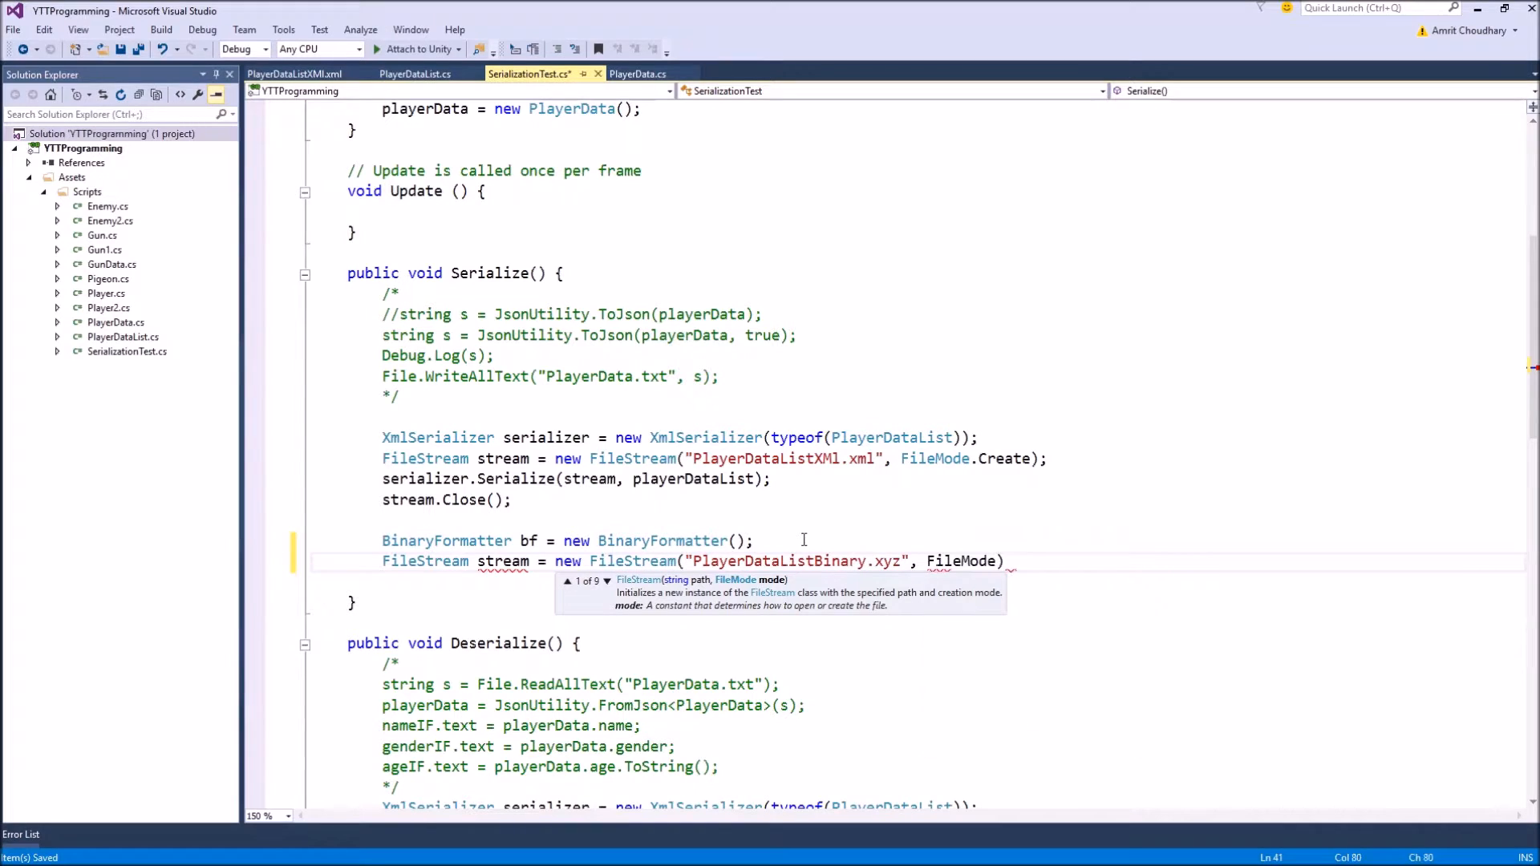
text(.Create)
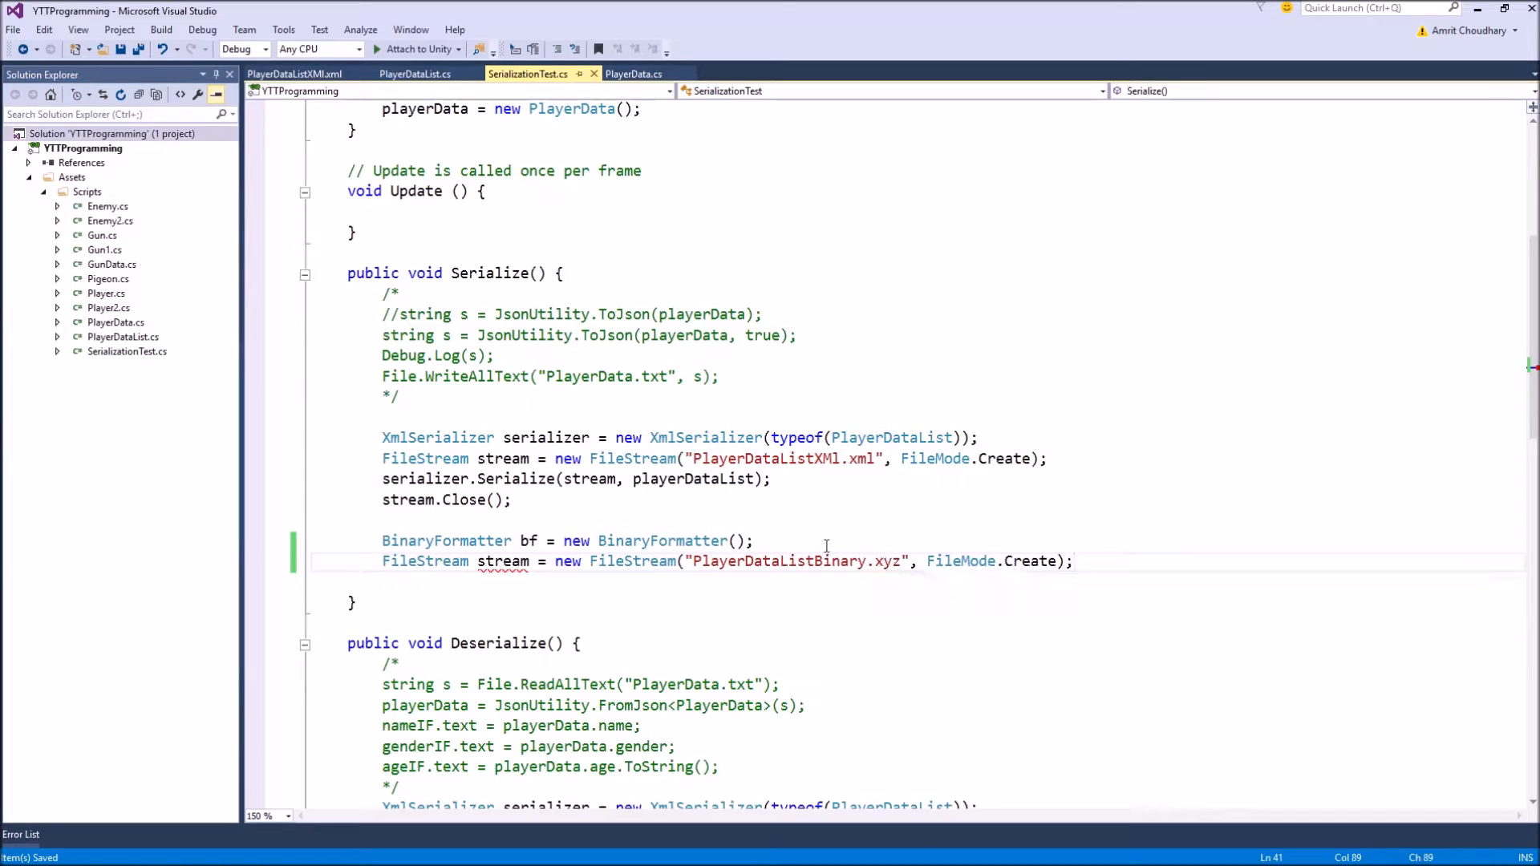
Comment out the XmlSerializer block in Serialize with /* */.
text(/)
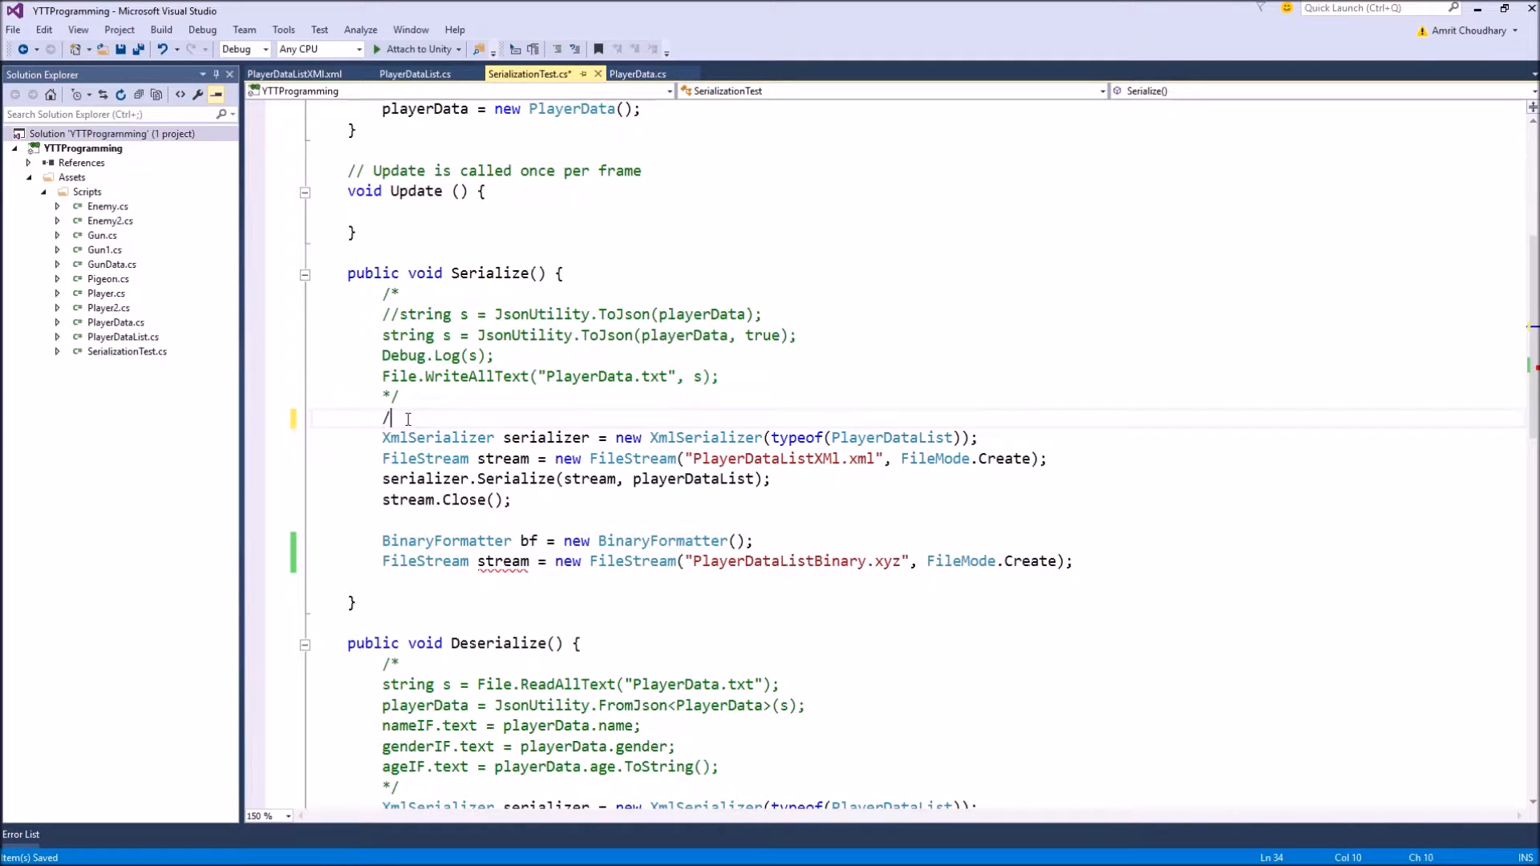
text(*)
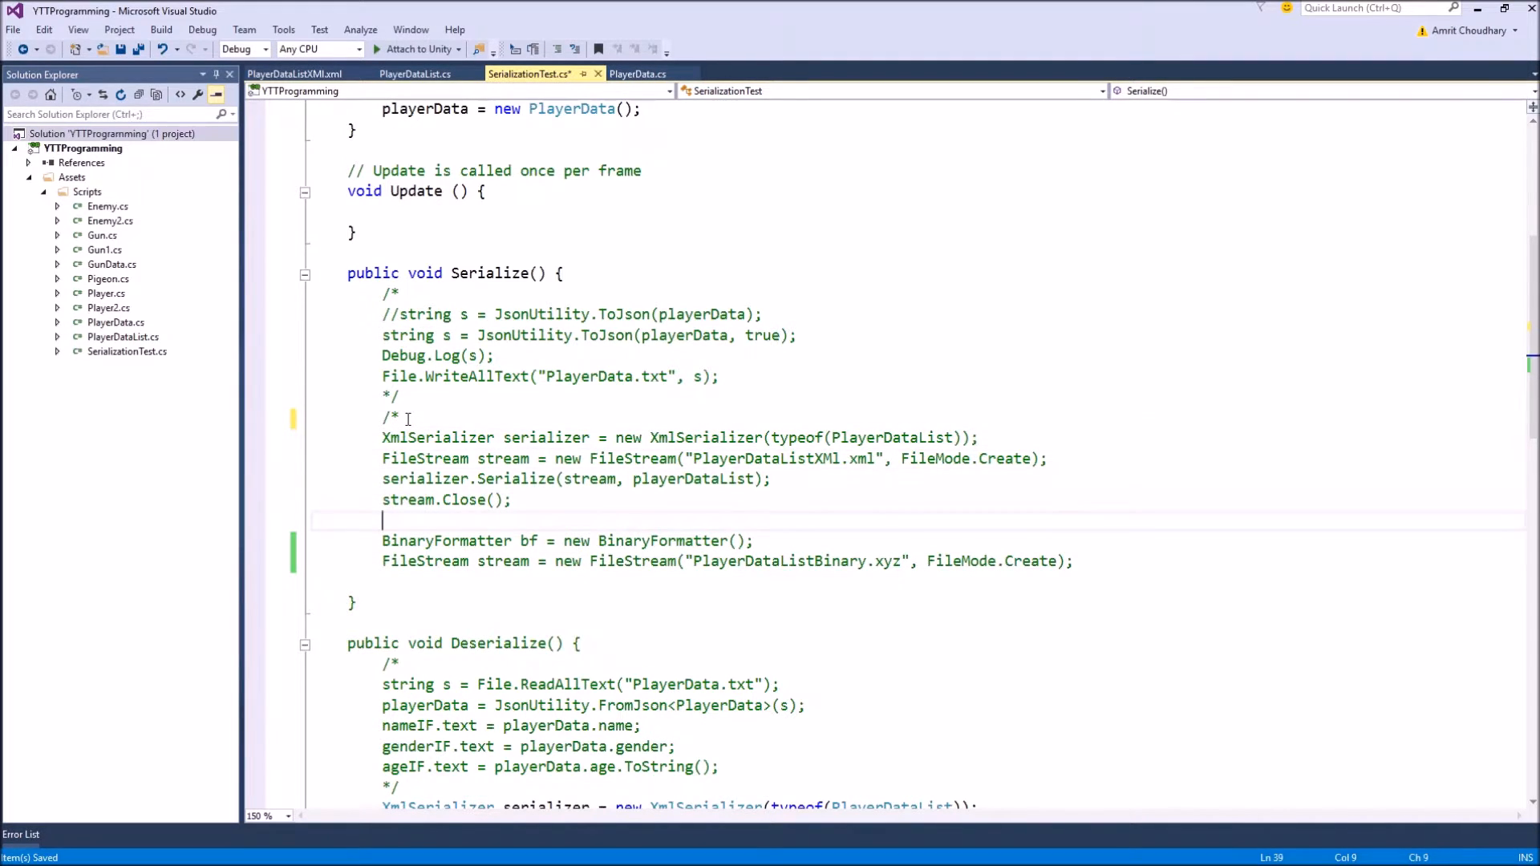
text(*/)
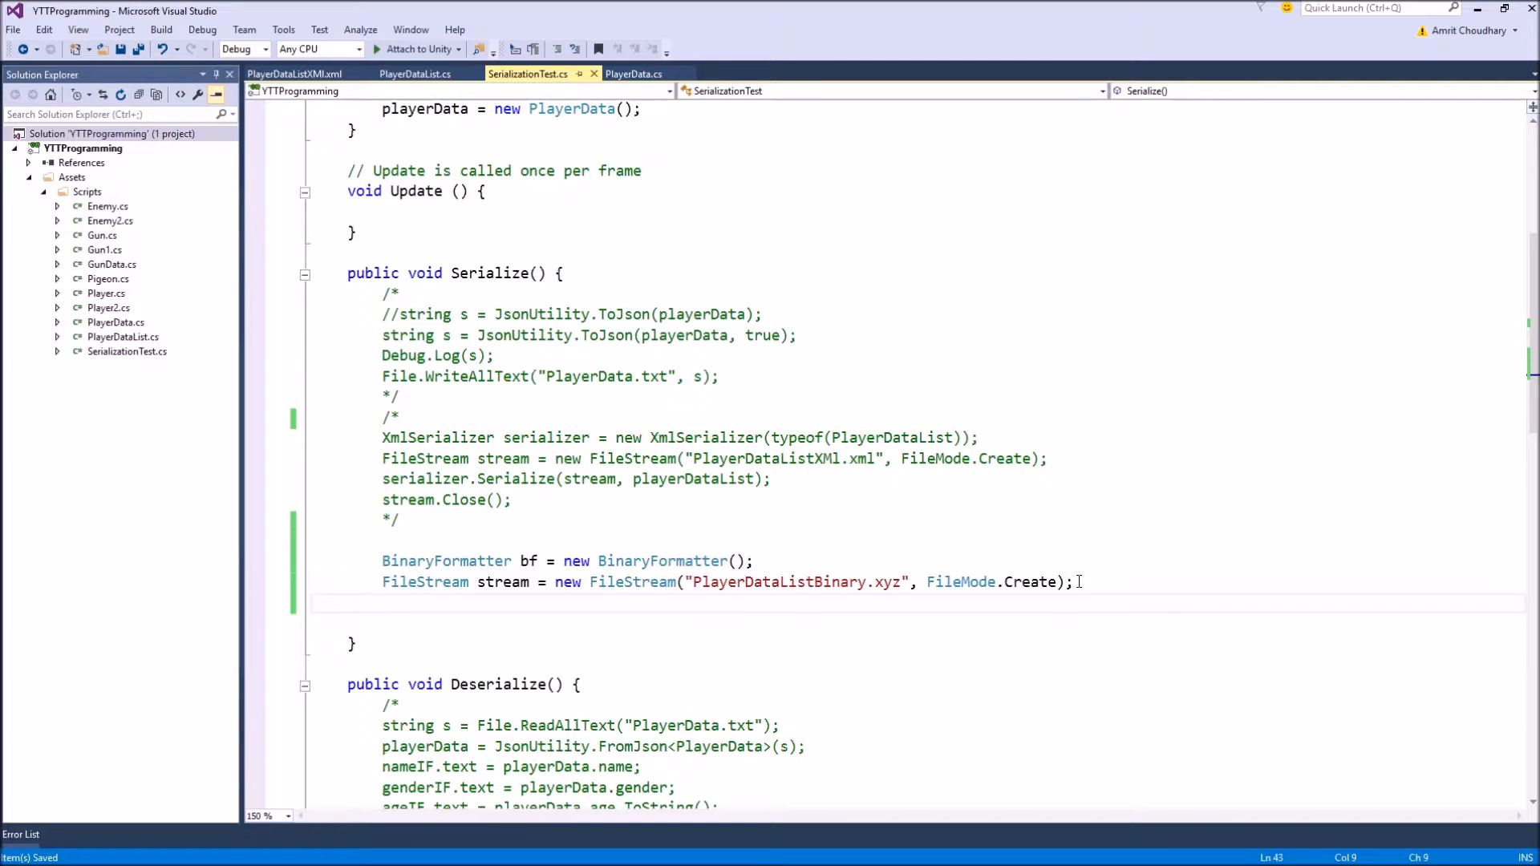
Add bf.Serialize(stream, playerDataList); followed by stream.Close(); below the FileStream line.
text(bf)
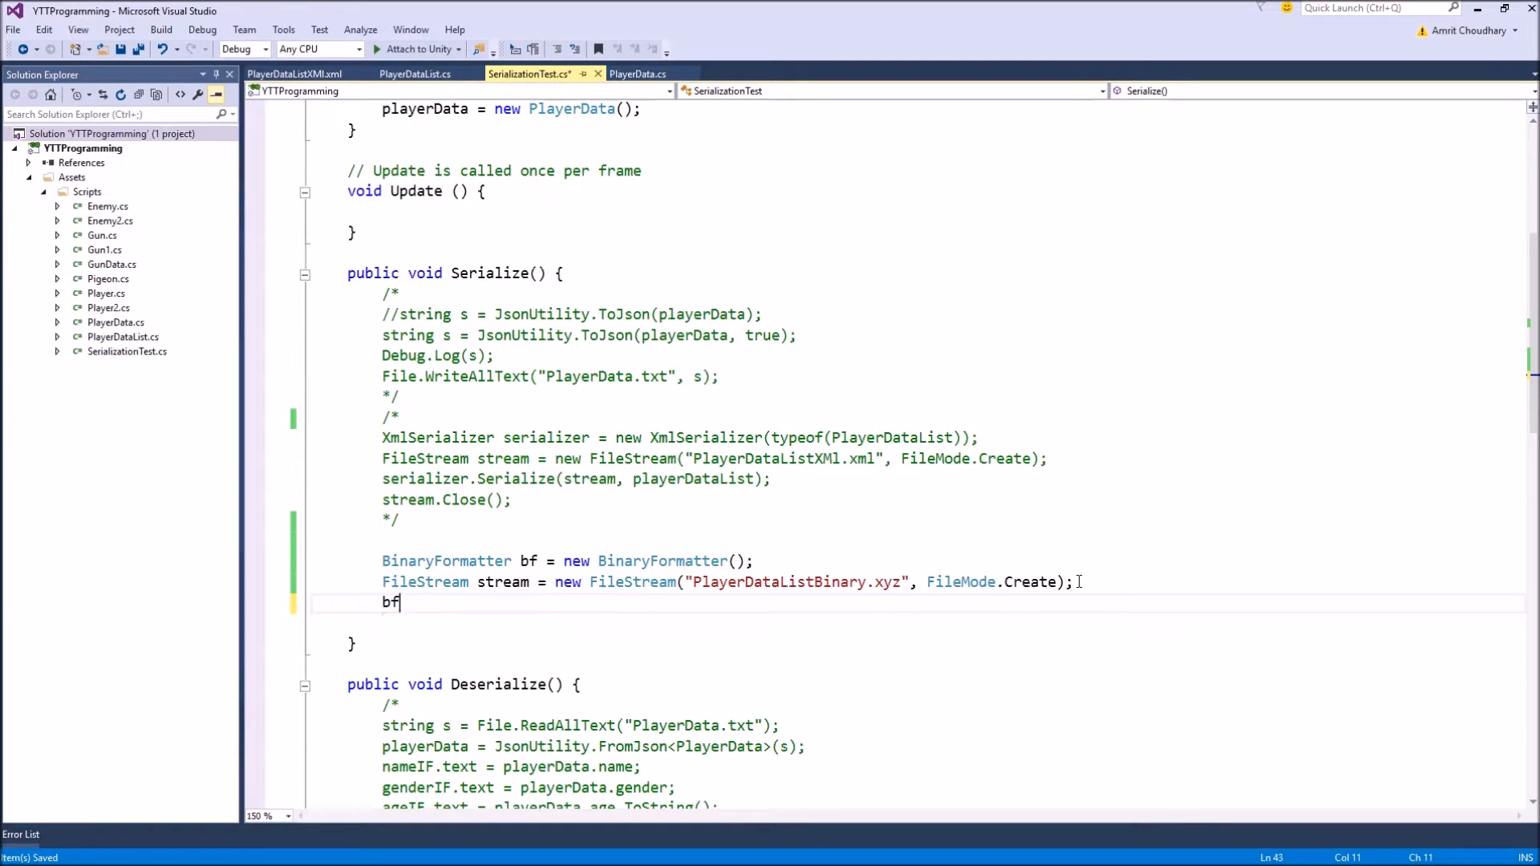
text(.ser)
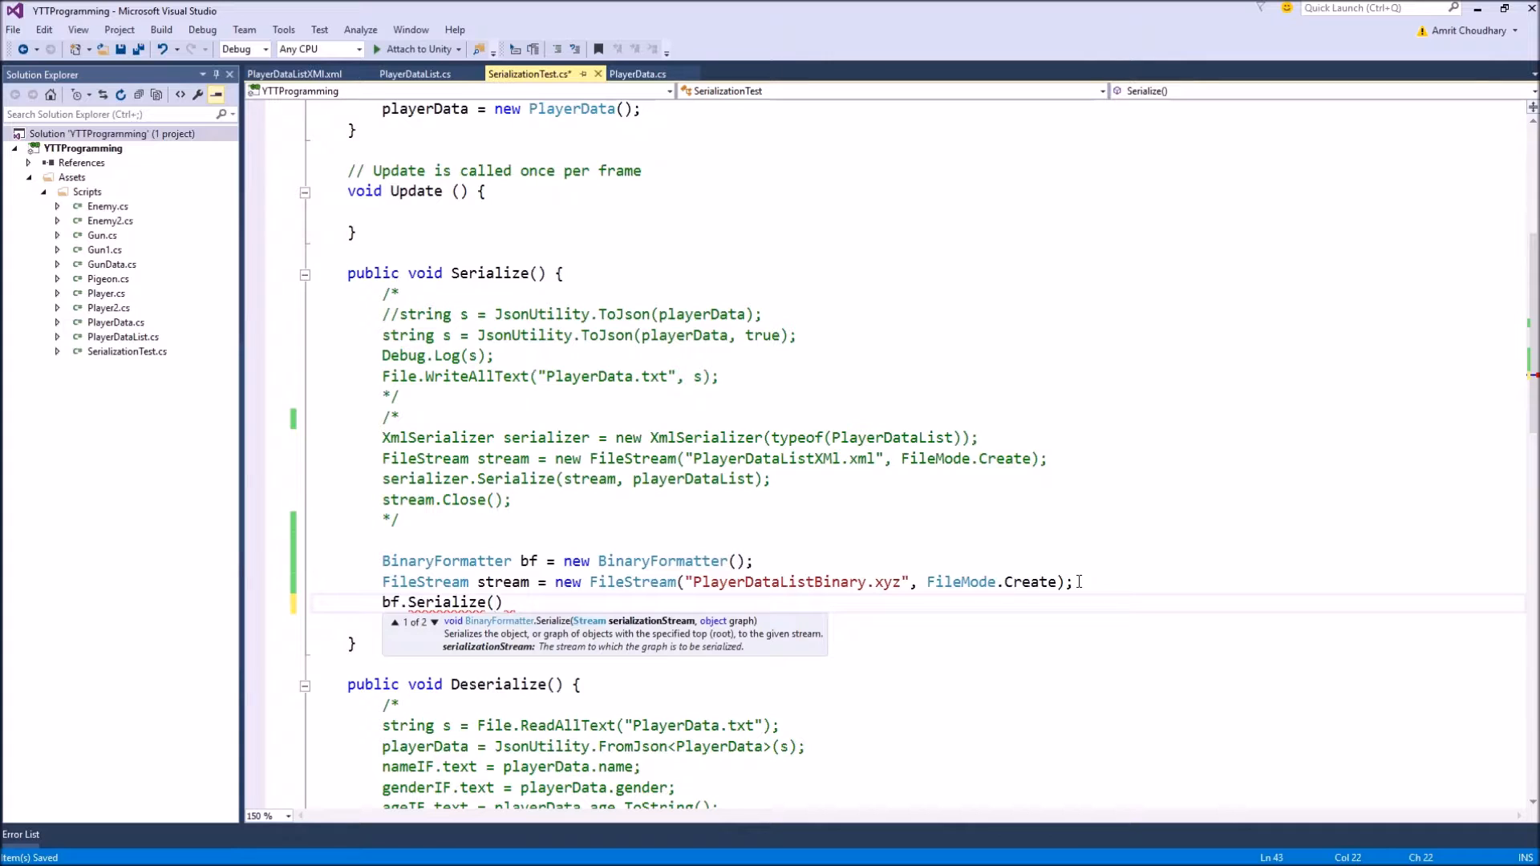
text(stream,)
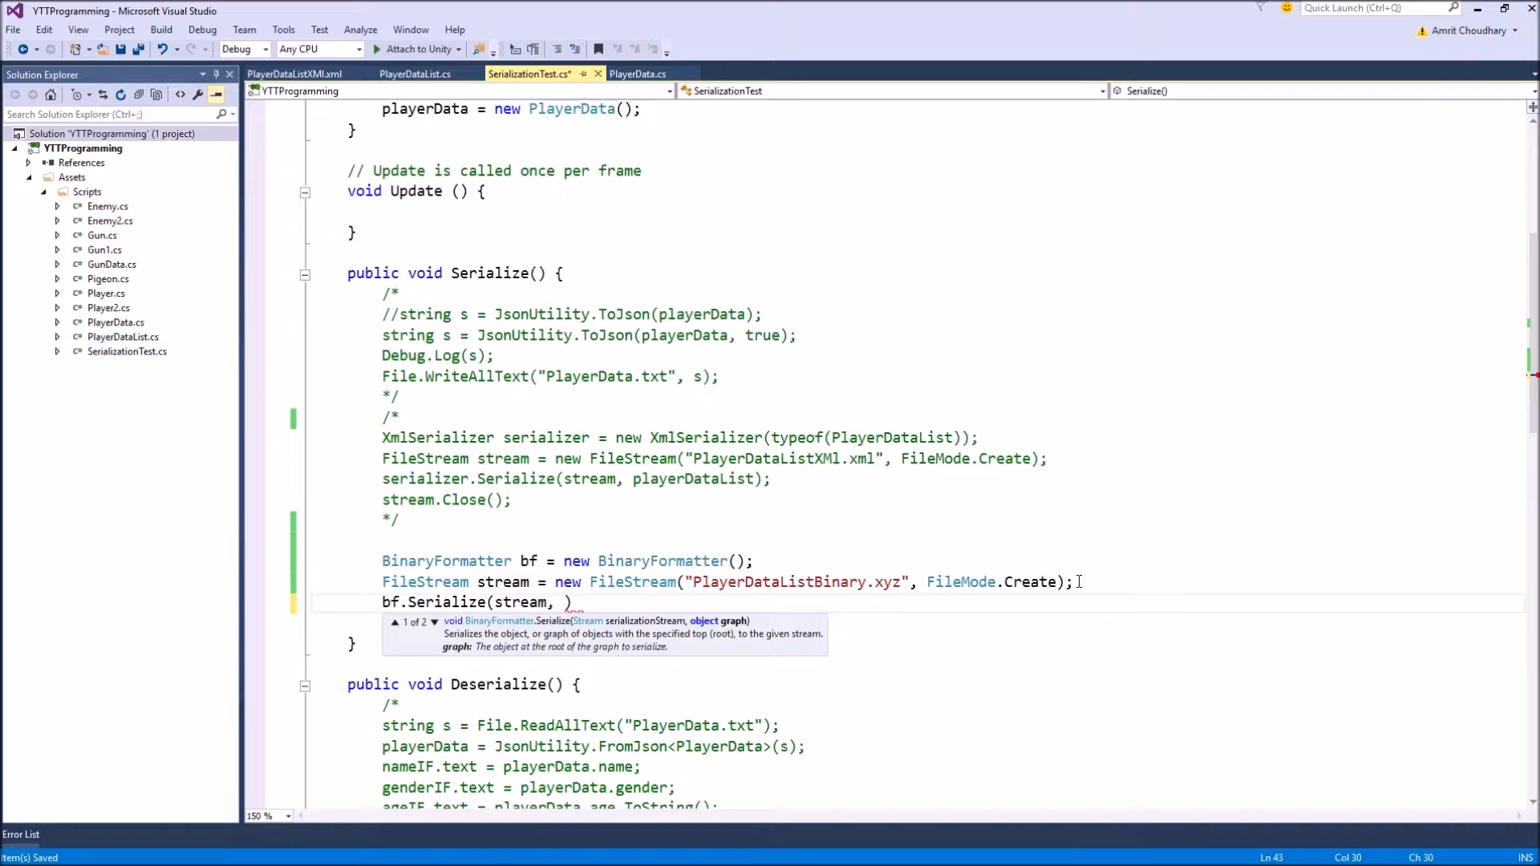
text(playerDataList)
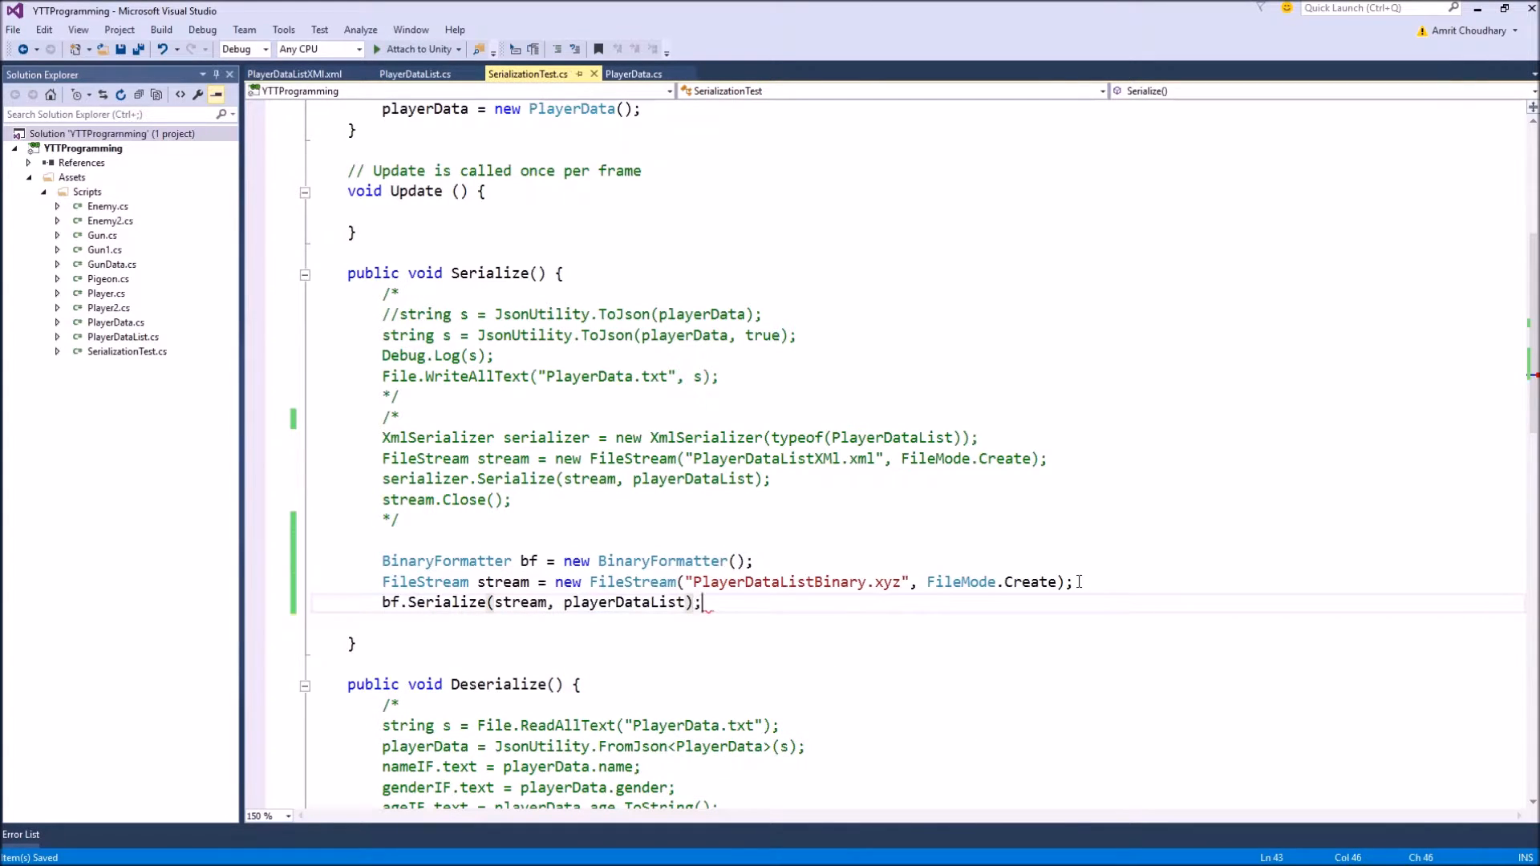
text(b)
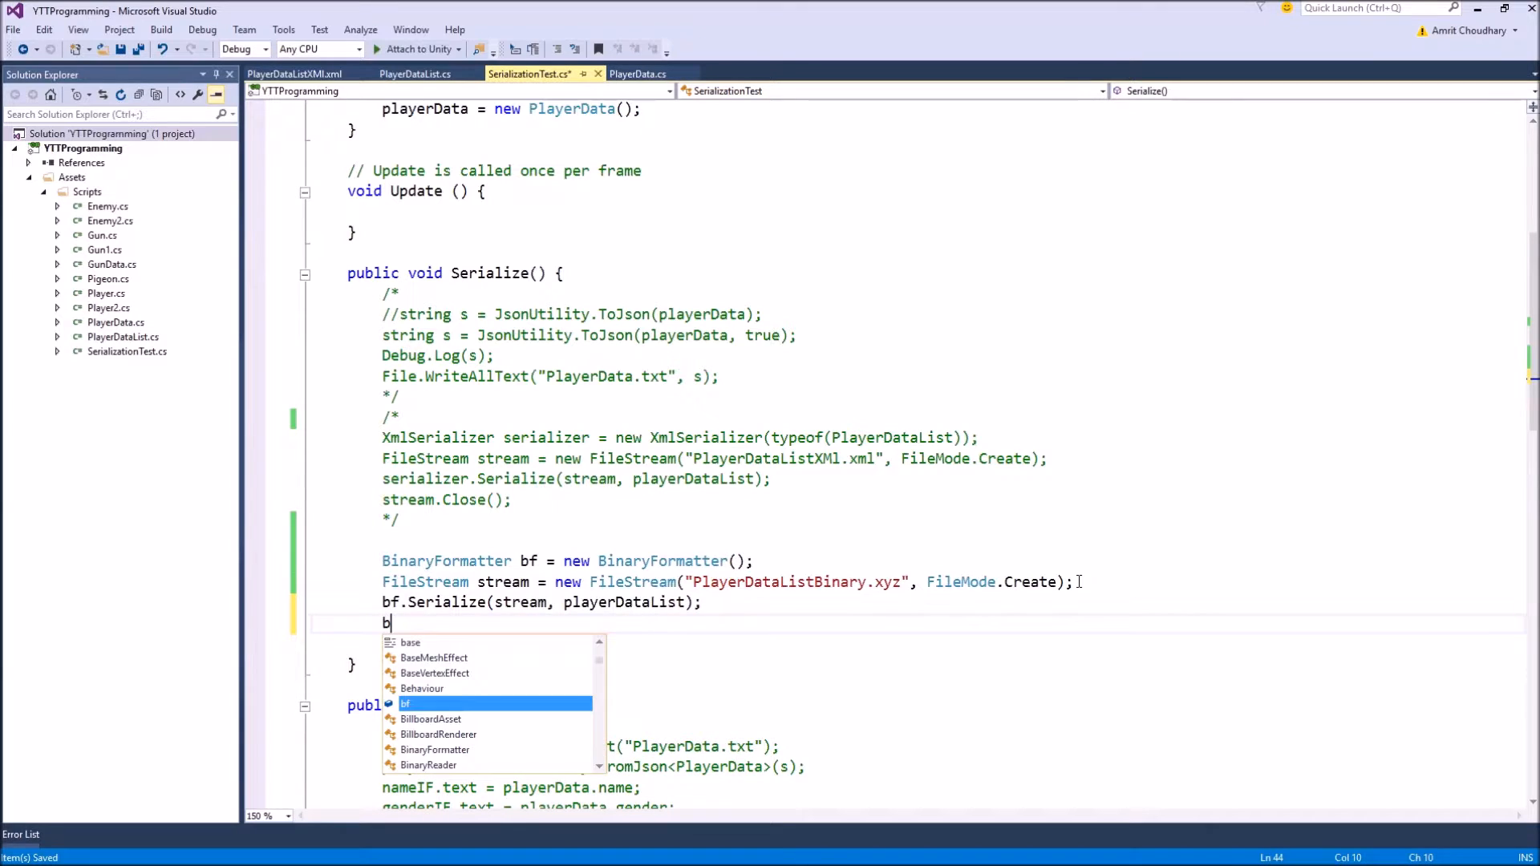
text(tre)
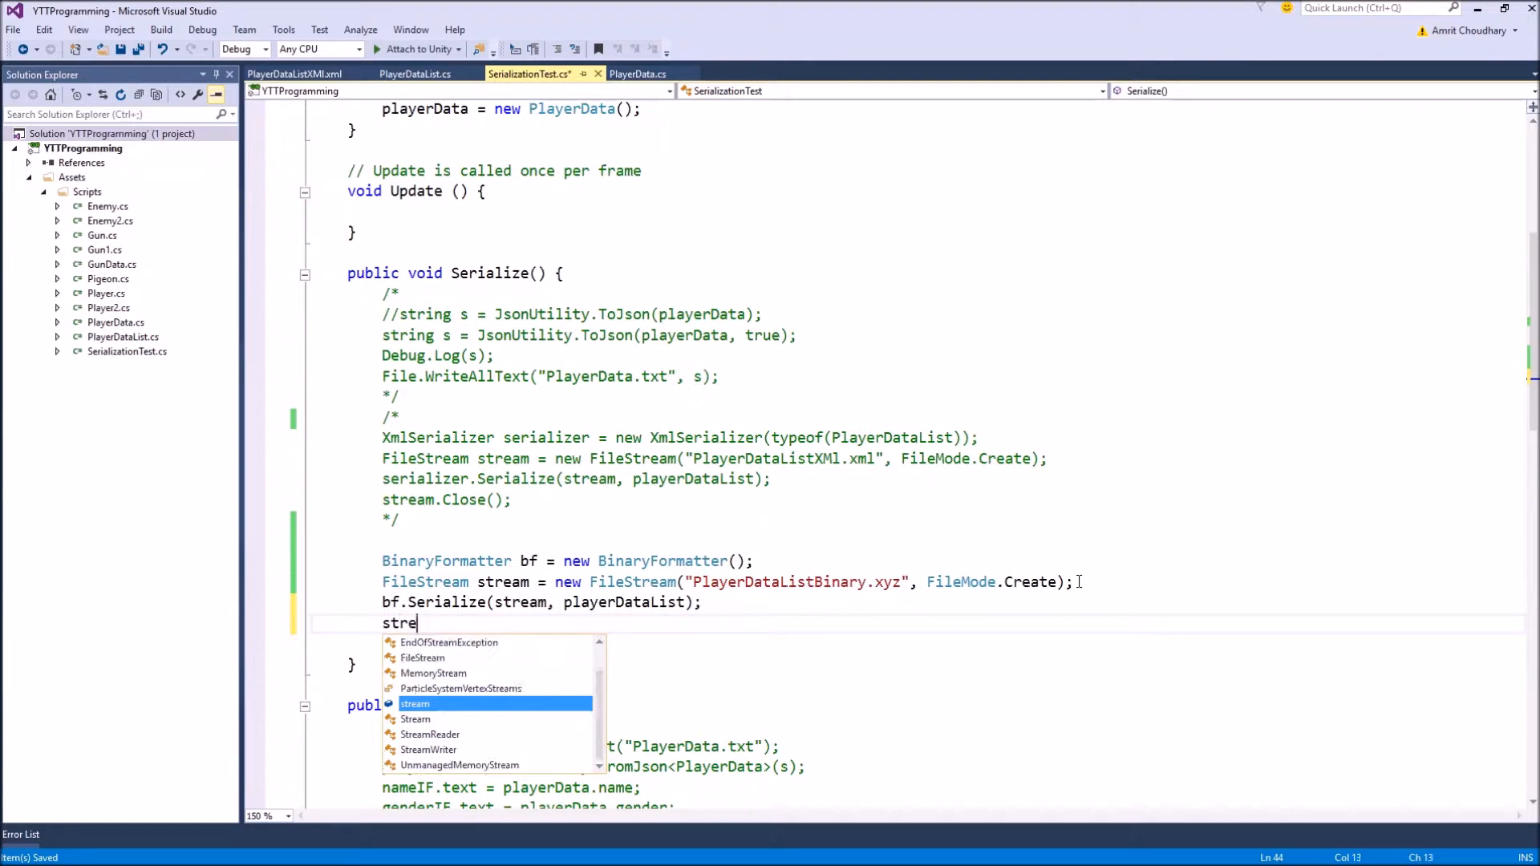
text(.co)
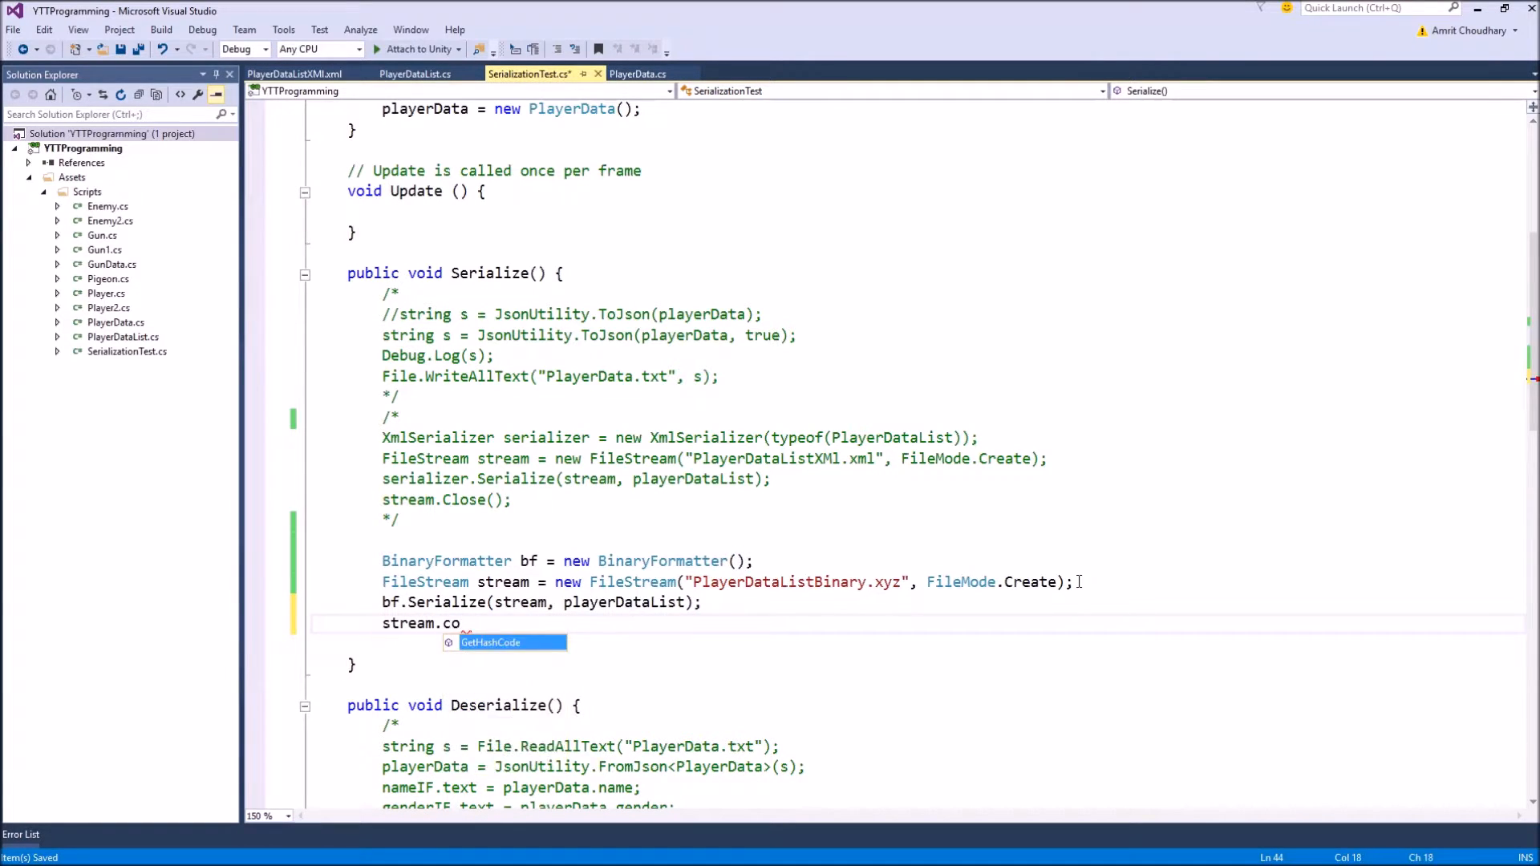
text(lose();)
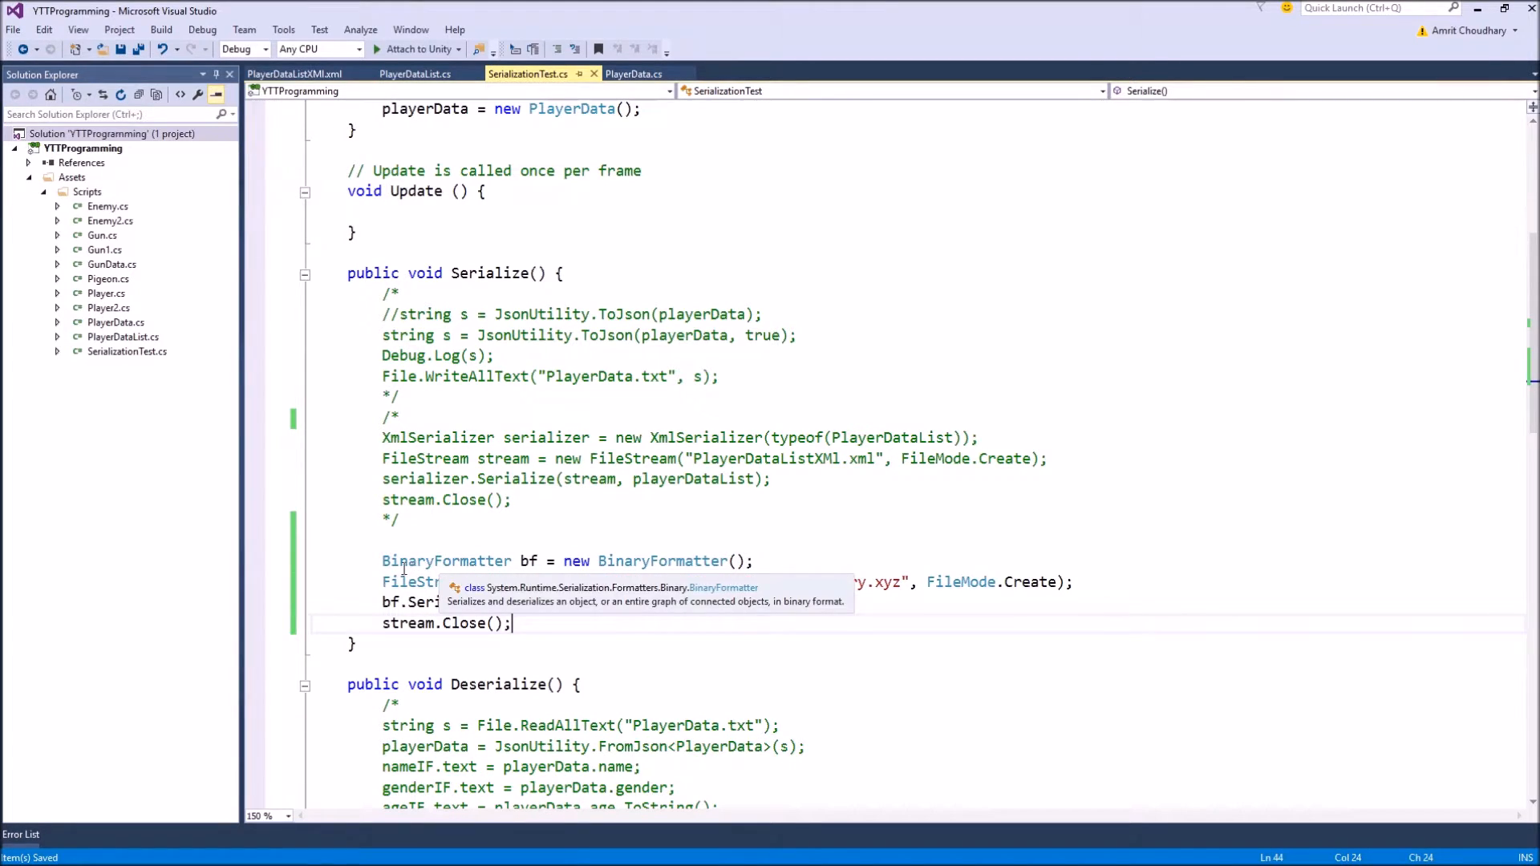
mouse_move(511, 573)
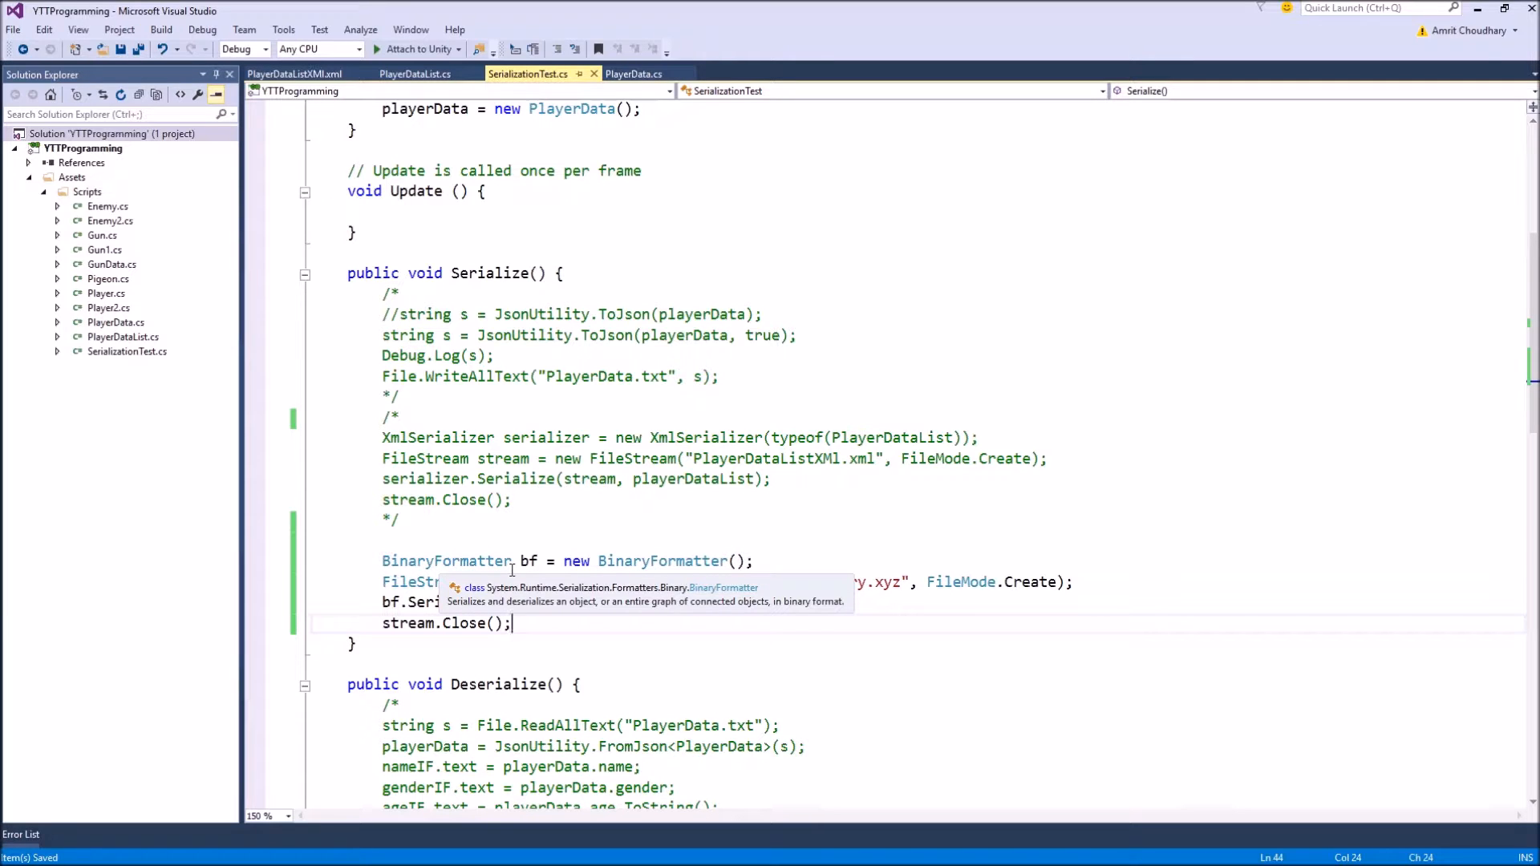
scroll(down, 3)
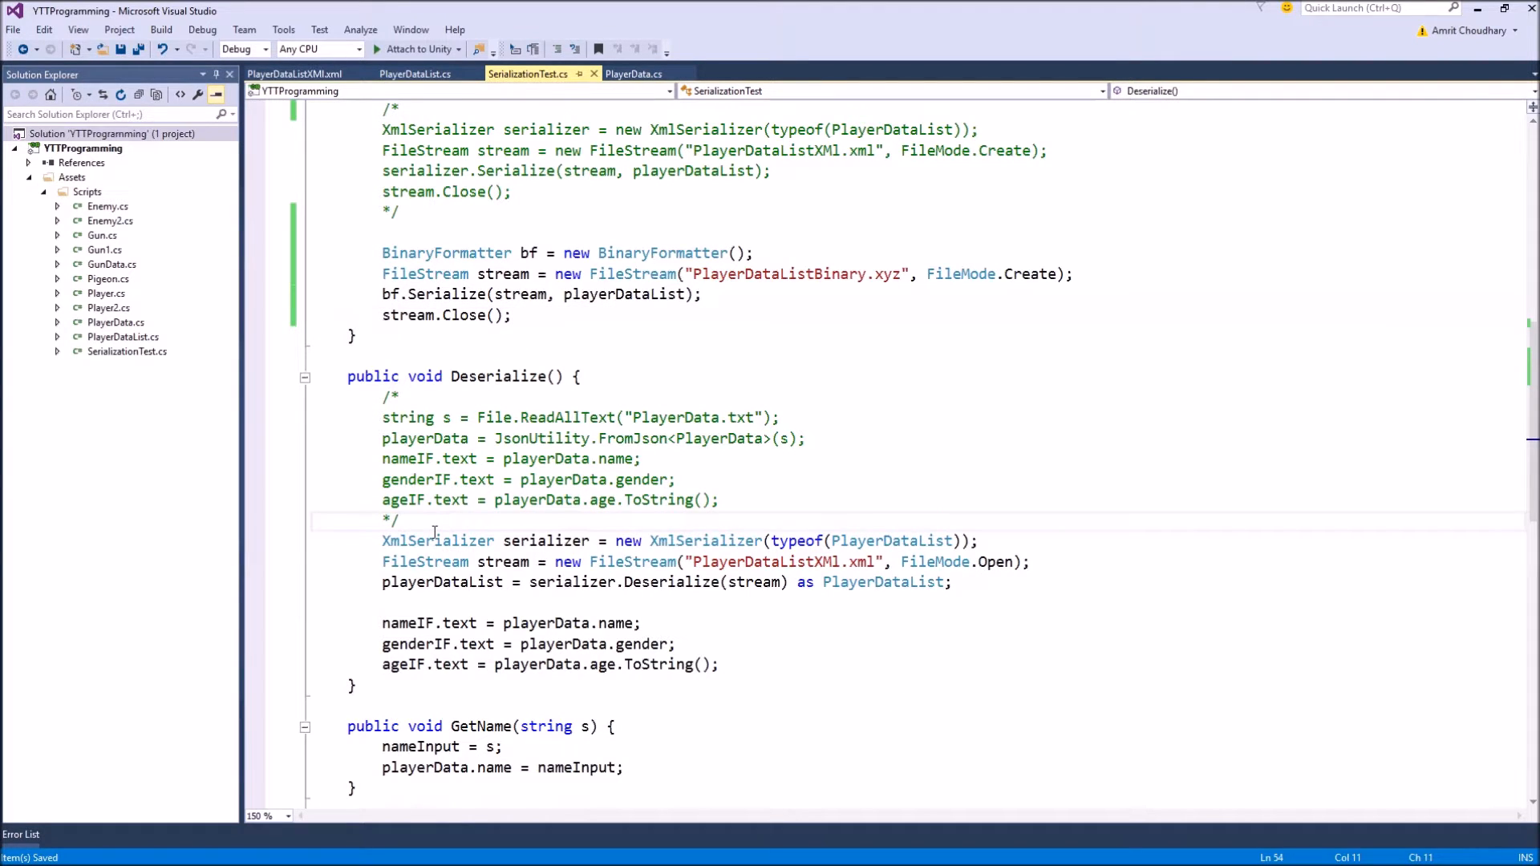
Comment out Deserialize's XML block and add 'BinaryFormatter bf = new BinaryFormatter();'.
text(/*)
click(918, 602)
text(*/)
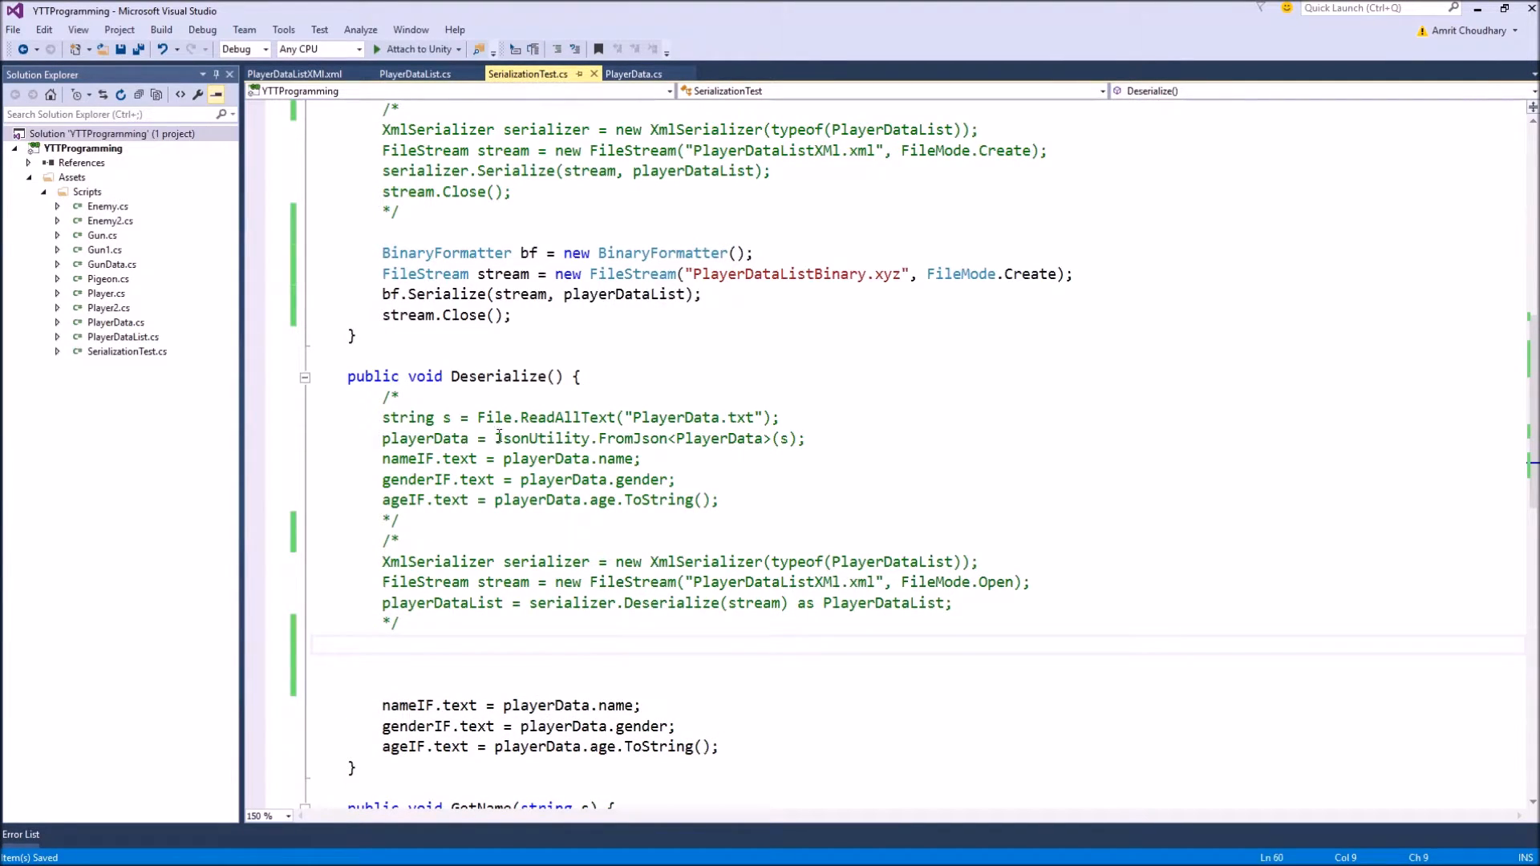
text(B)
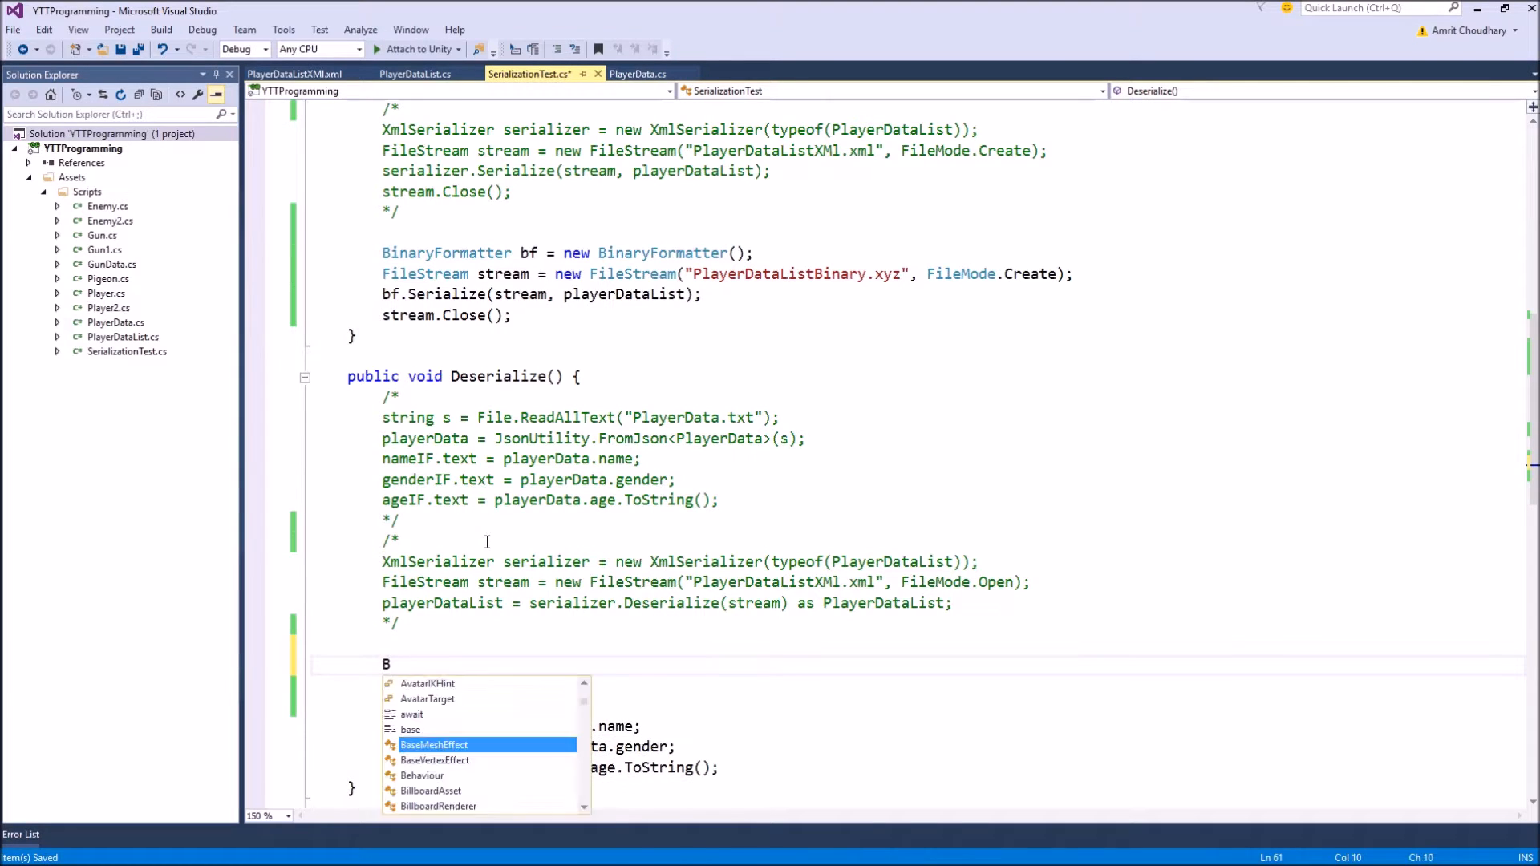
text(inaryFormatter bf =)
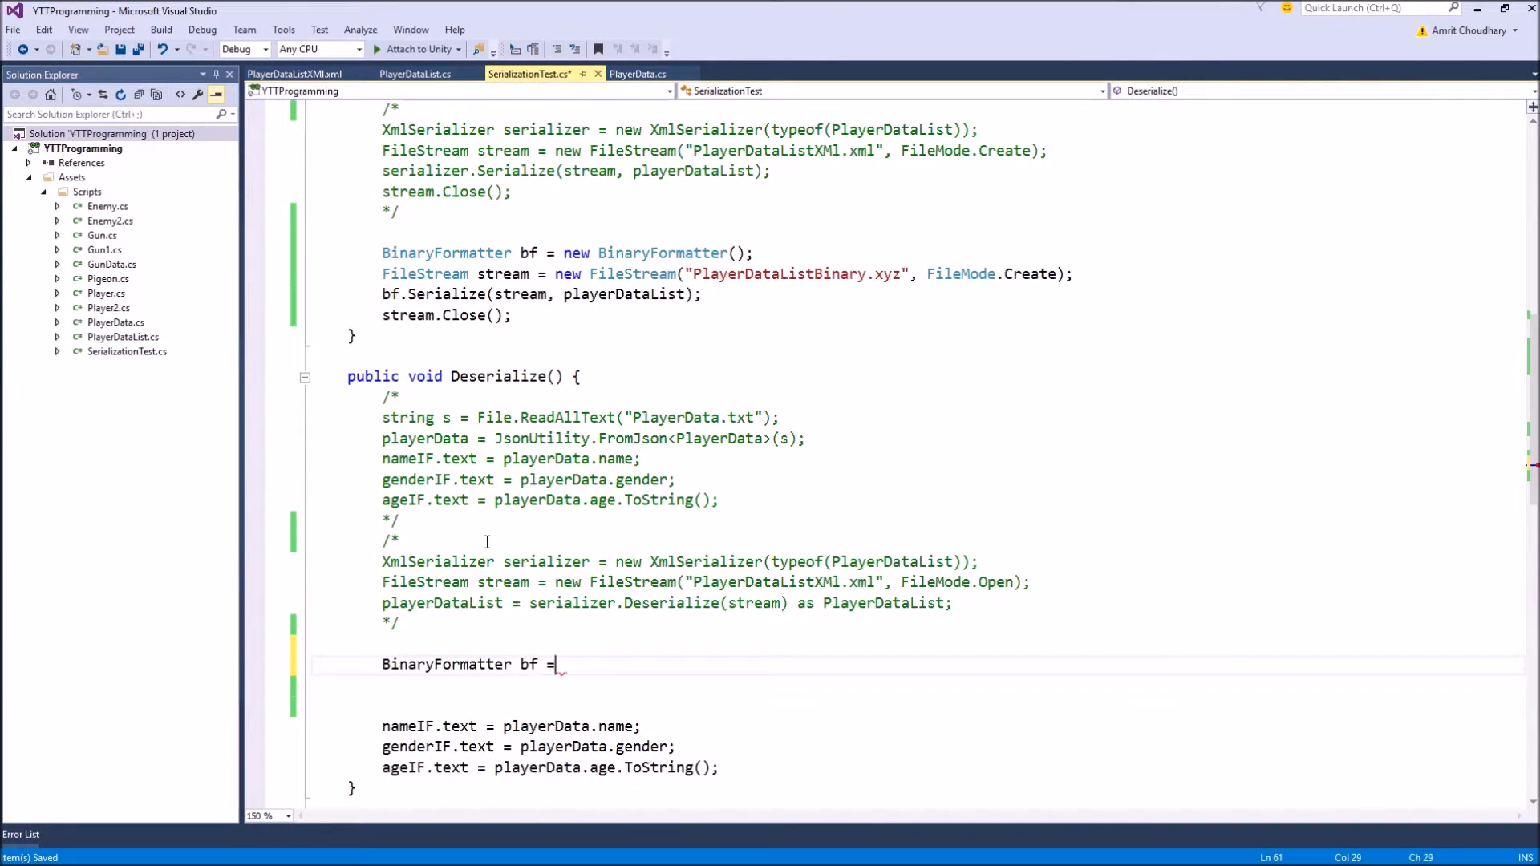
text(new)
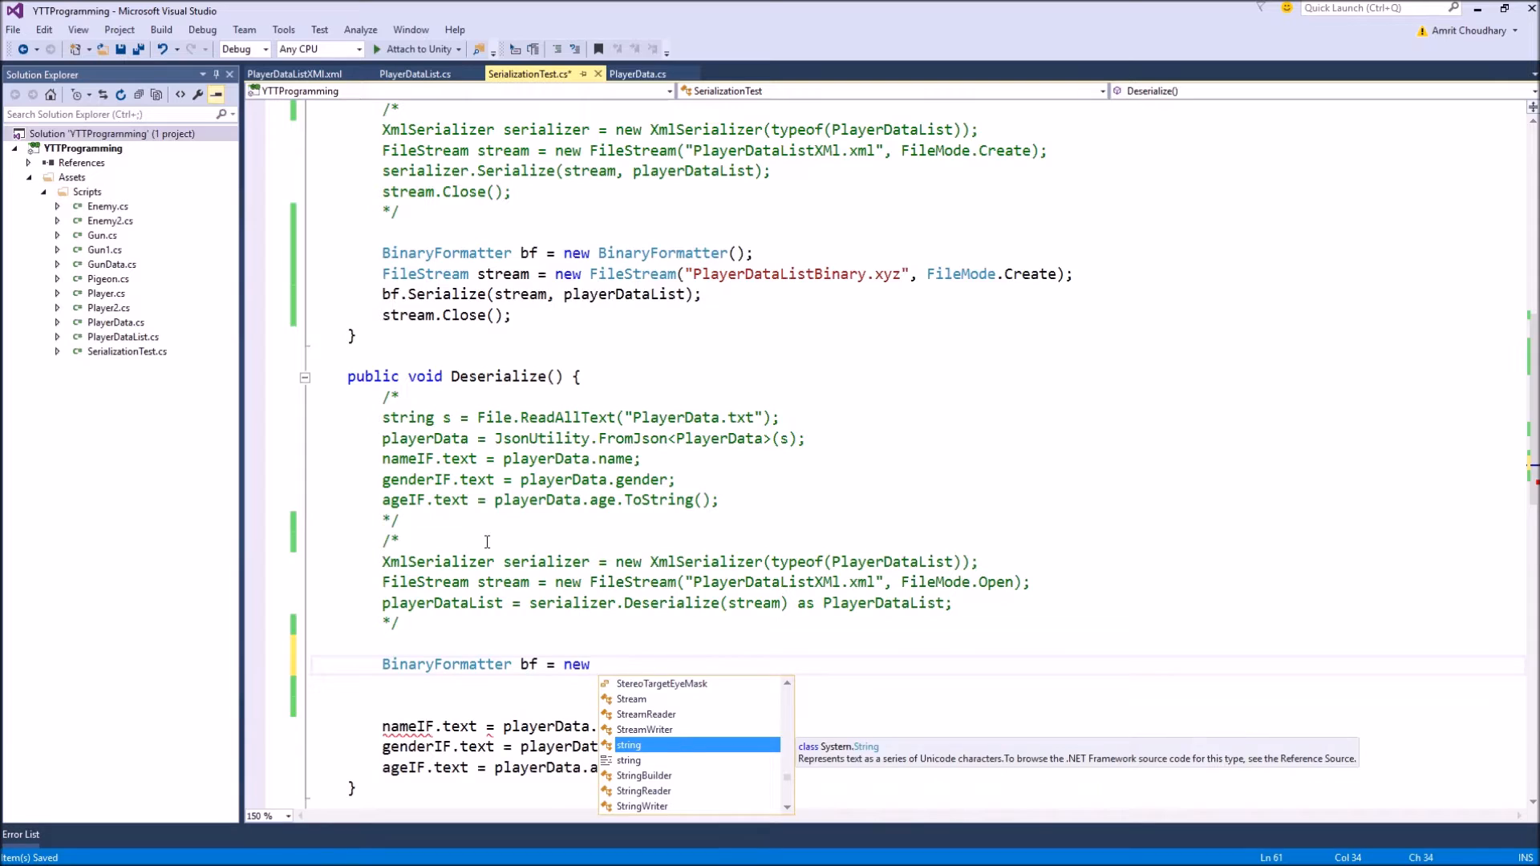
text(BinaryFormatter();)
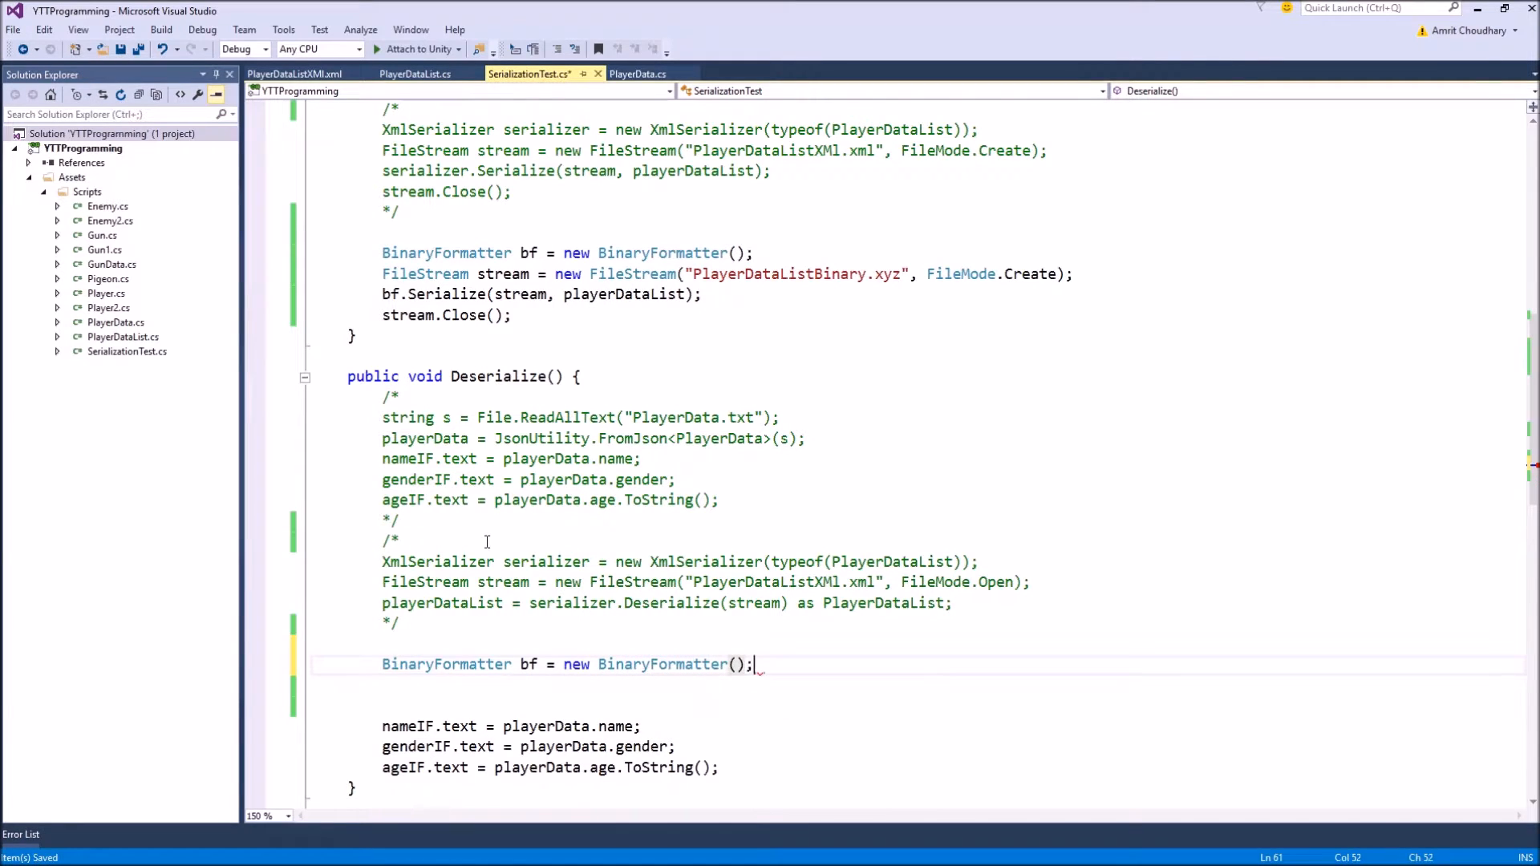
Open PlayerDataListBinary.xyz in a FileStream named stream with FileMode.Open.
text(FIl)
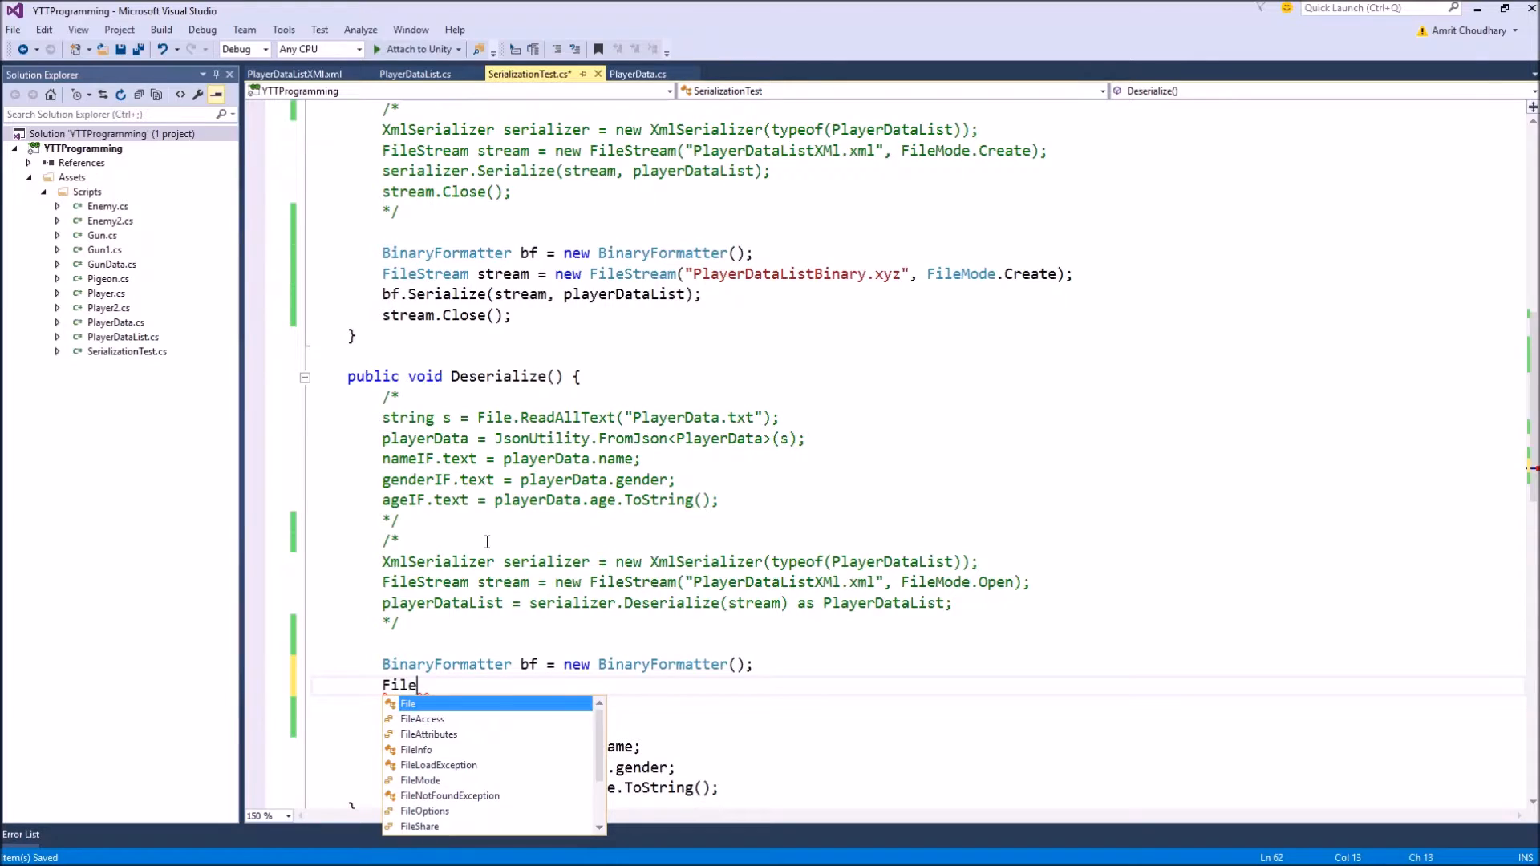
text(stream = new)
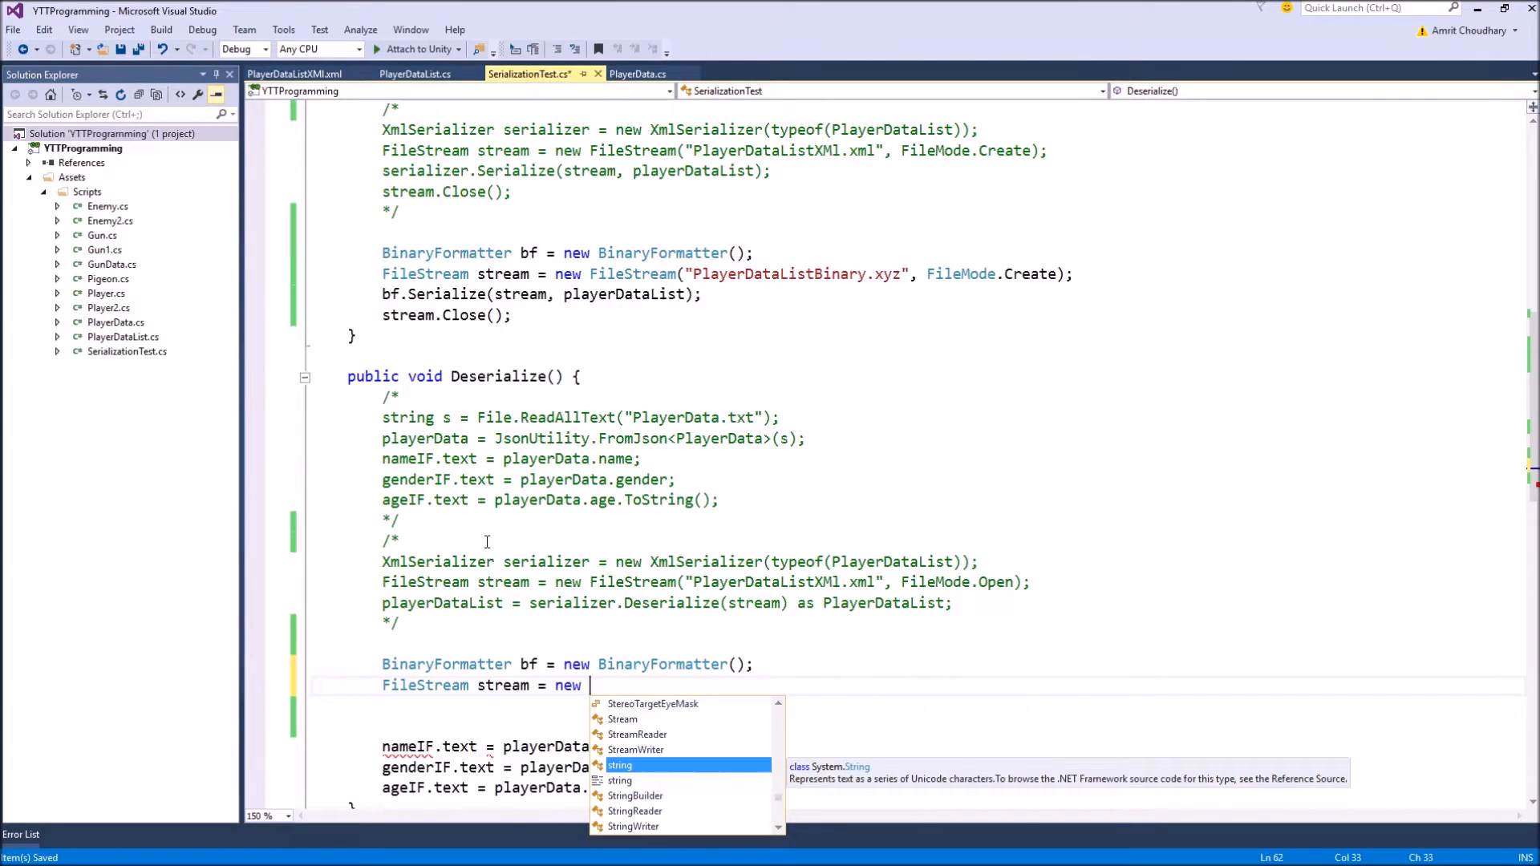
text(Fiel)
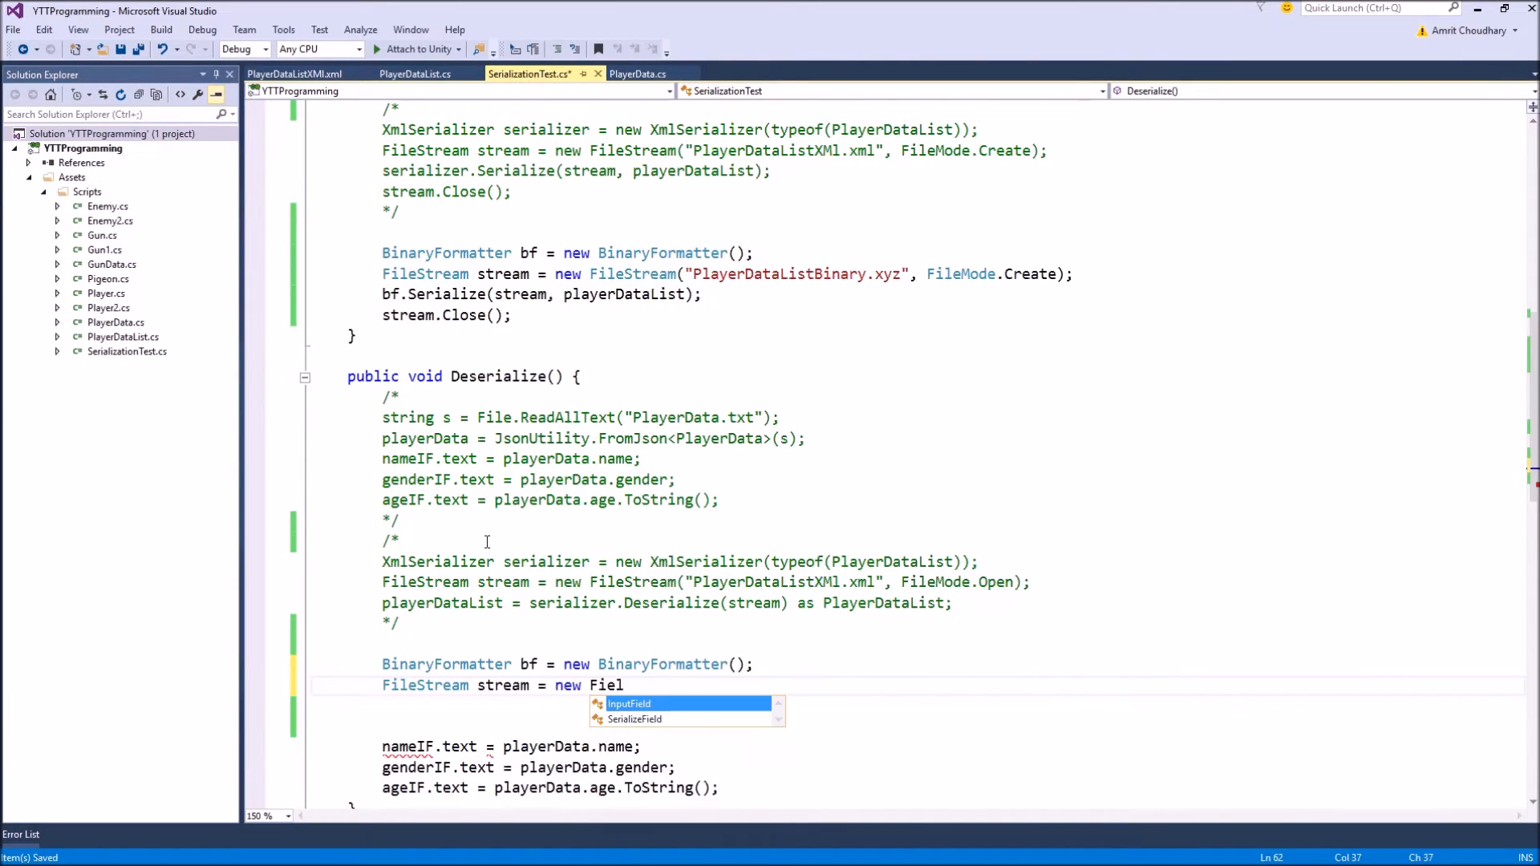
text(il)
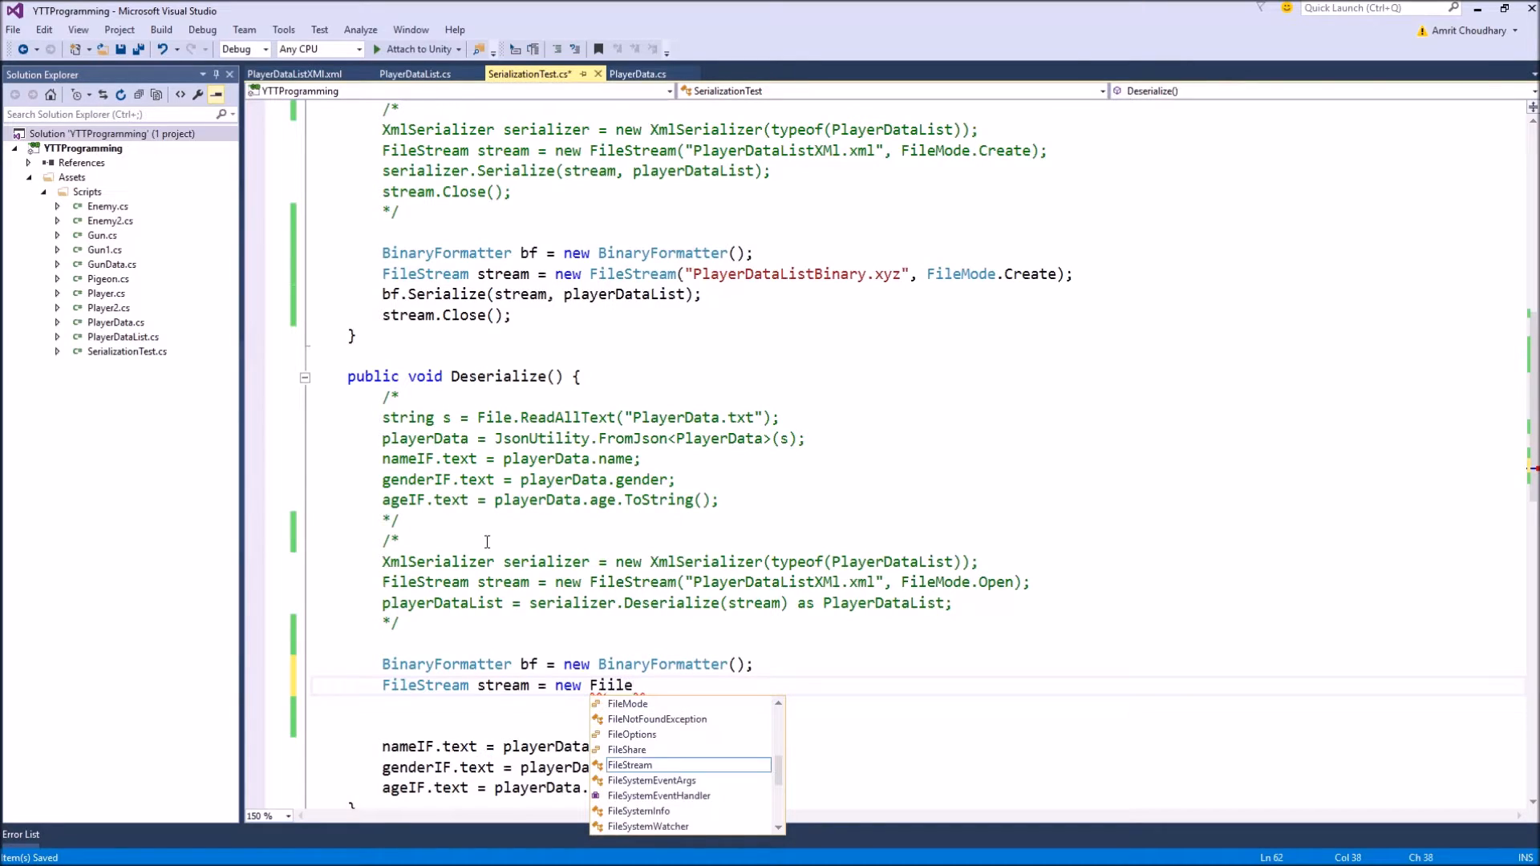
key(Tab)
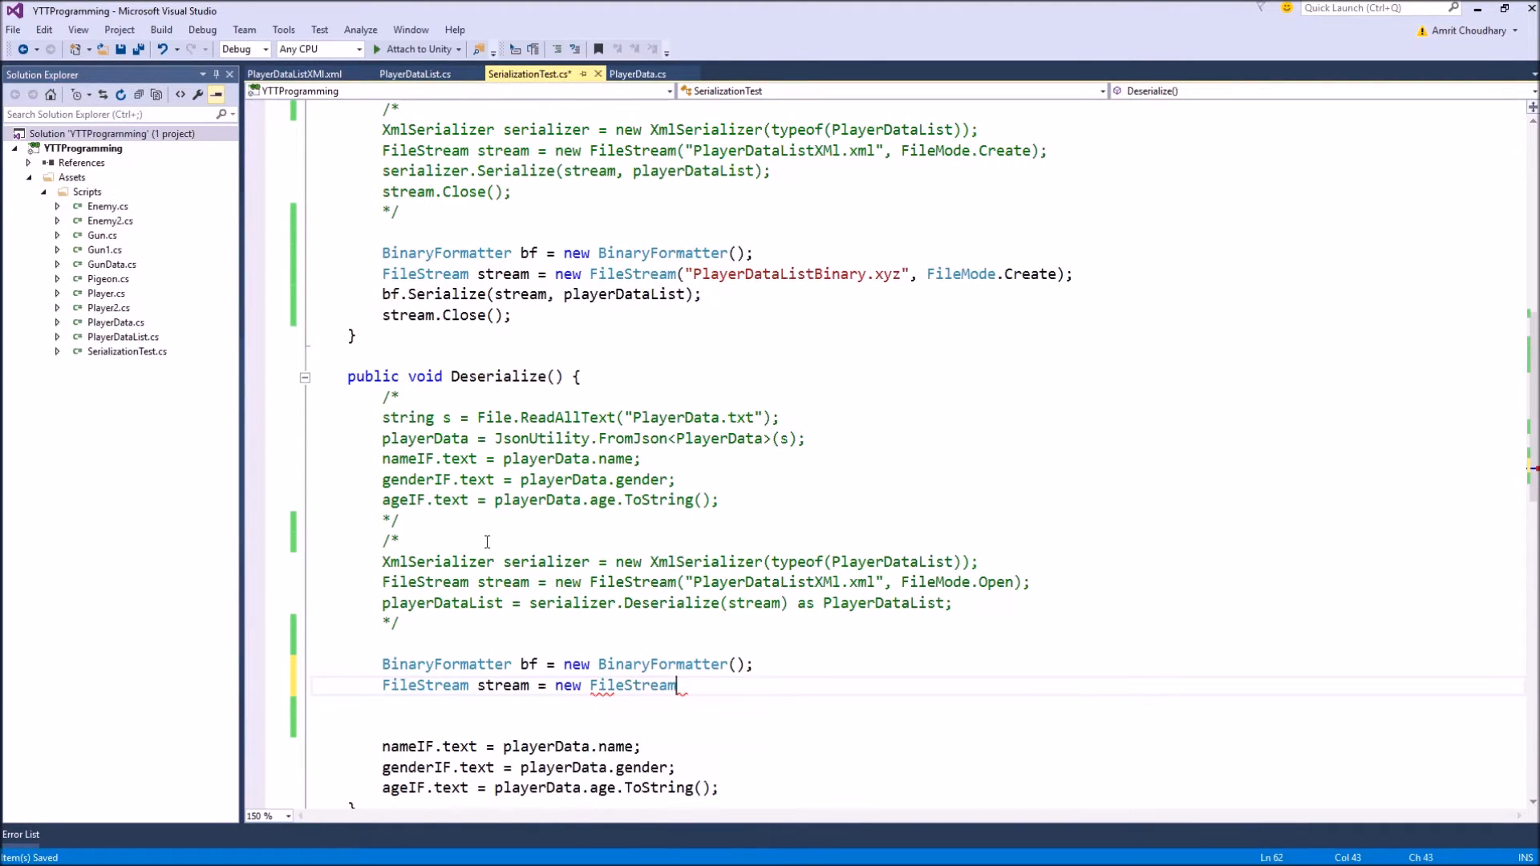
text((""))
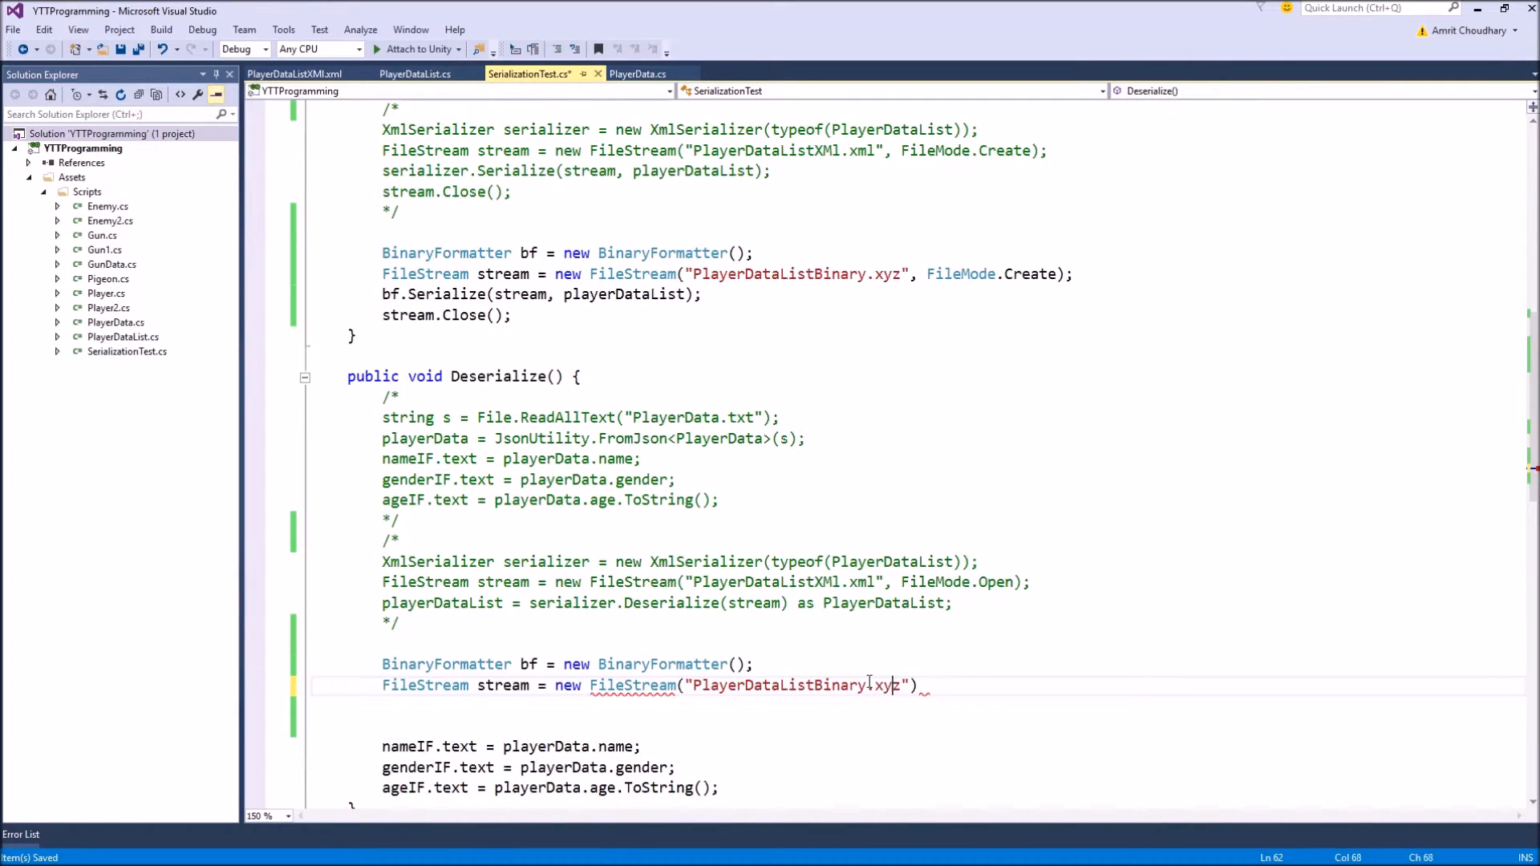
text(, FI)
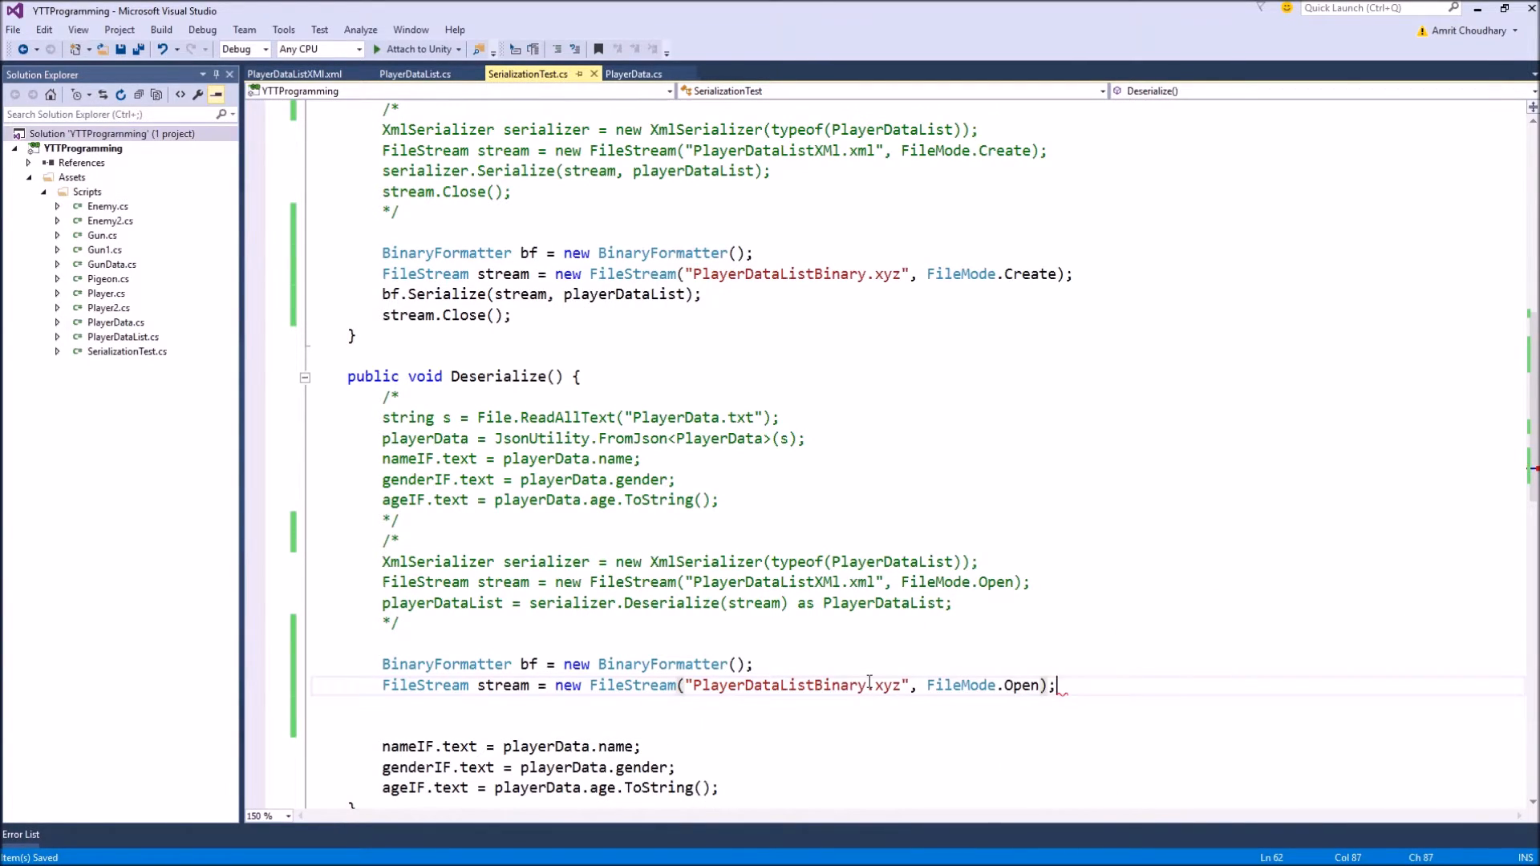
key(enter)
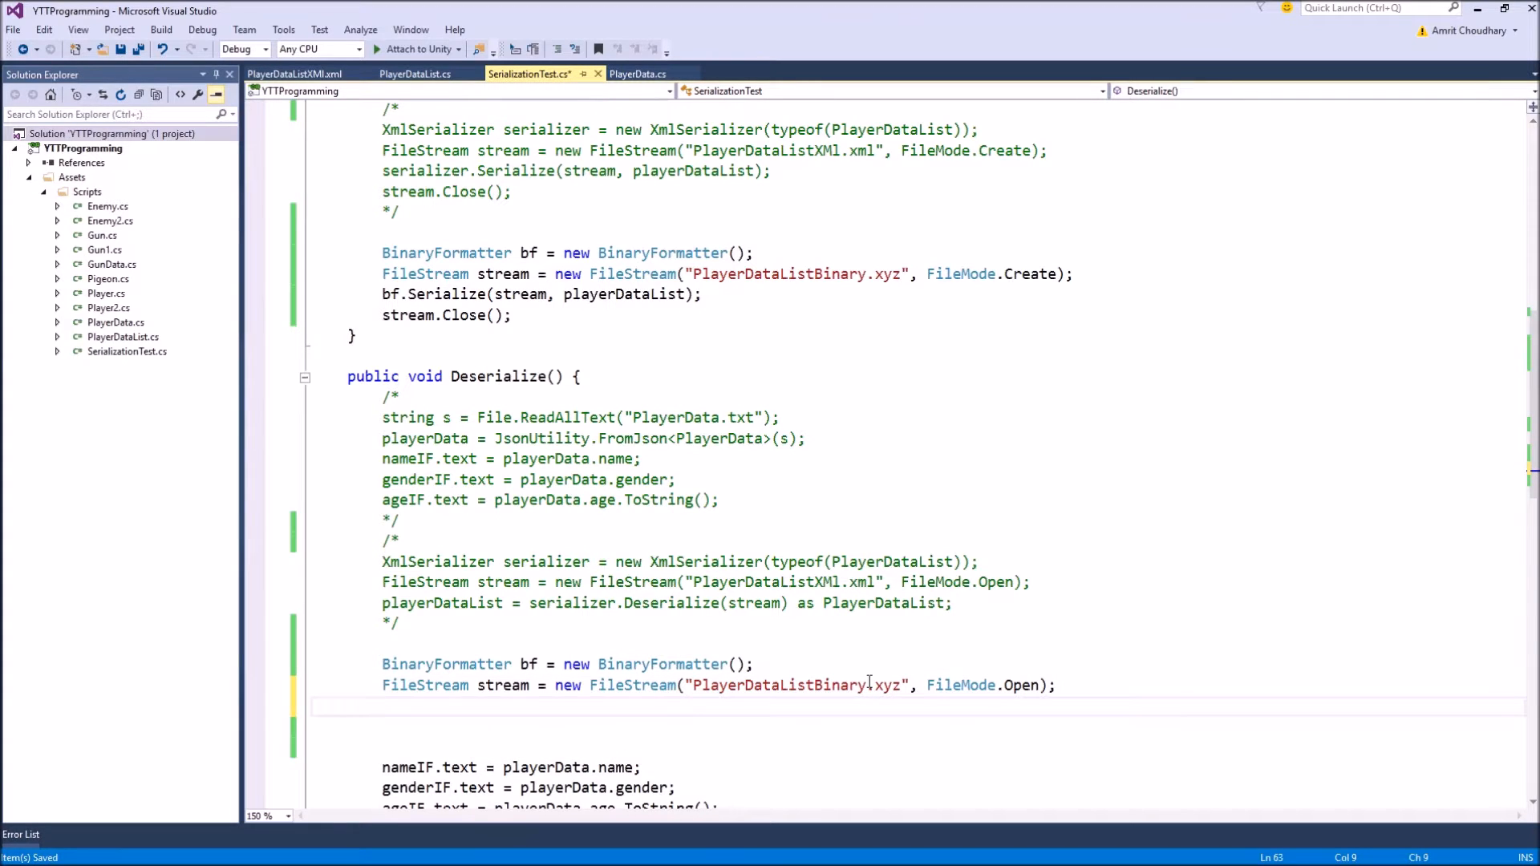
Write 'playerDataList = bf.Deserialize(stream) as PlayerDataList;' in Deserialize.
text(bf)
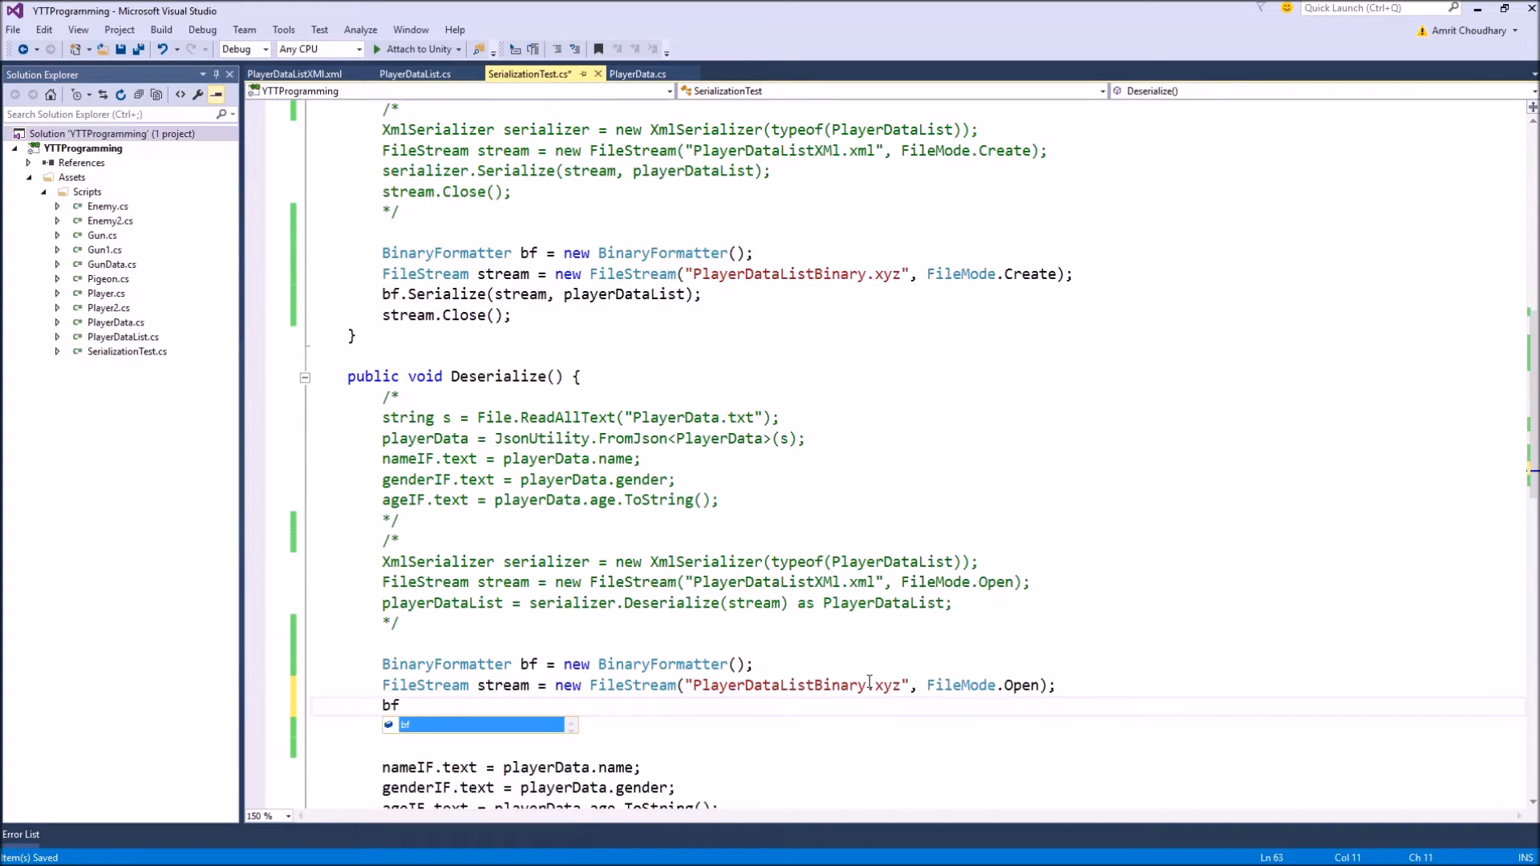
text(.d)
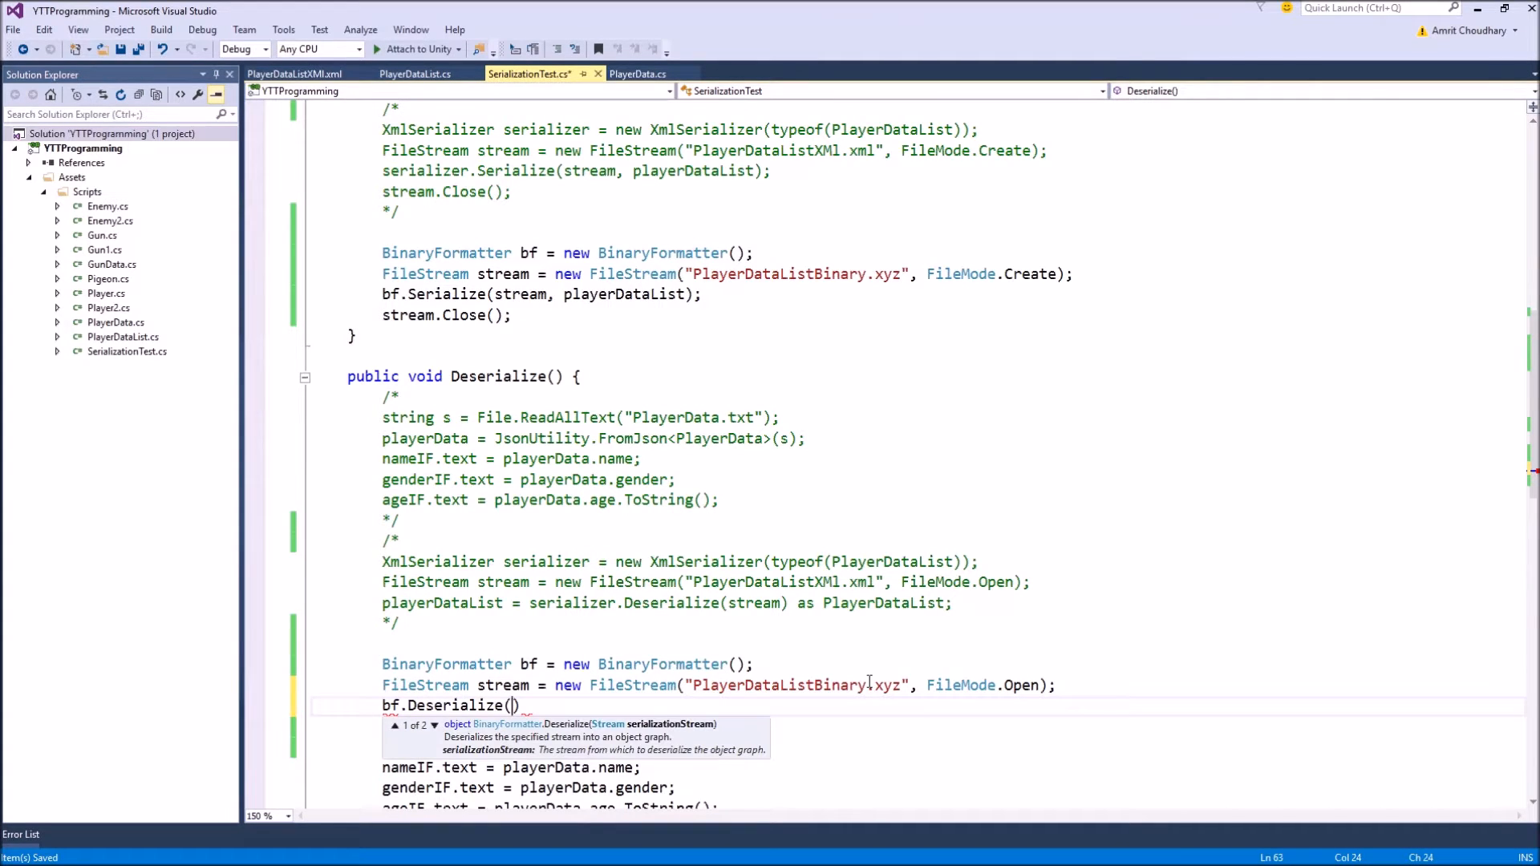
text(stream)
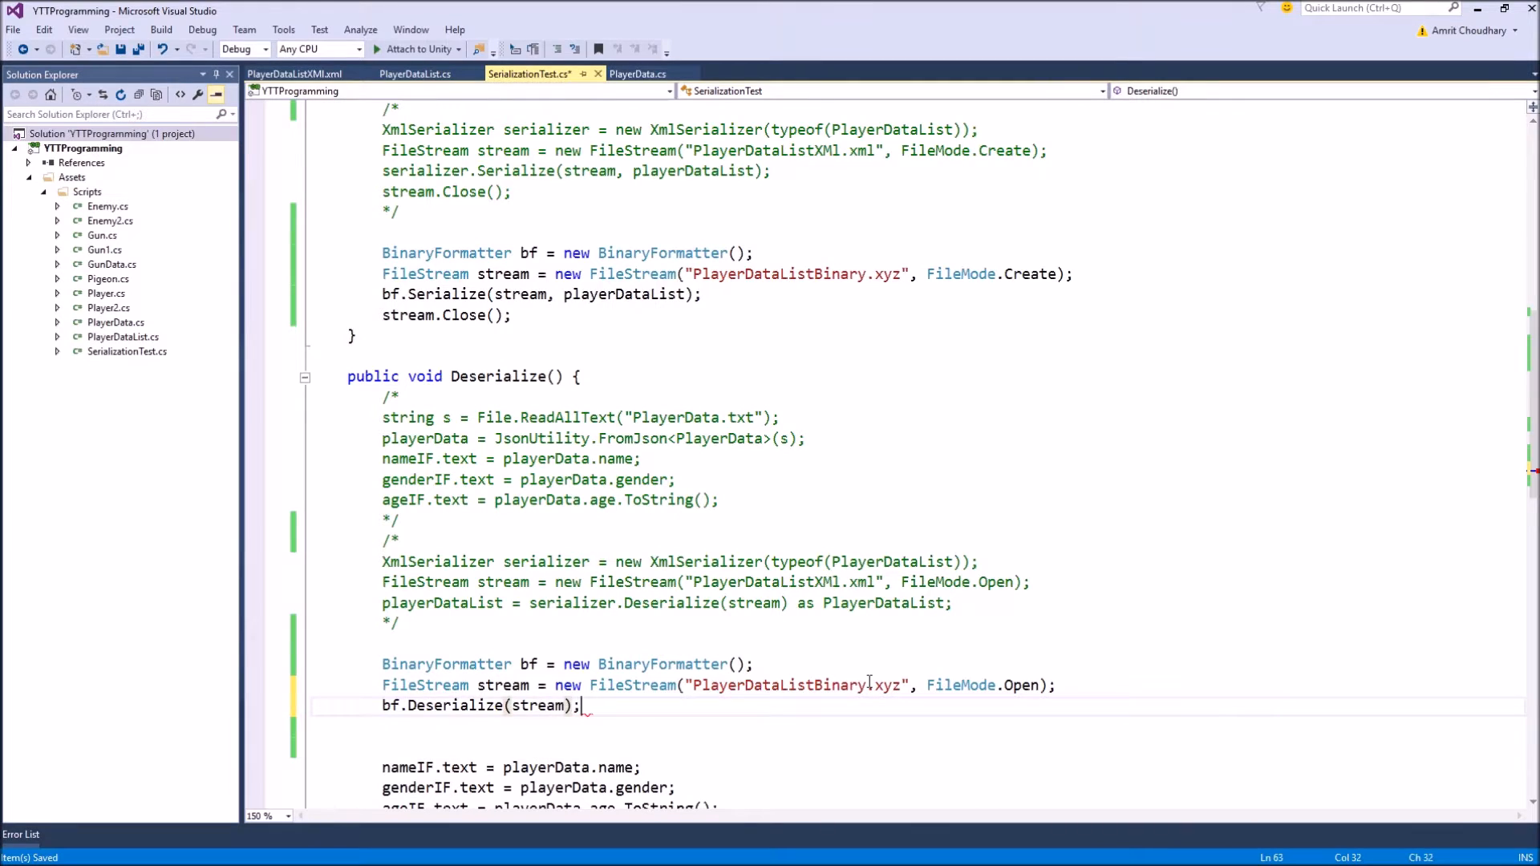
key(Backspace)
text( as)
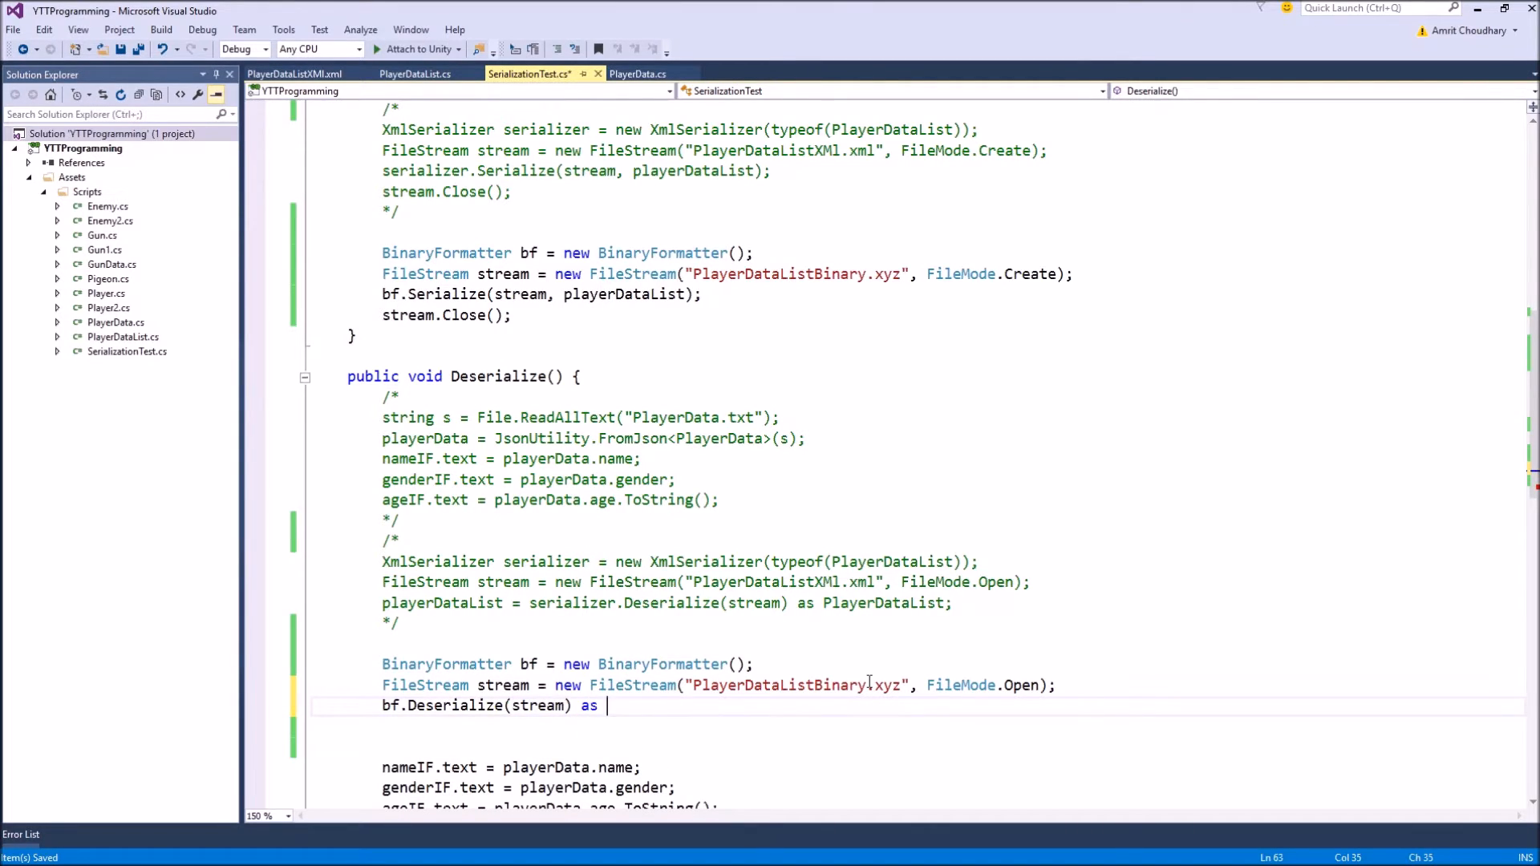
text(play)
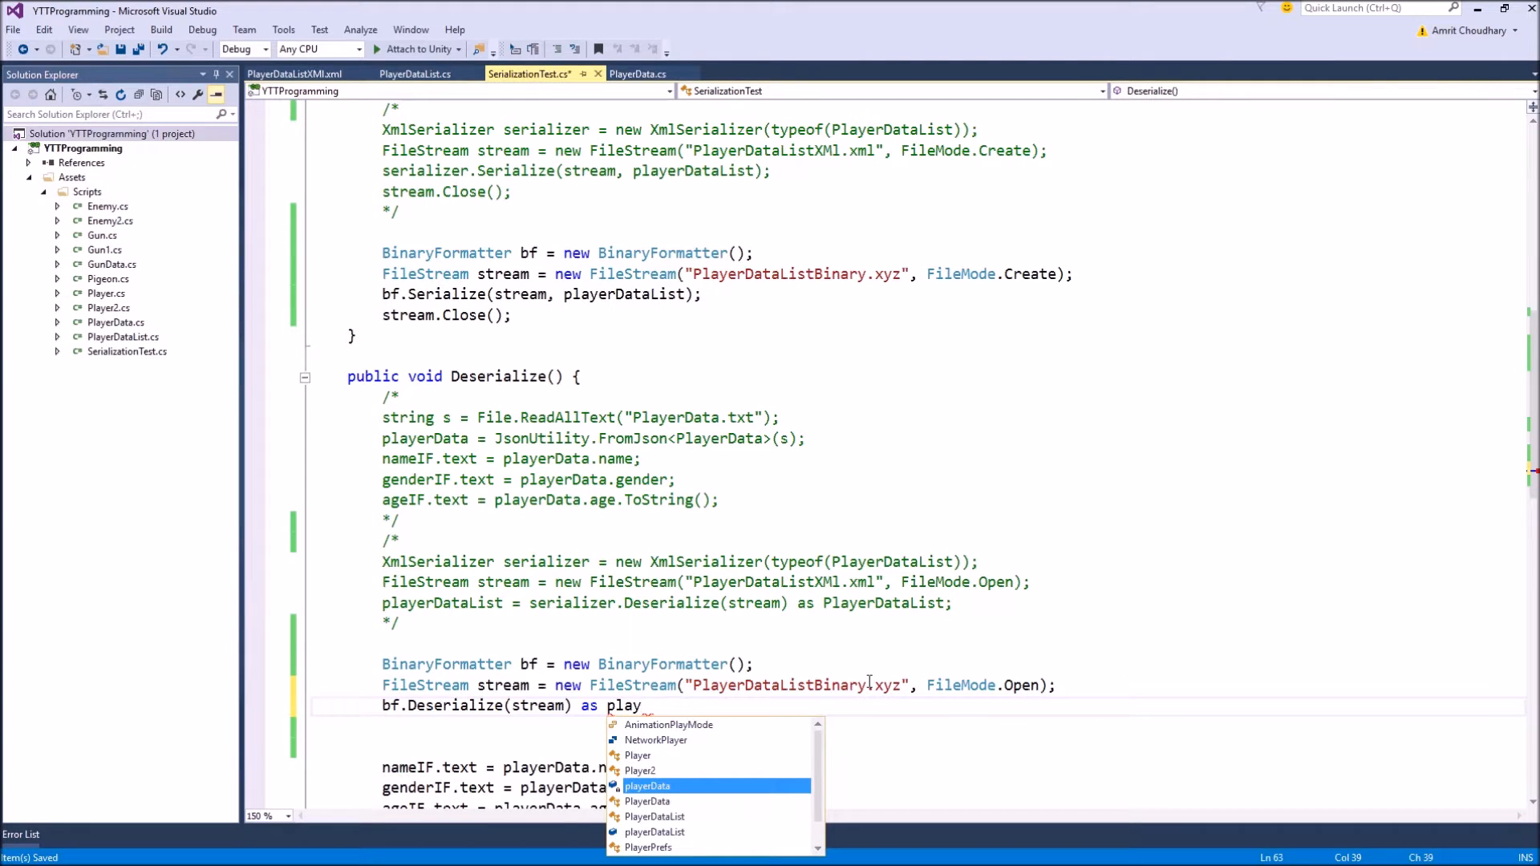
text(erdataList;)
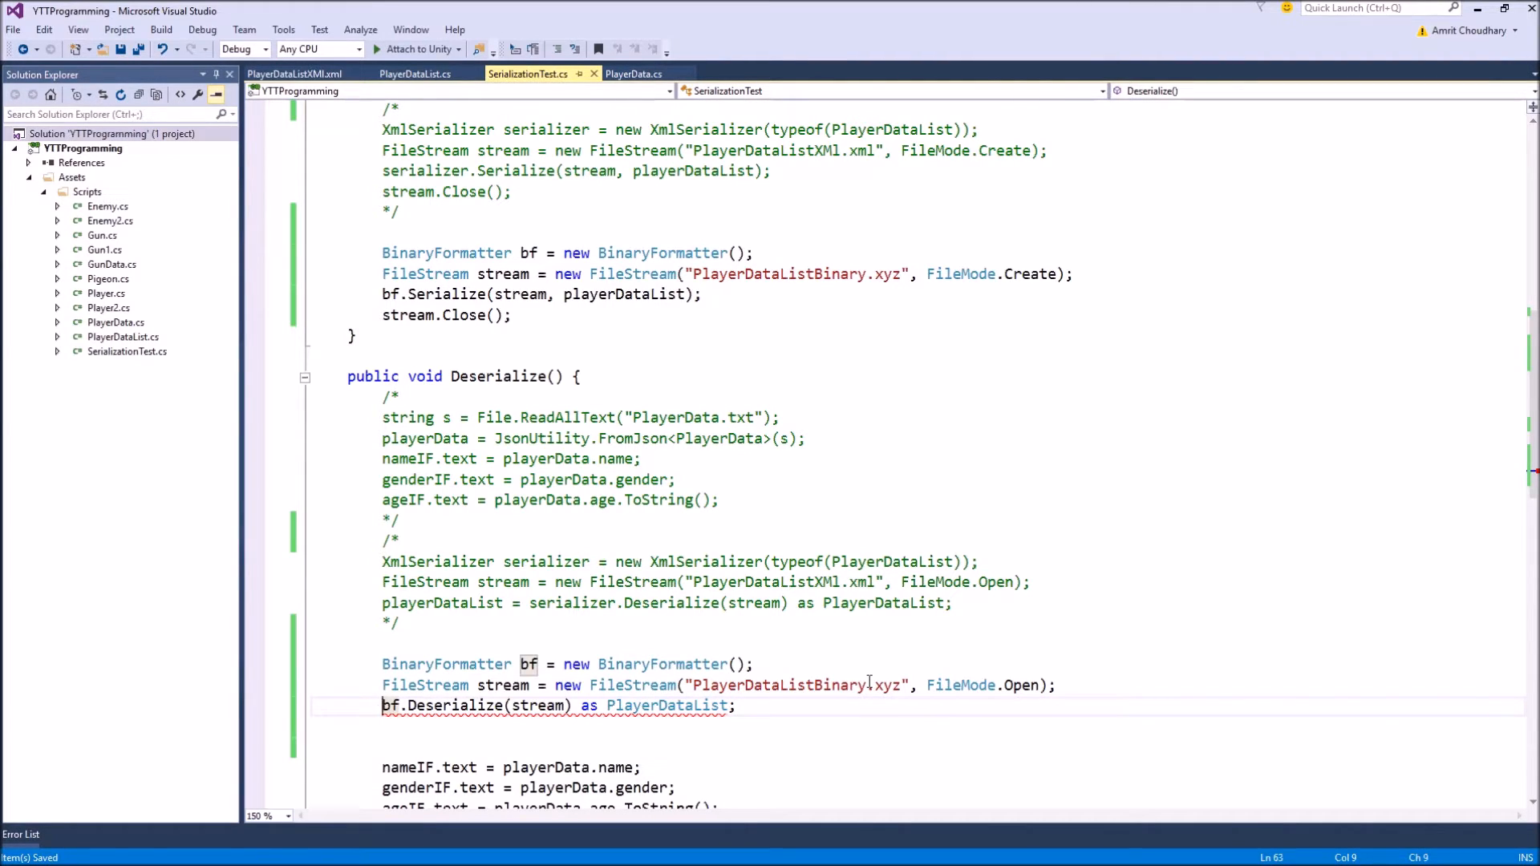
text(playerd)
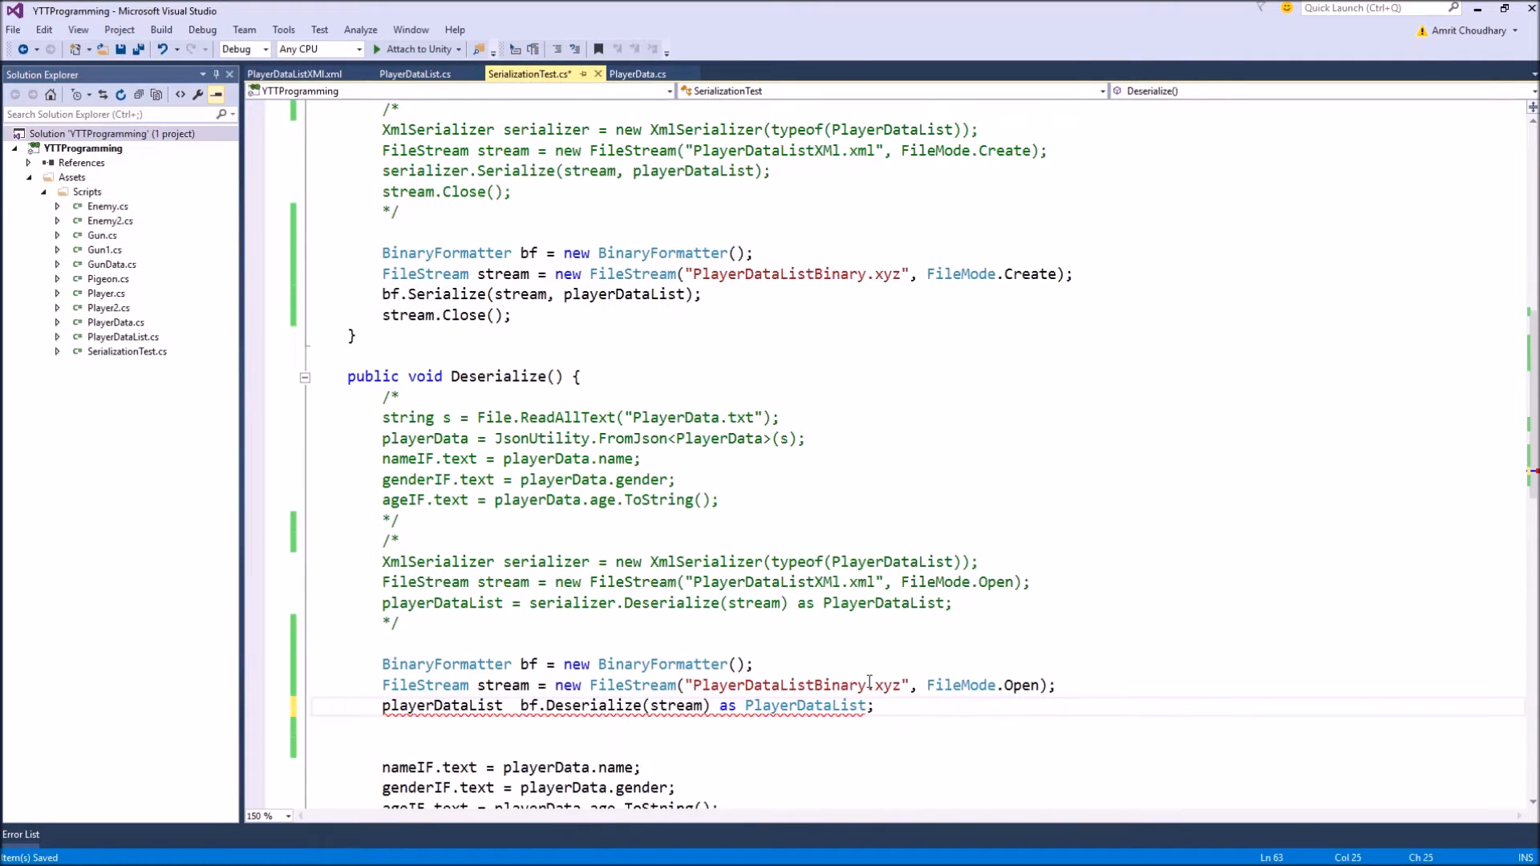
text(=)
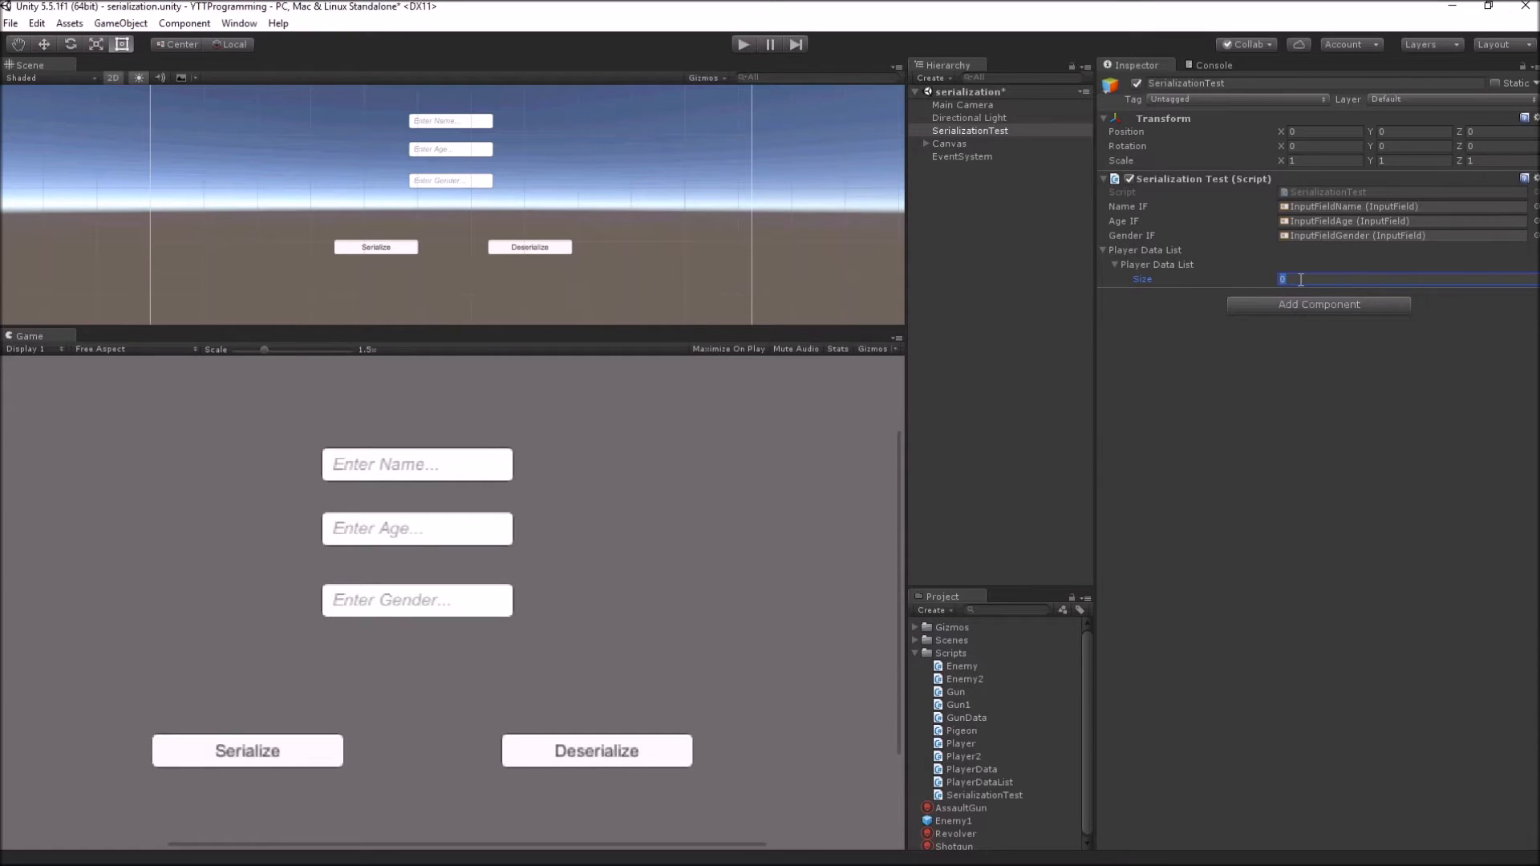
Set the Player Data List size to 2 and enter names for both players.
text(2)
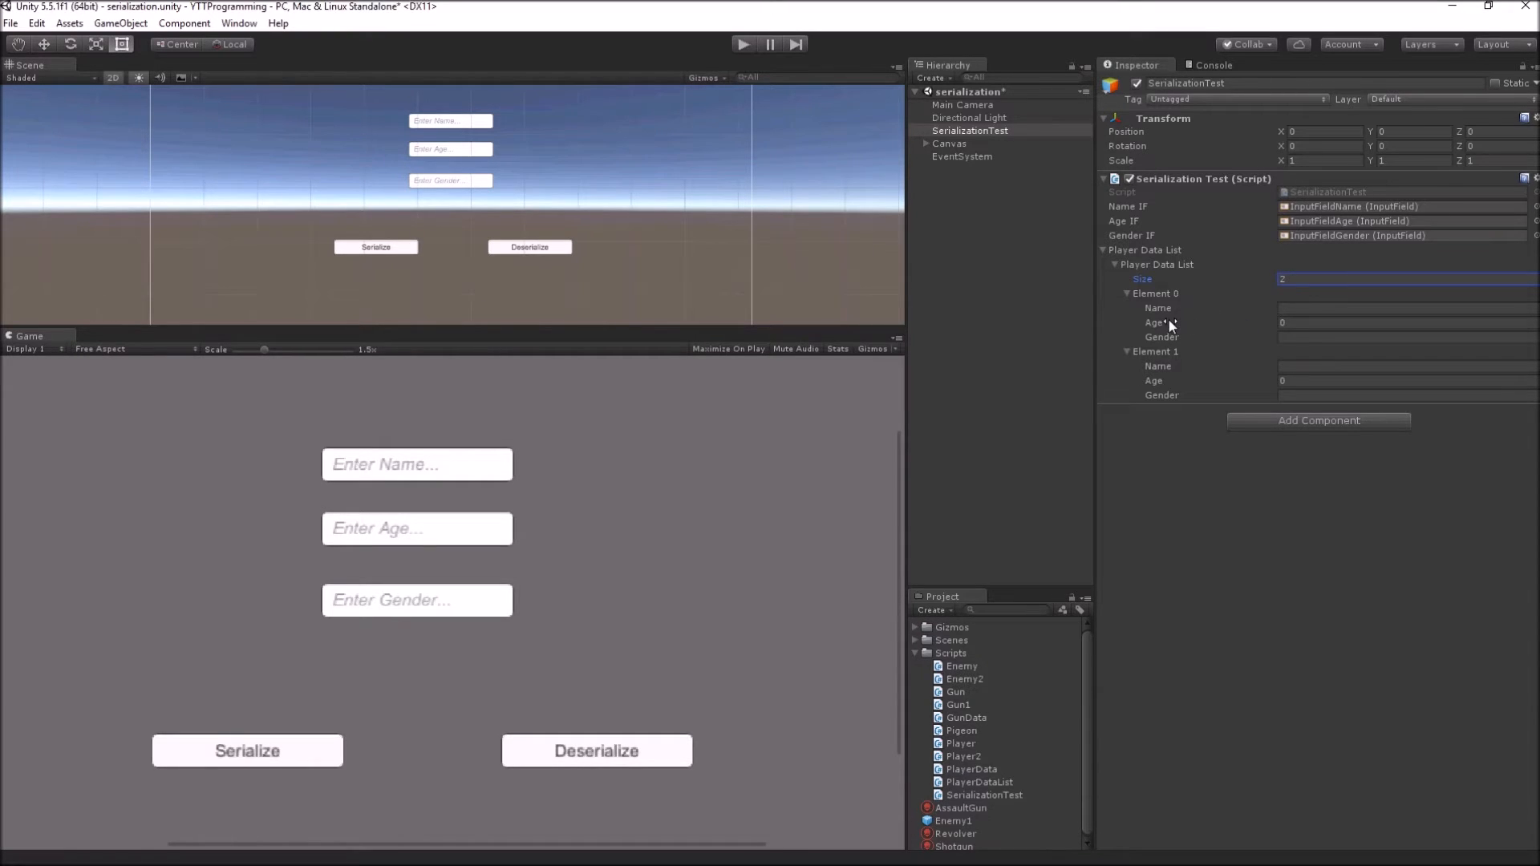
click(1404, 307)
text(robert)
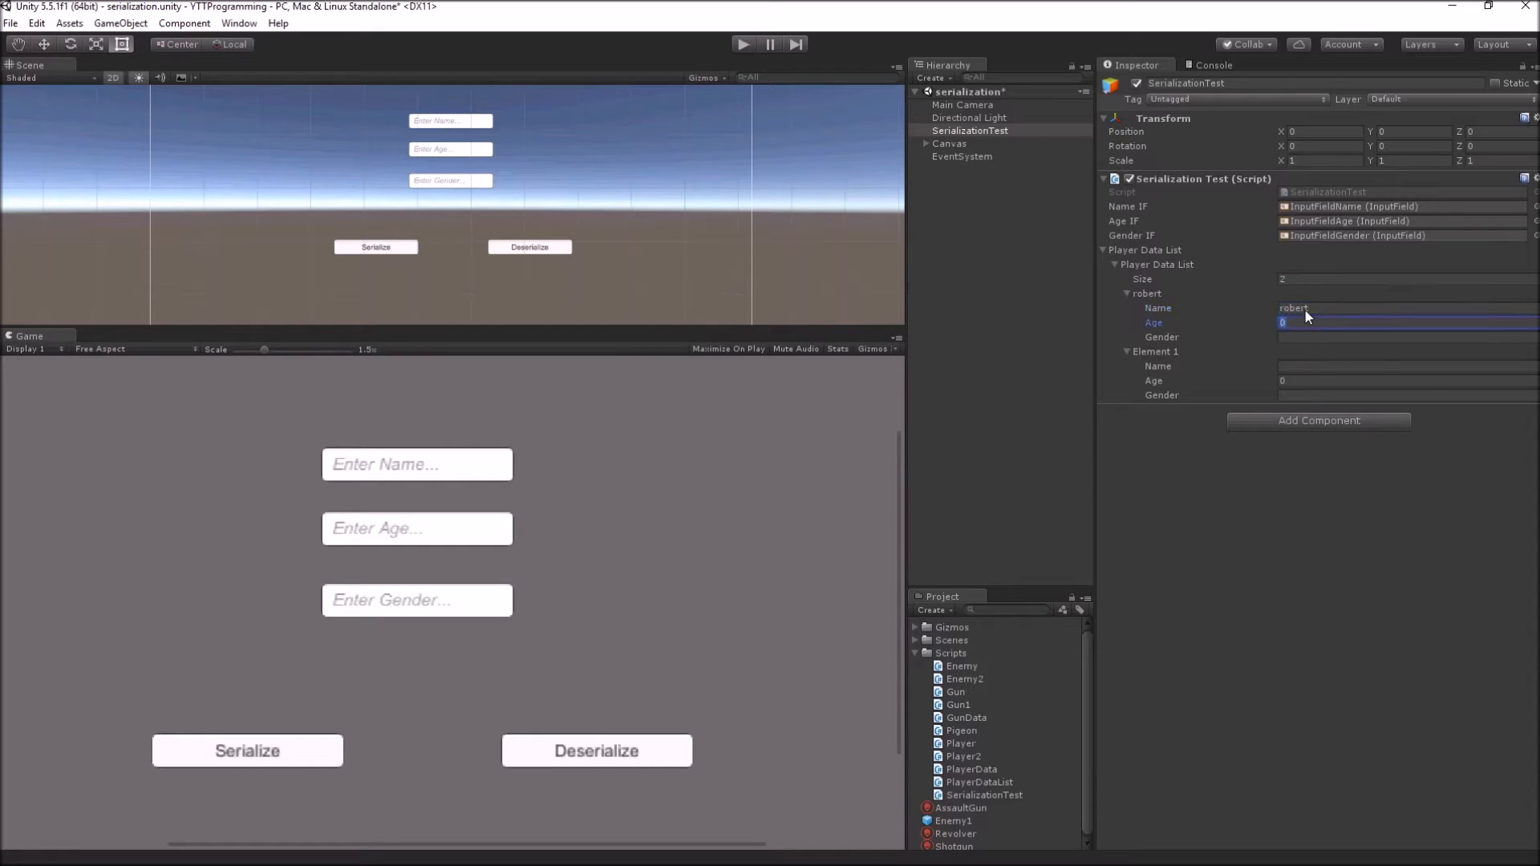
text(mlakjd)
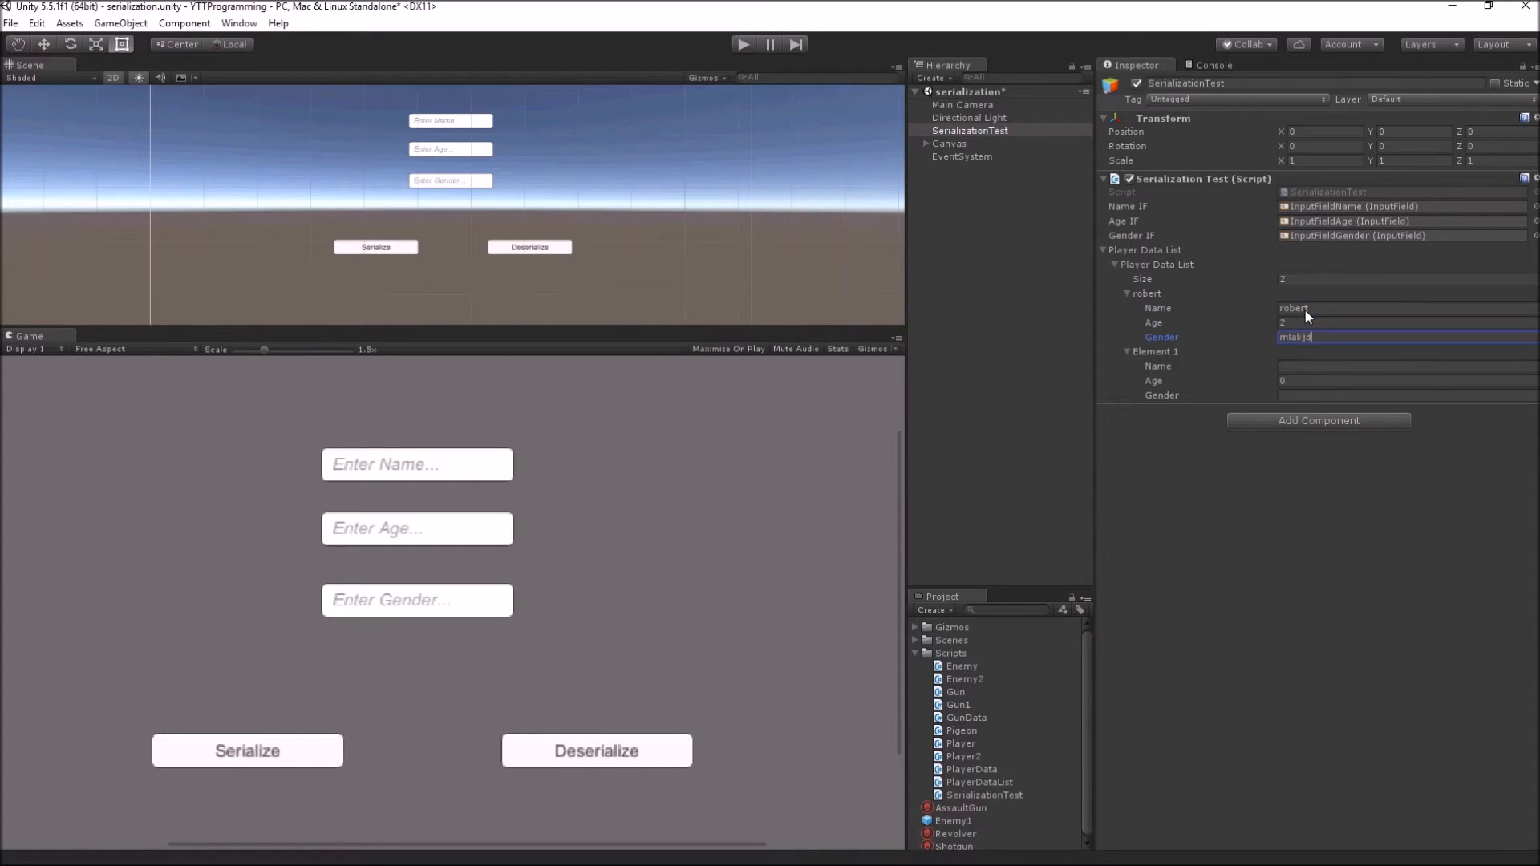
click(1405, 366)
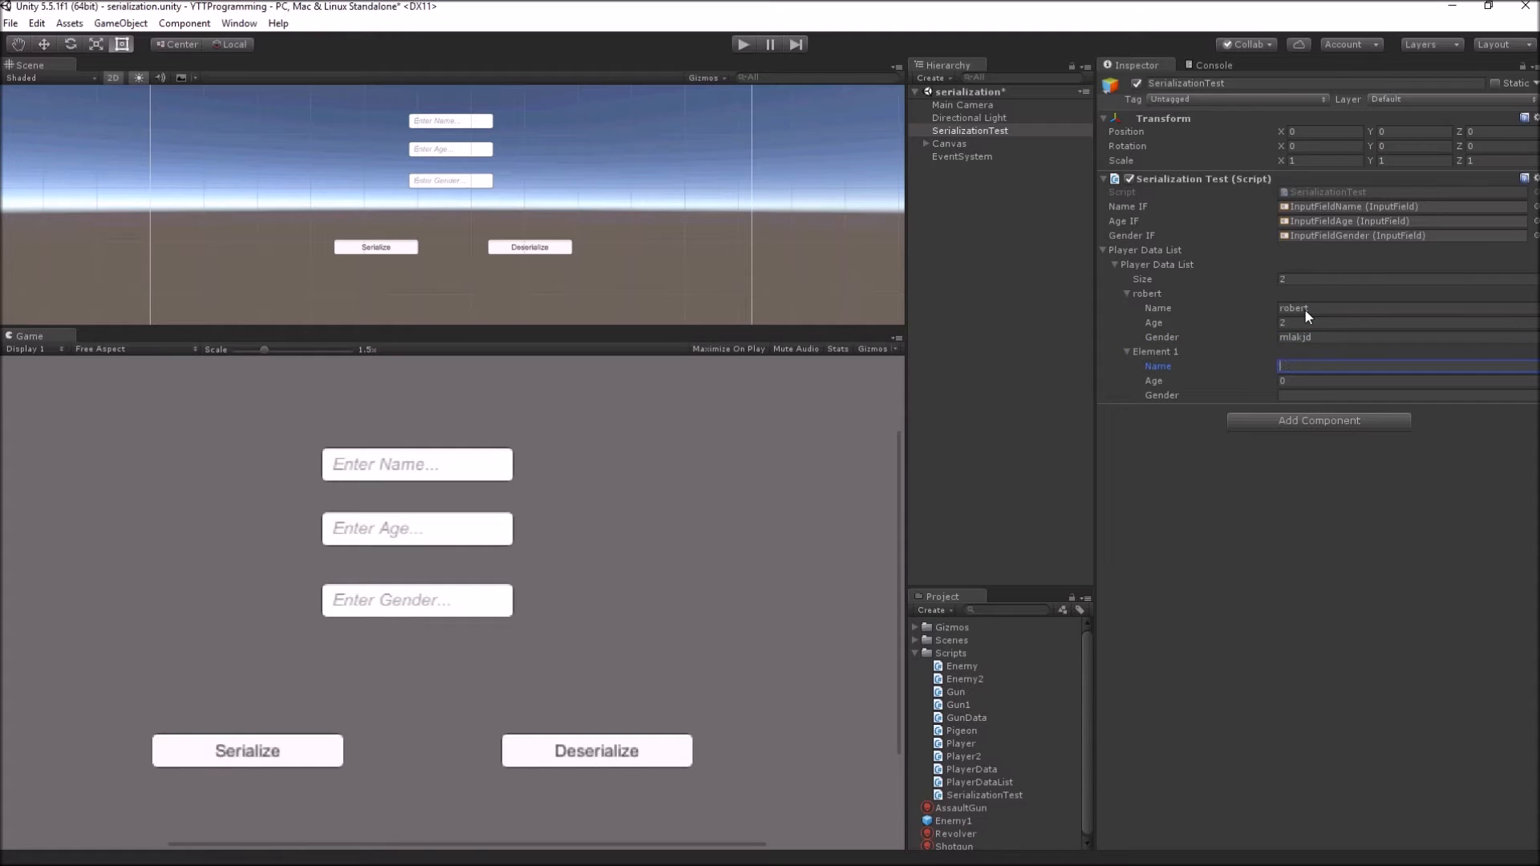
text(lkj)
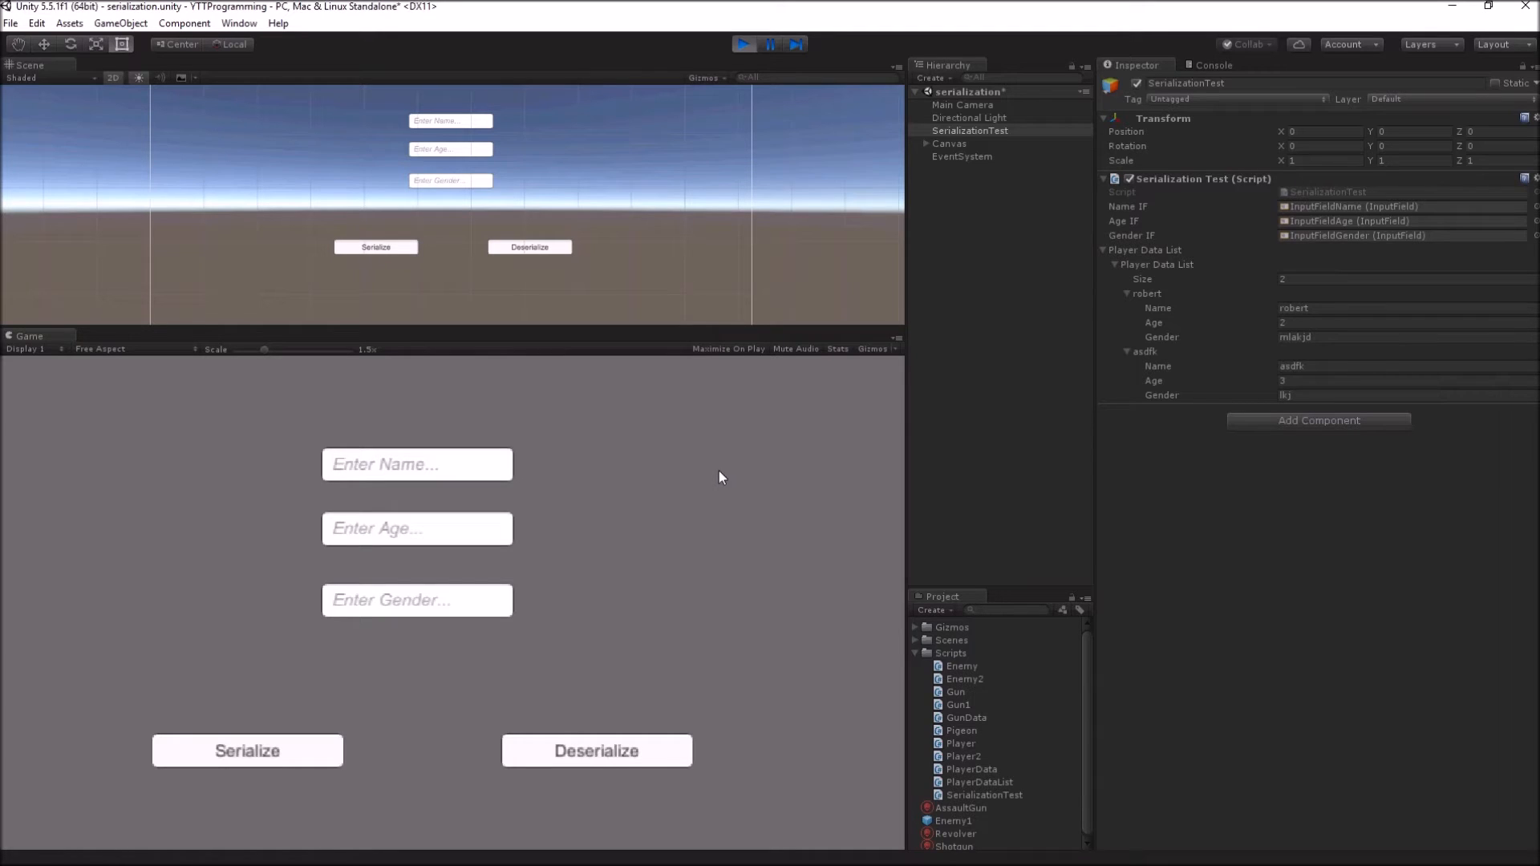
mouse_move(1032, 338)
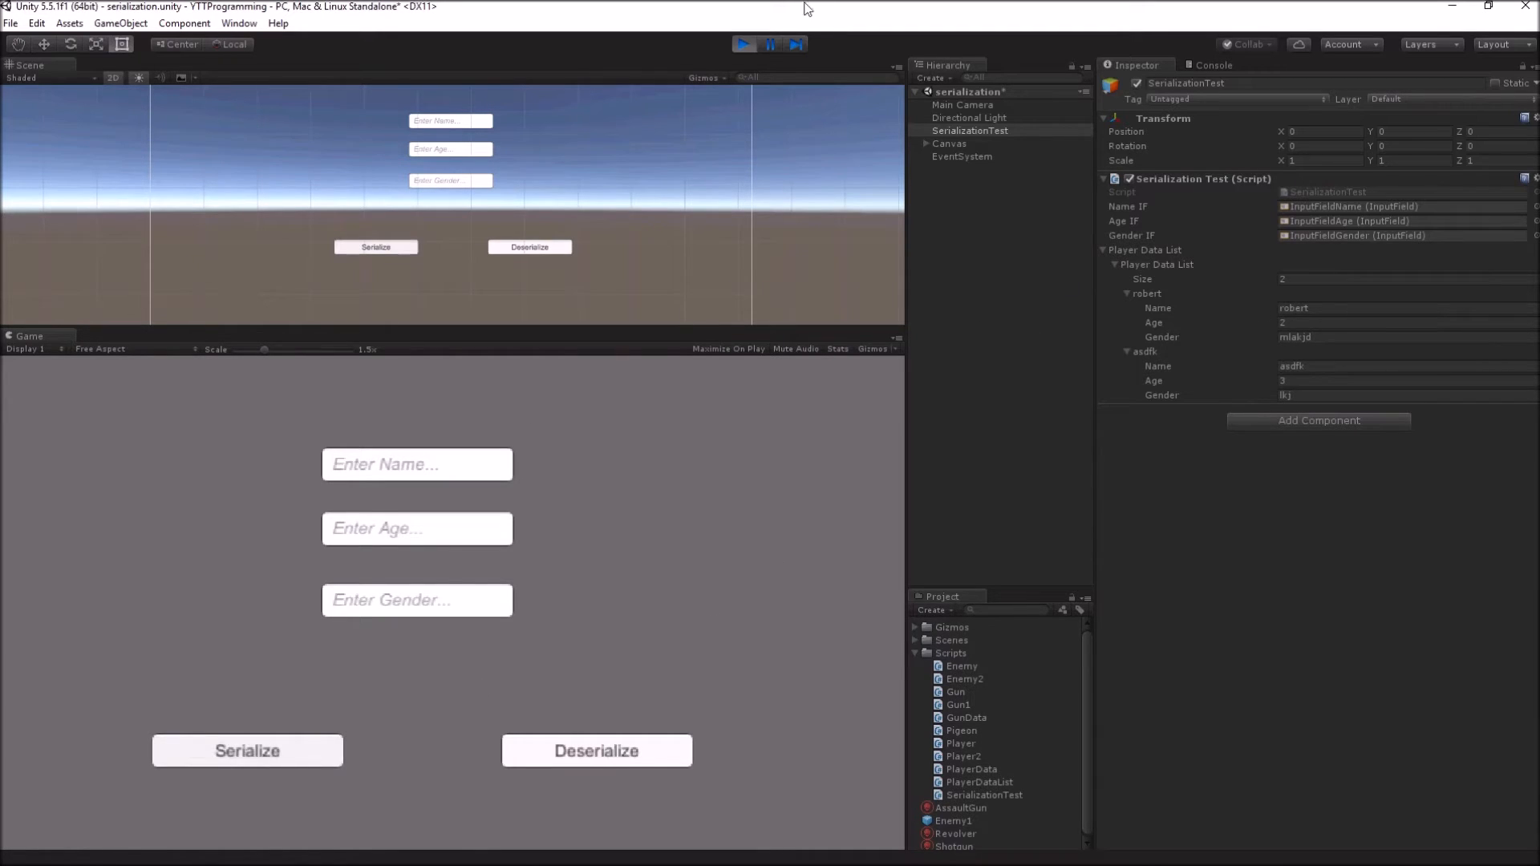
Compare the 539-byte PlayerDataListBinary.xyz with the XML and PlayerData file sizes.
click(743, 43)
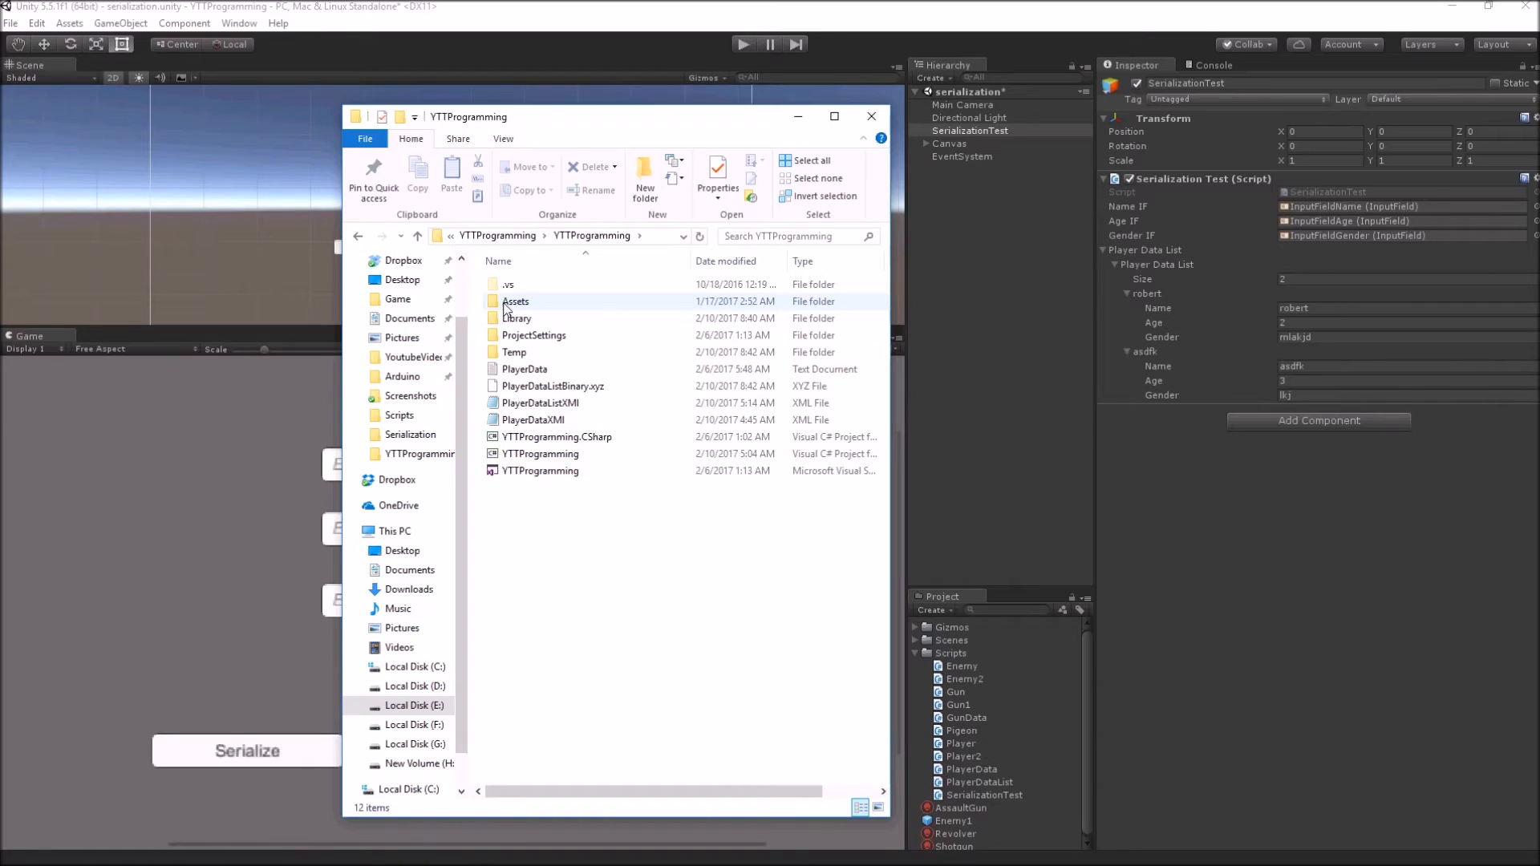
click(552, 385)
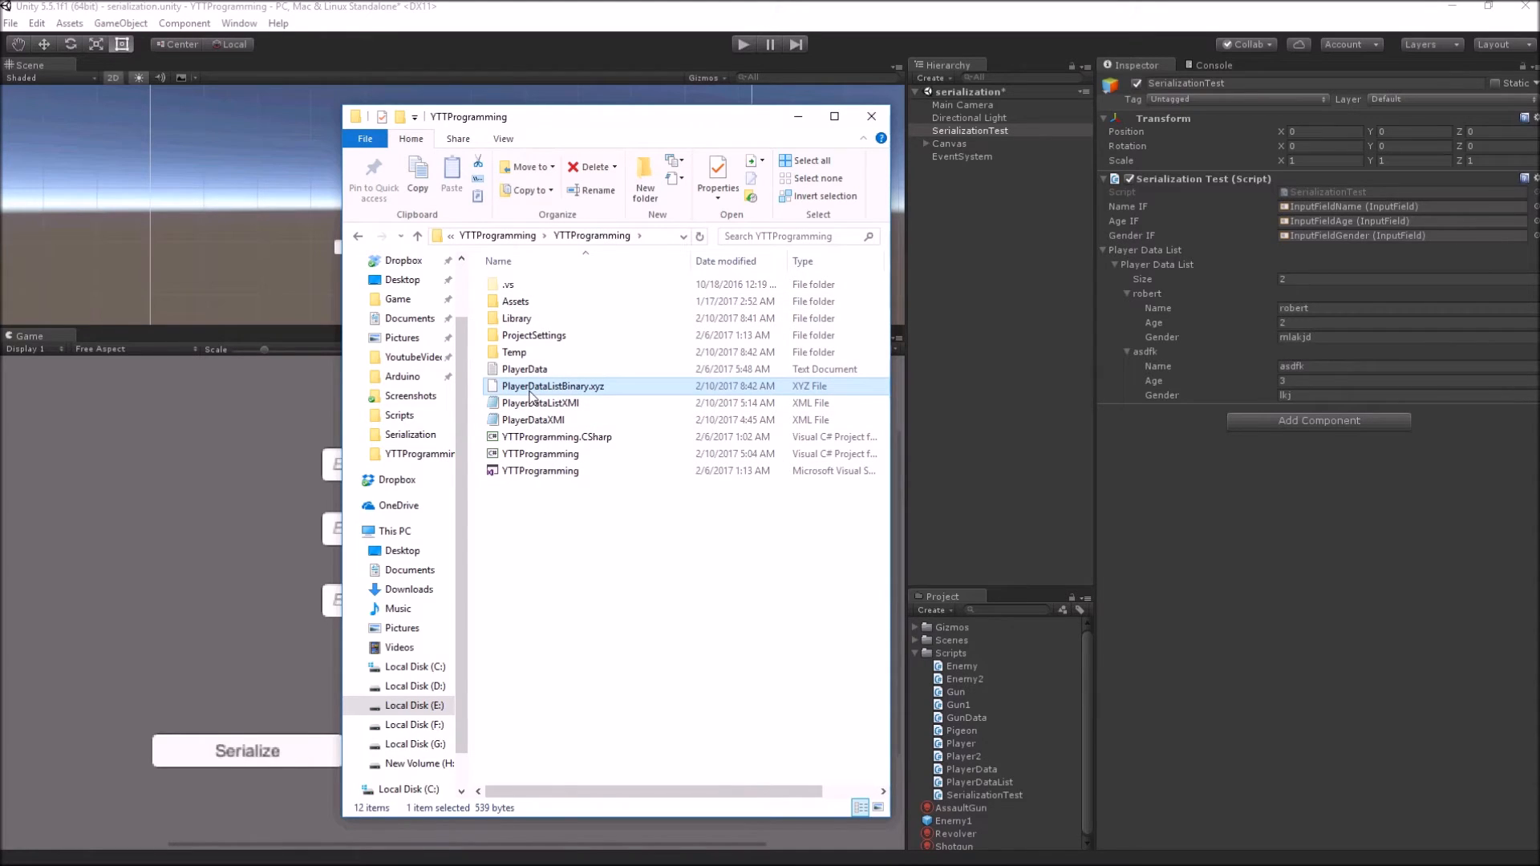
mouse_move(560, 403)
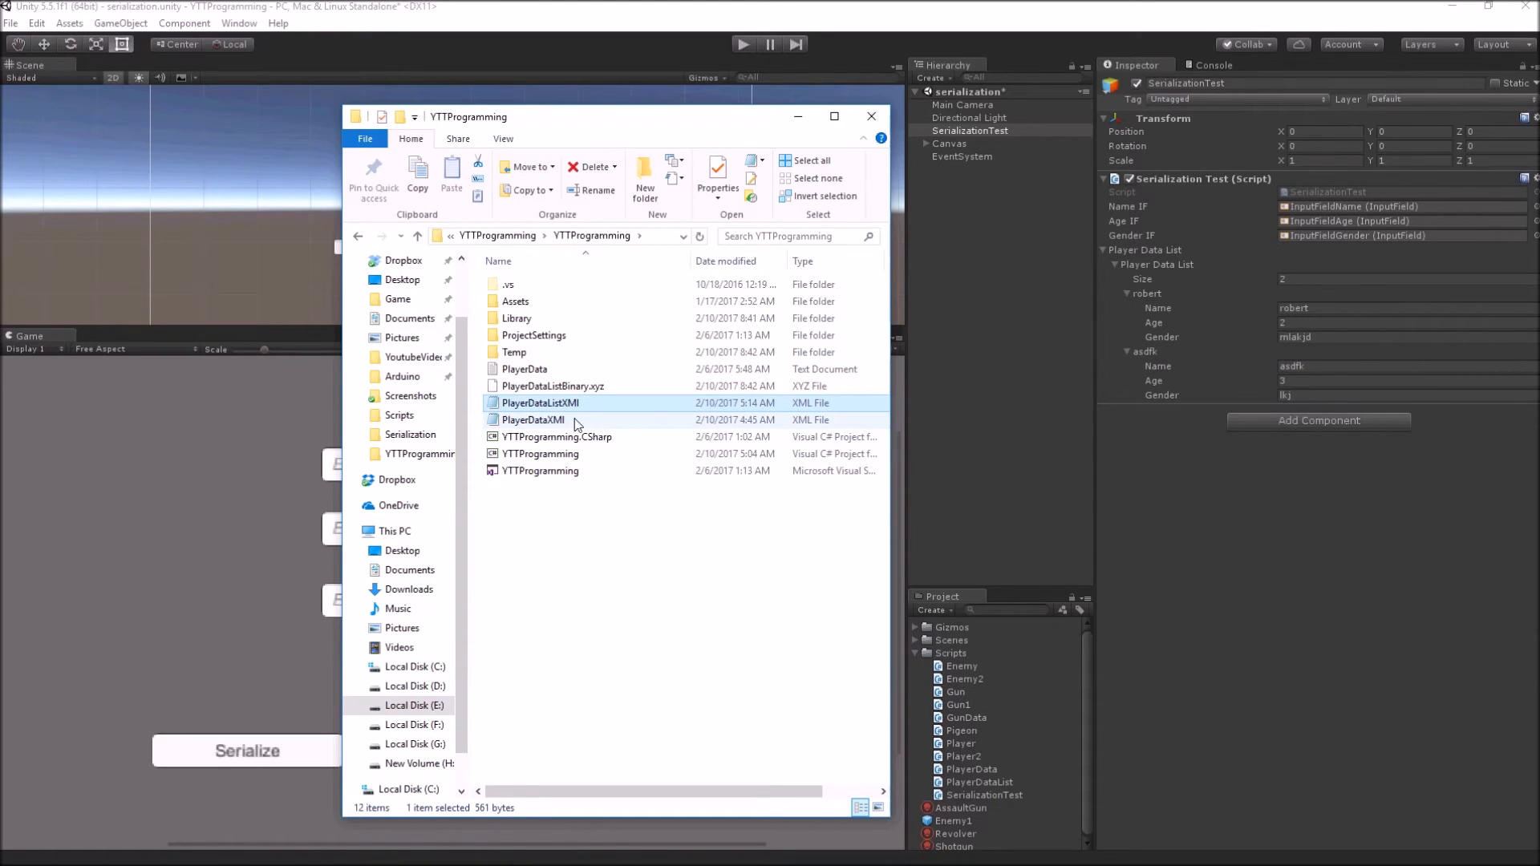
click(525, 368)
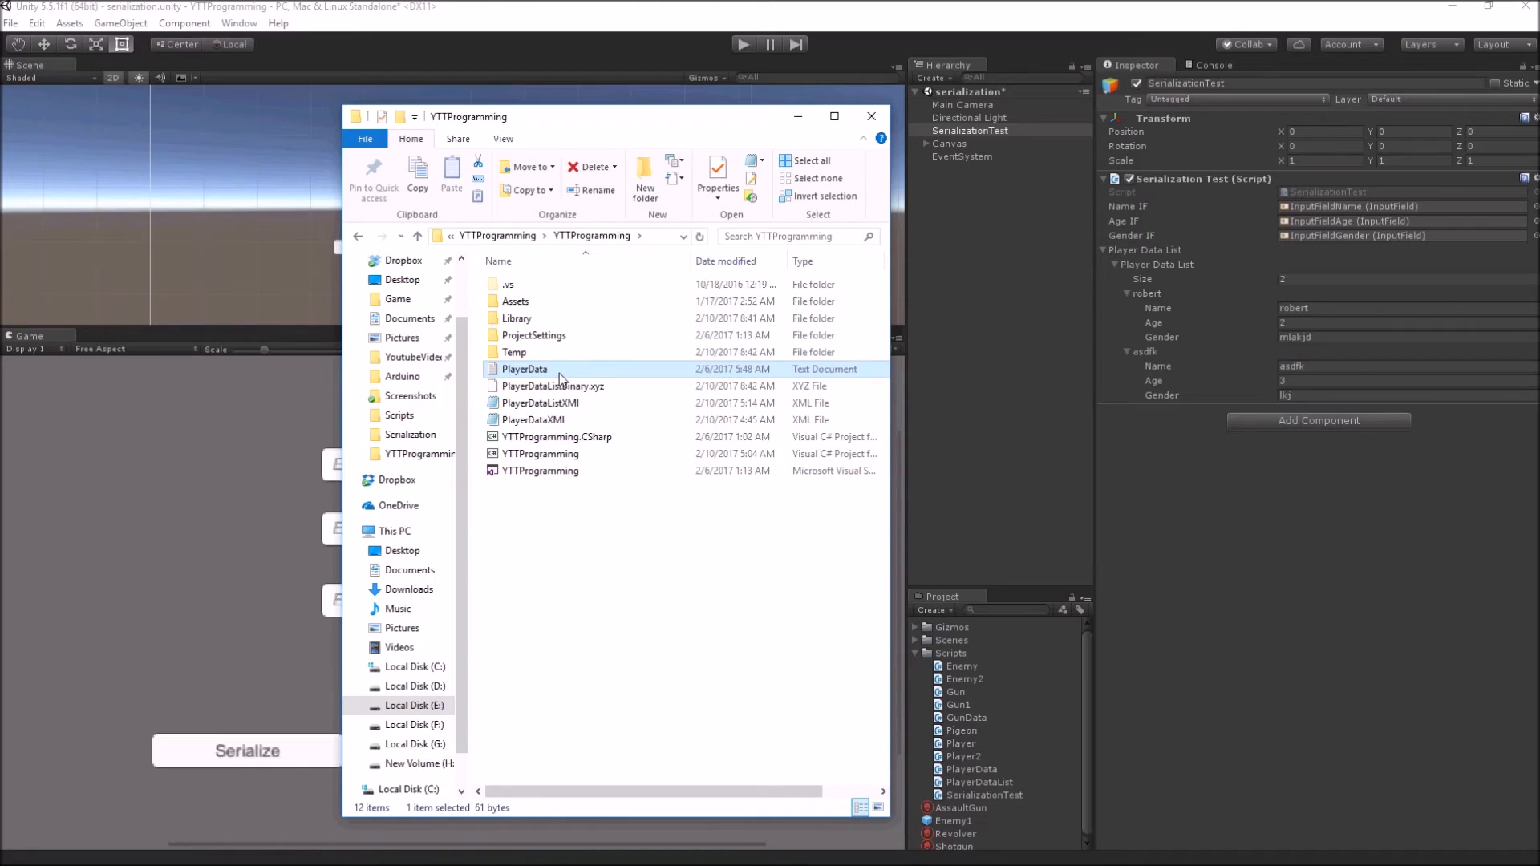
mouse_move(525, 368)
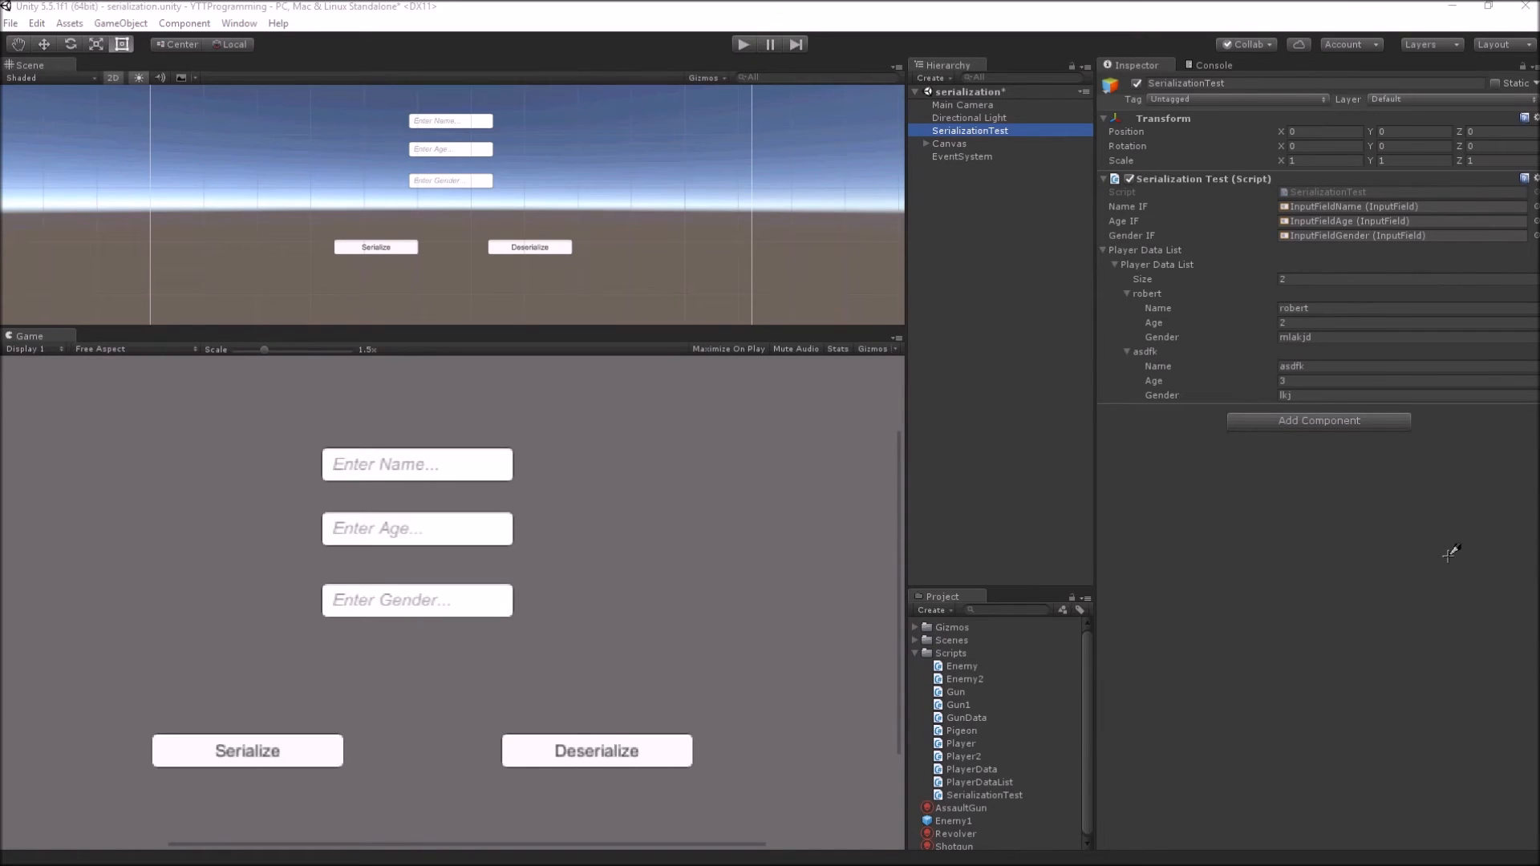
mouse_move(1268, 276)
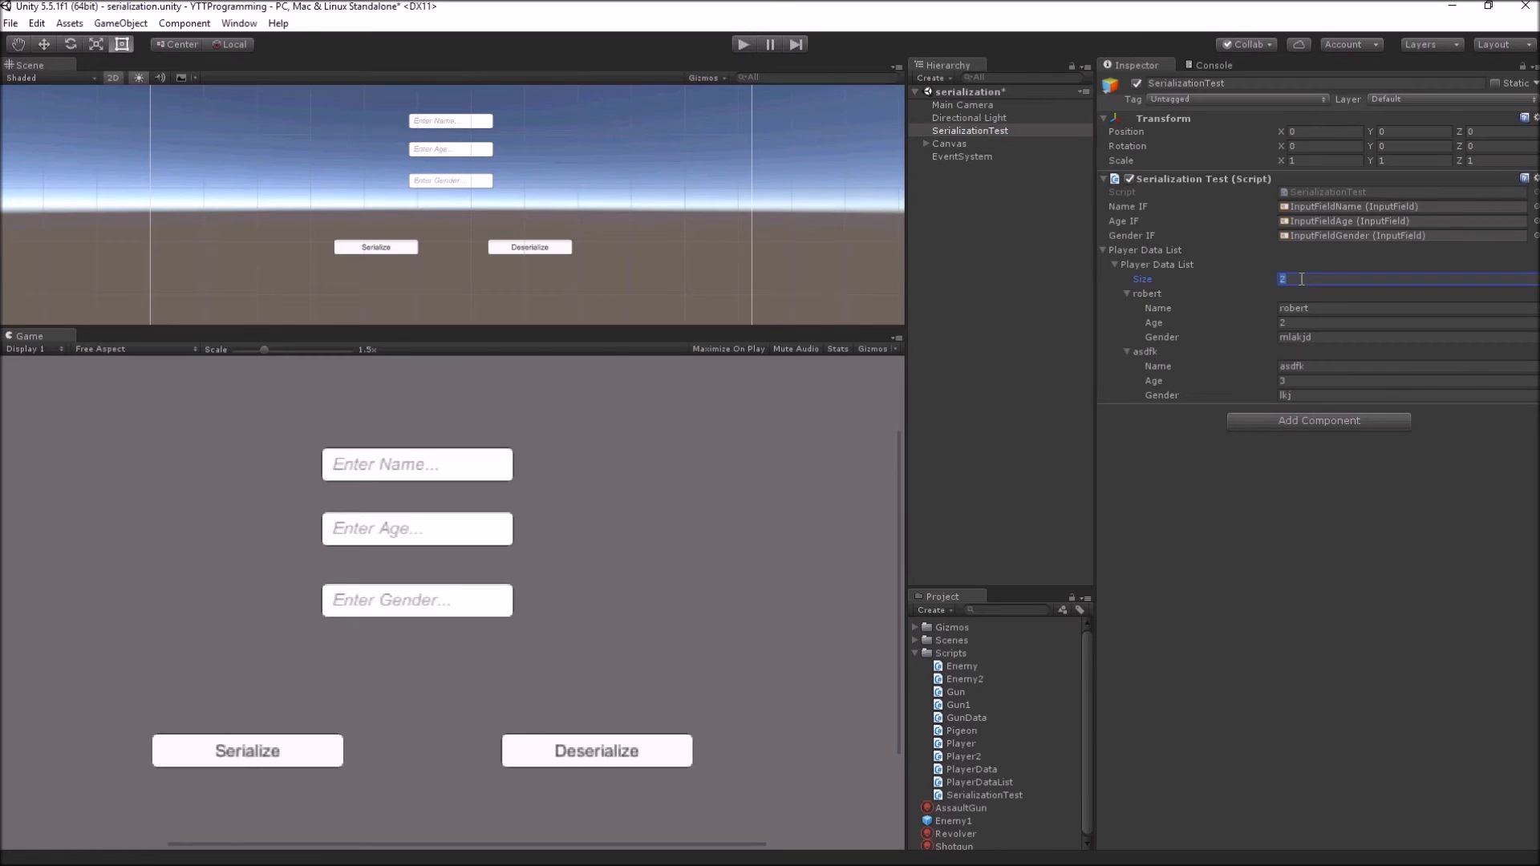
Clear the Player Data List by setting its size to 0.
text(0)
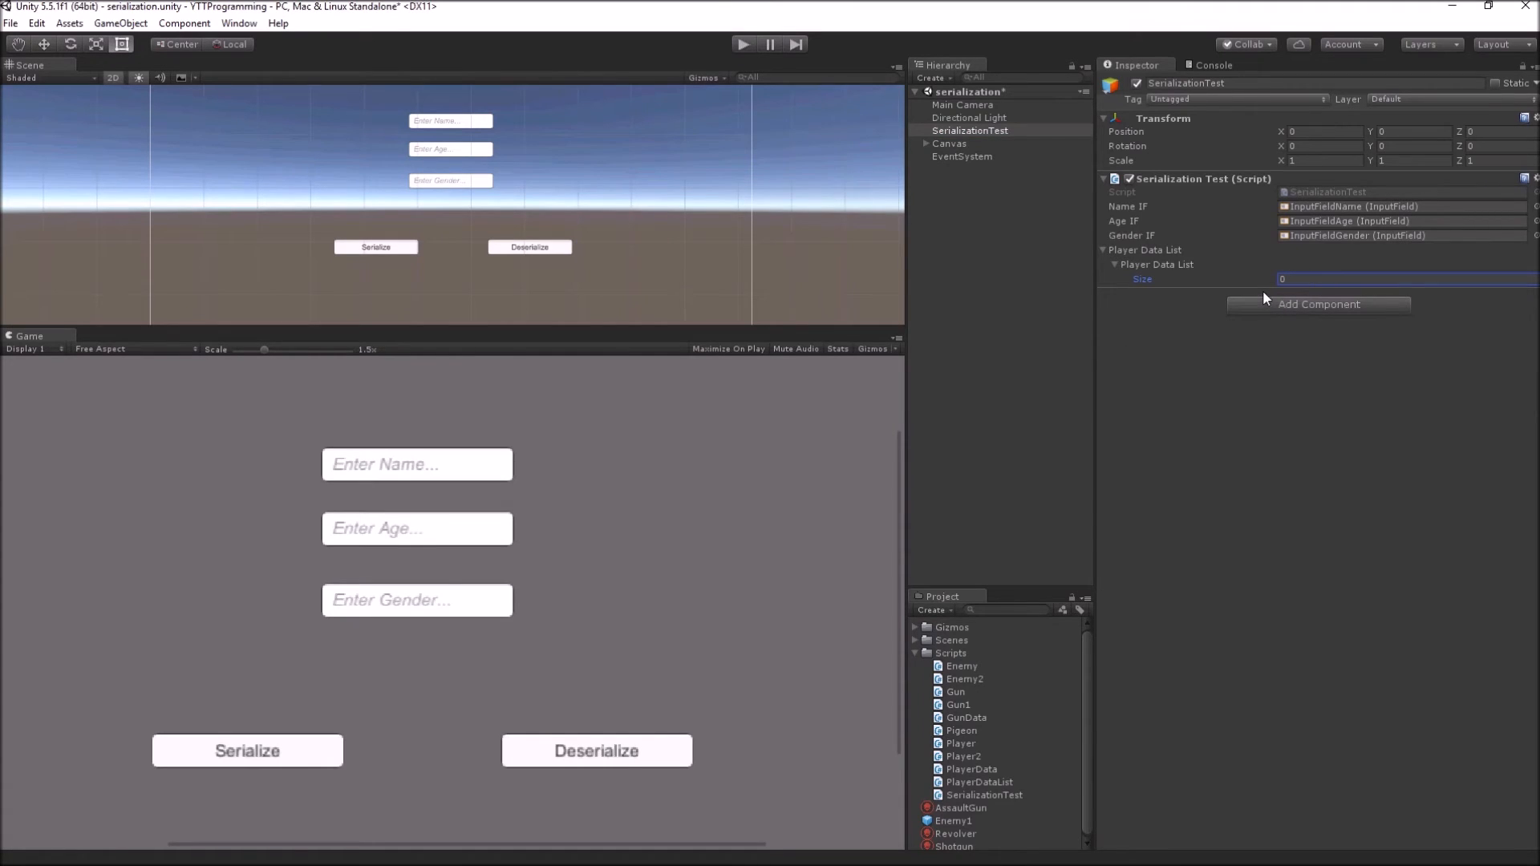
mouse_move(879, 376)
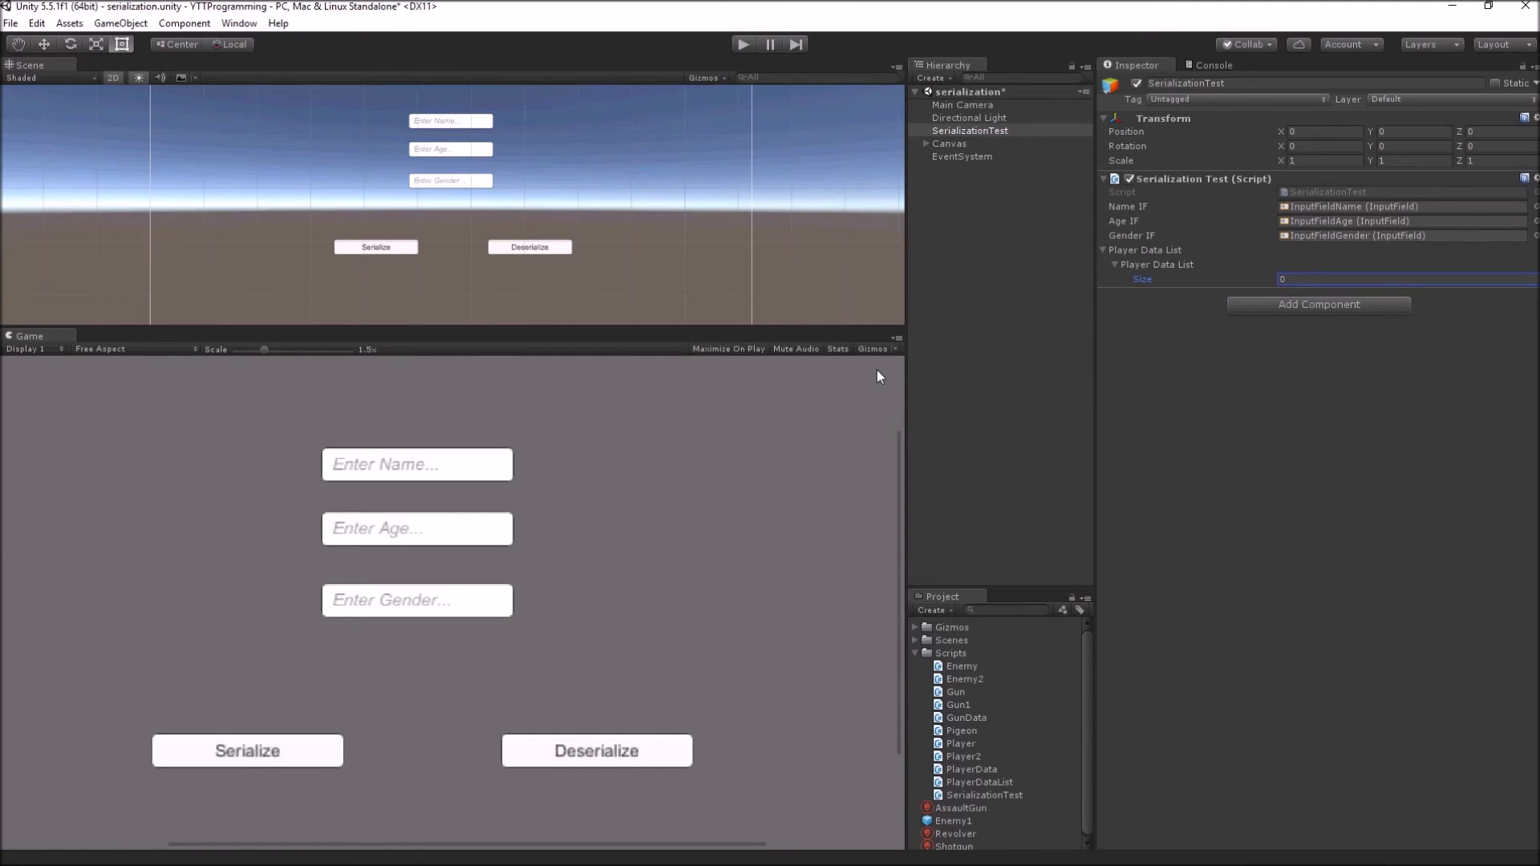
mouse_move(875, 413)
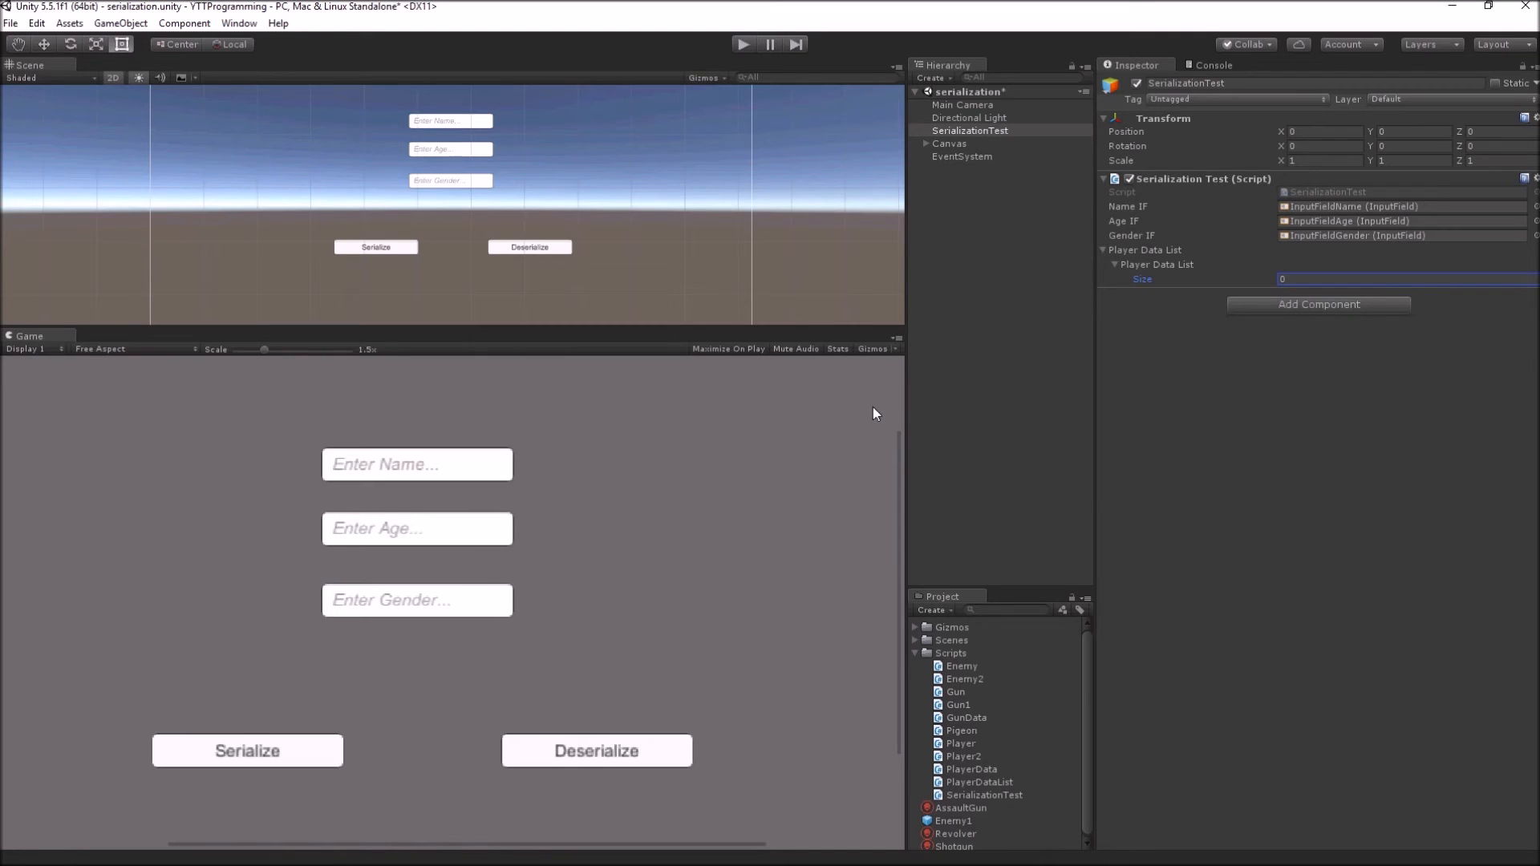
mouse_move(1157, 271)
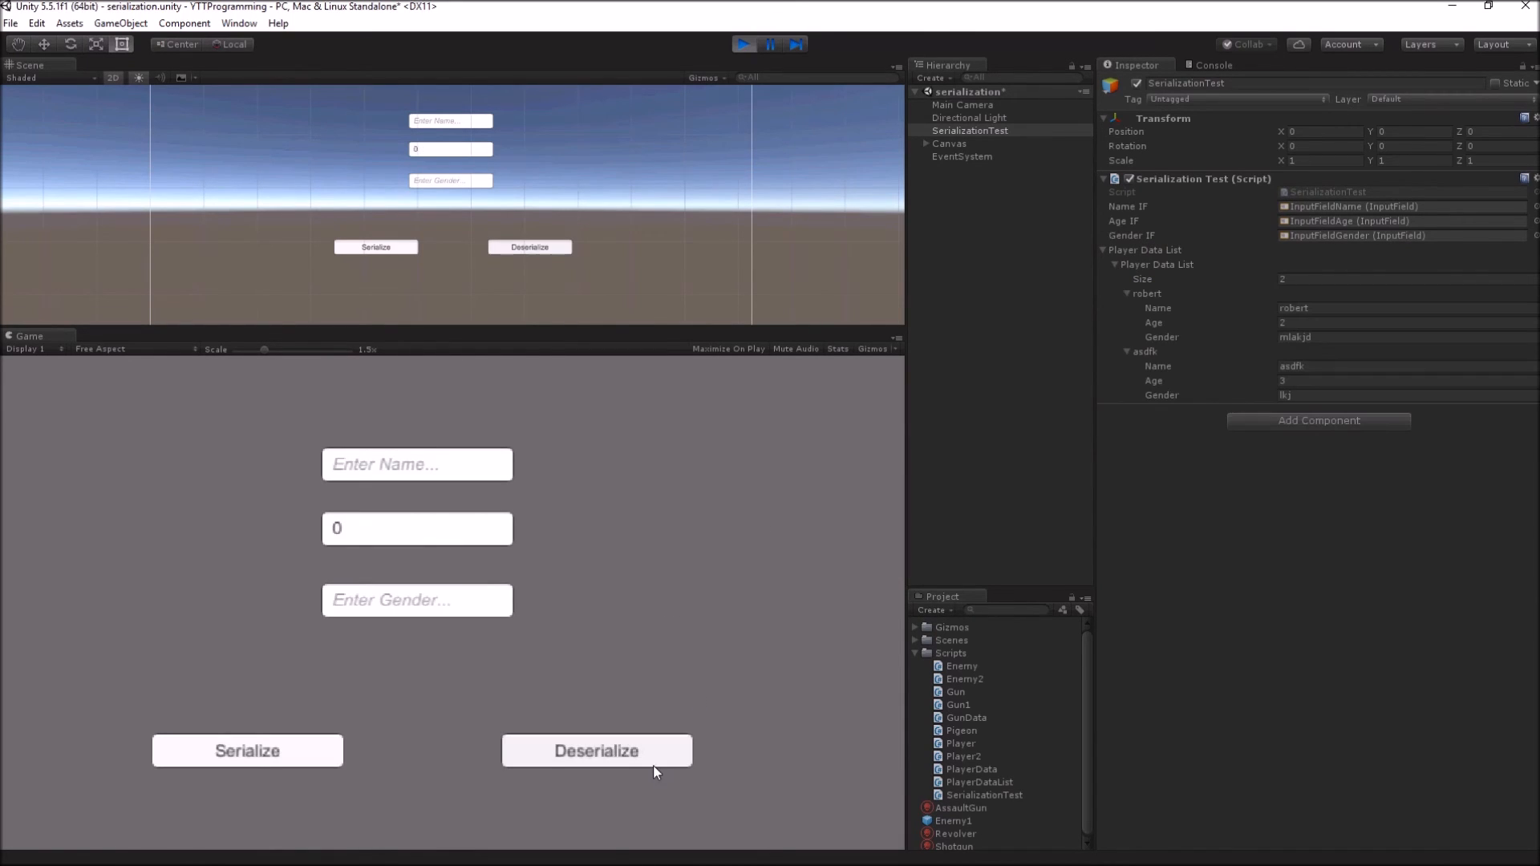
mouse_move(1260, 338)
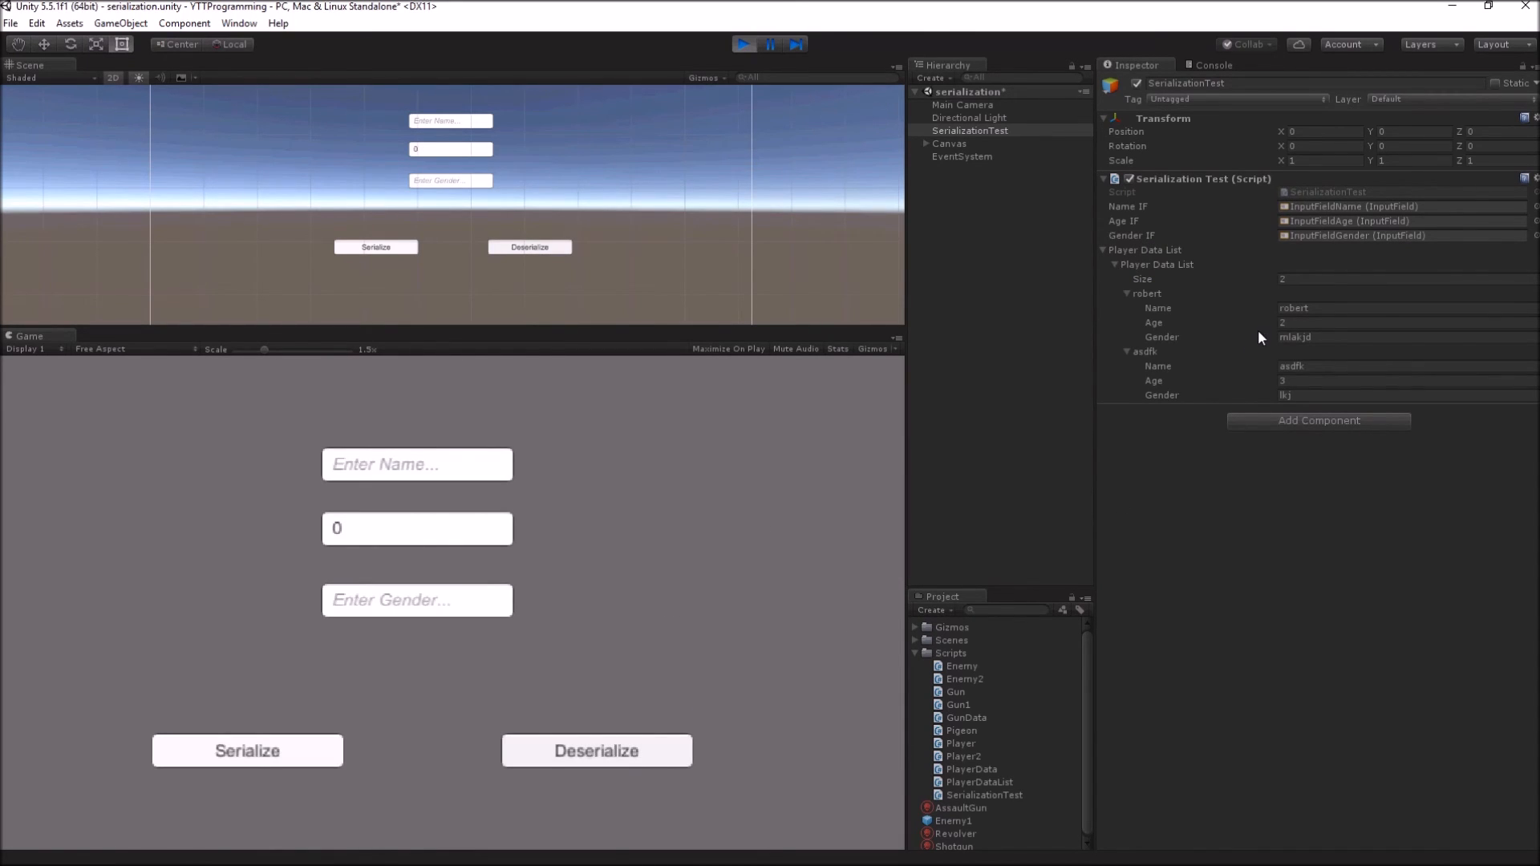